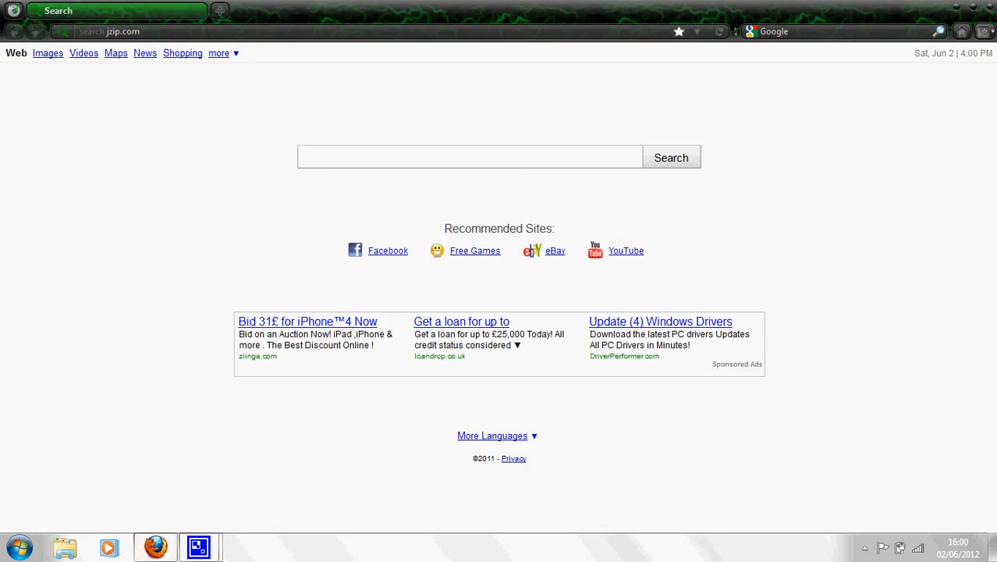
# - Go to minecraft.net's download page and download Minecraft_Server.exe for Windows
pyautogui.write('minet')
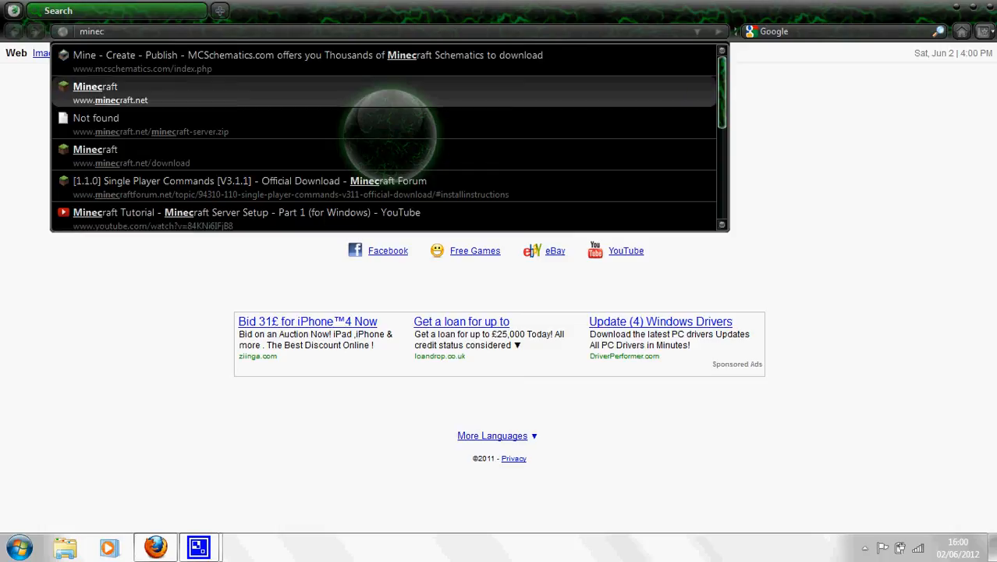
pyautogui.click(95, 92)
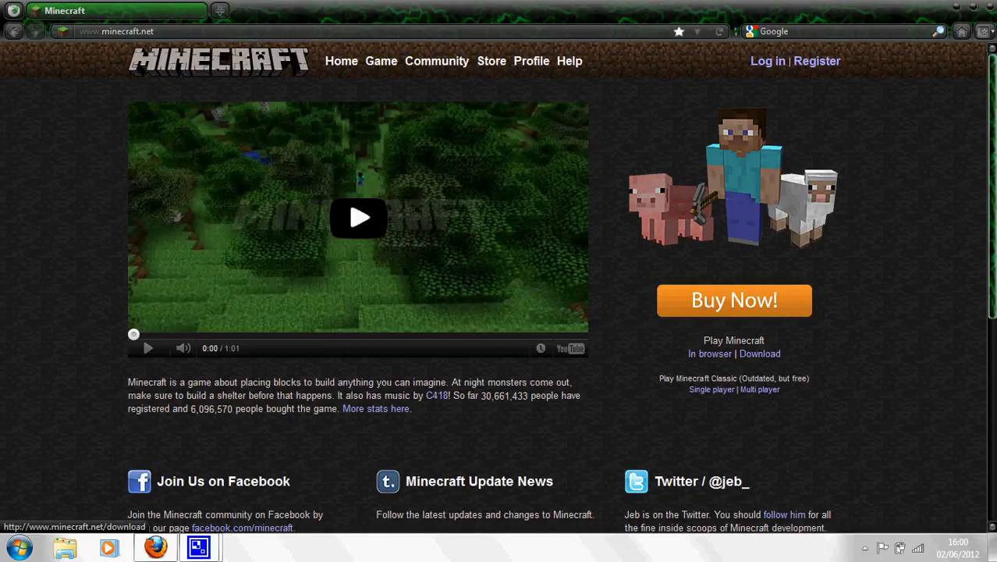
pyautogui.click(759, 353)
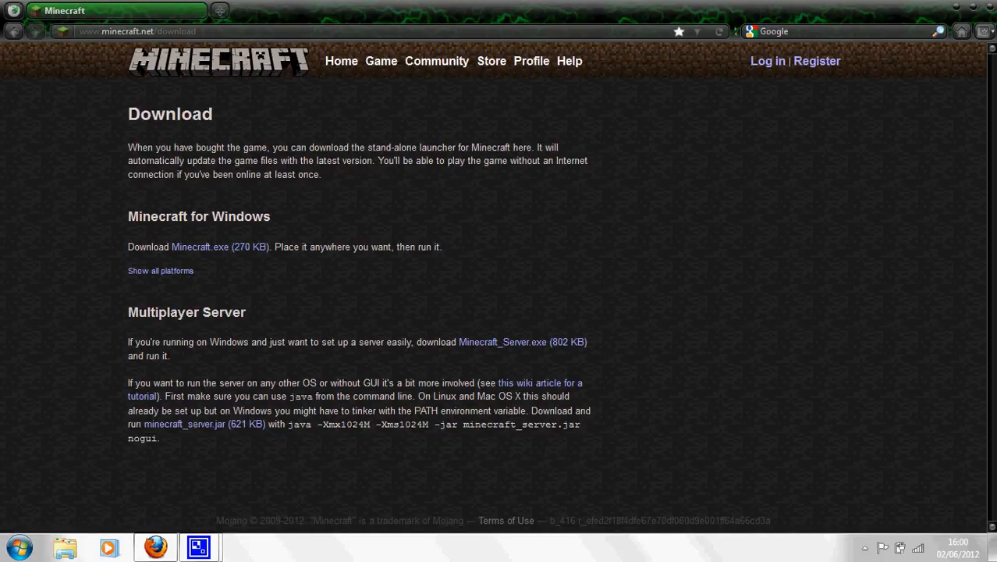
pyautogui.doubleClick(503, 342)
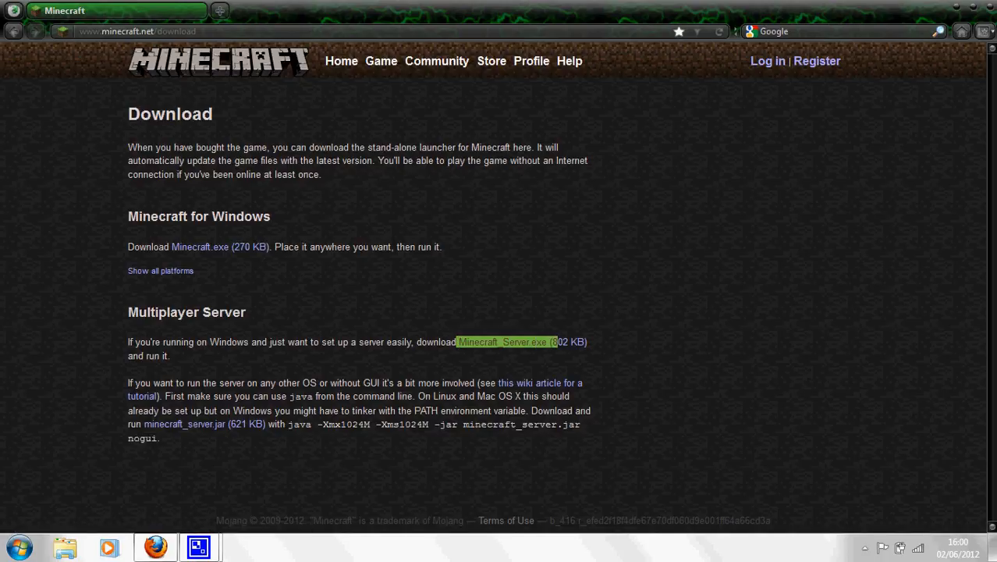
pyautogui.click(503, 342)
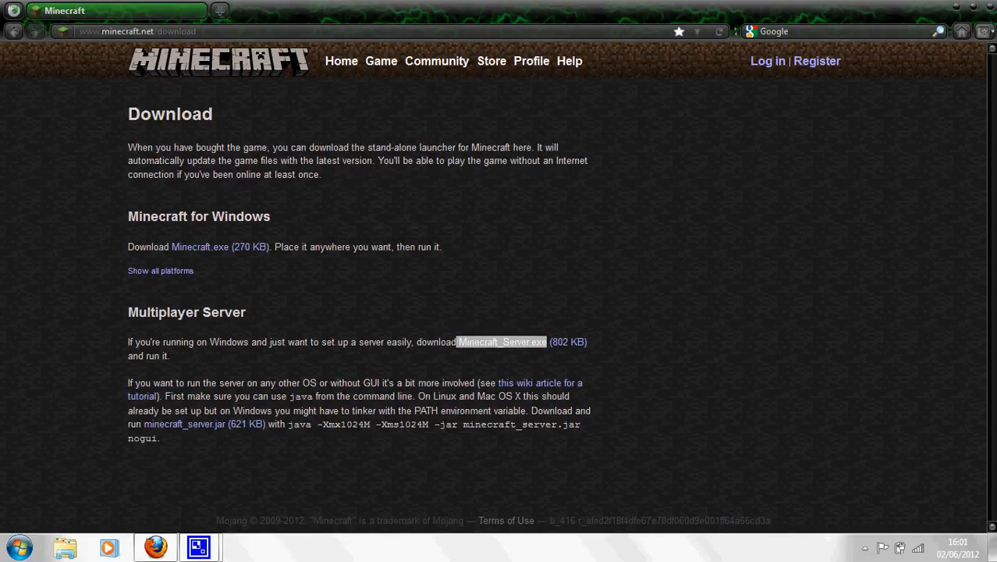
pyautogui.click(502, 342)
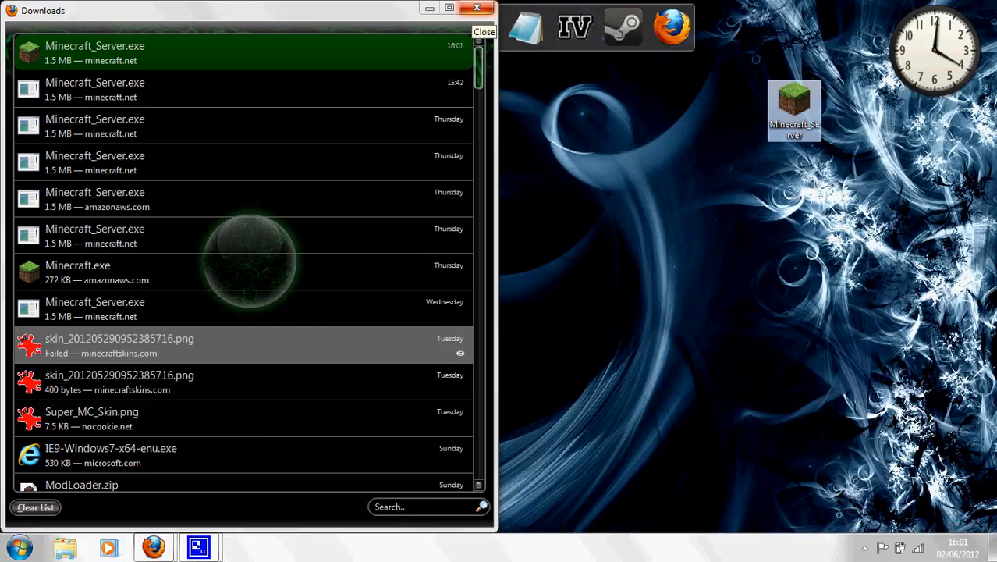
# - Create a desktop folder named SERVER and move the downloaded server program into it
pyautogui.click(484, 31)
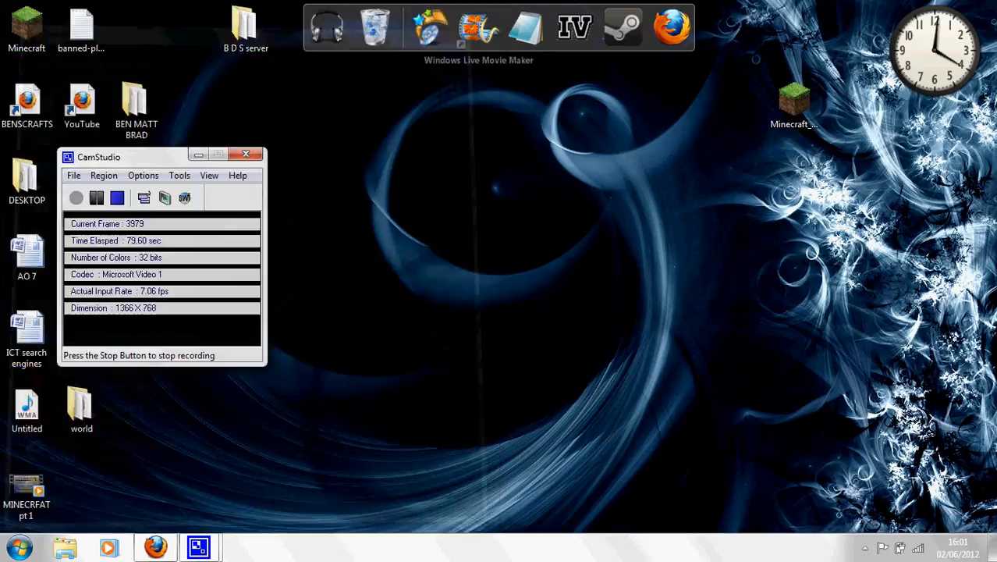
pyautogui.rightClick(547, 187)
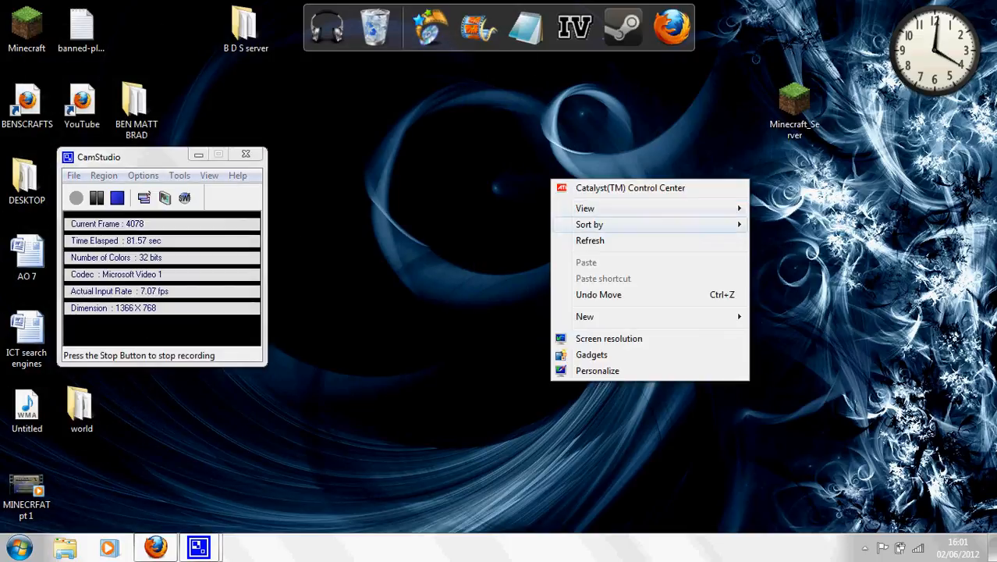
pyautogui.click(584, 316)
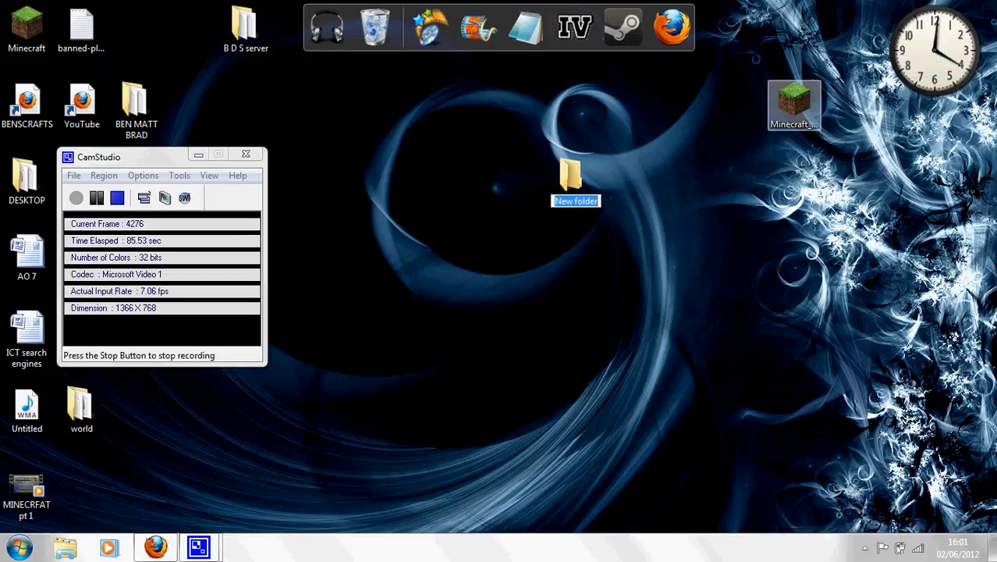
pyautogui.write('SERVER')
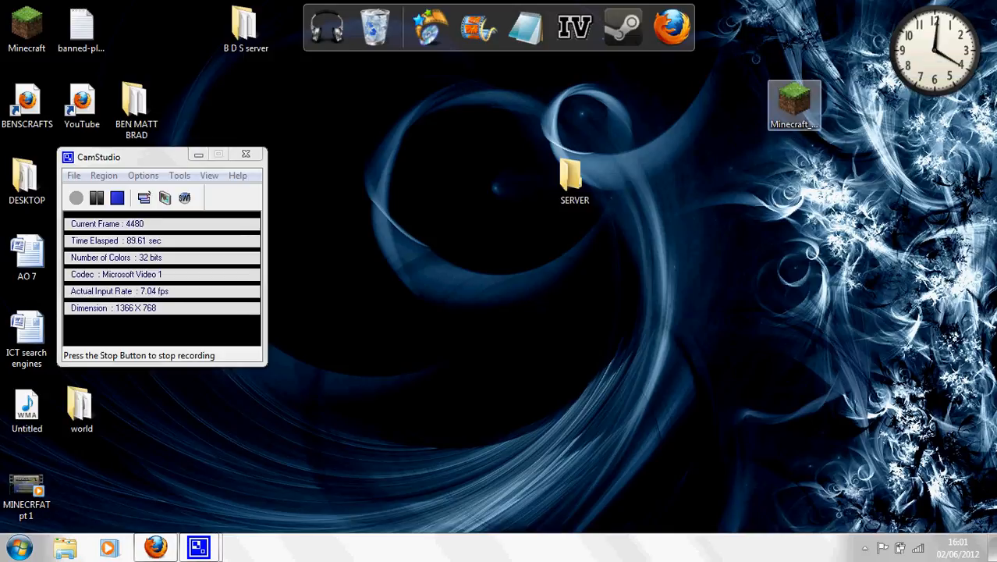
pyautogui.moveTo(795, 106); pyautogui.dragTo(631, 187)
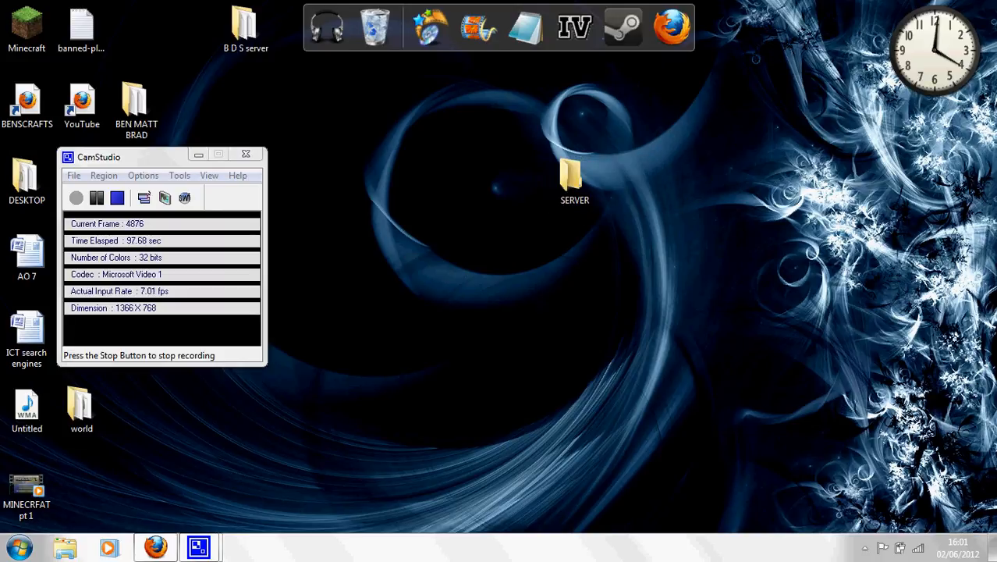
# - Open the SERVER folder and launch the Minecraft_Server application inside it
pyautogui.doubleClick(574, 179)
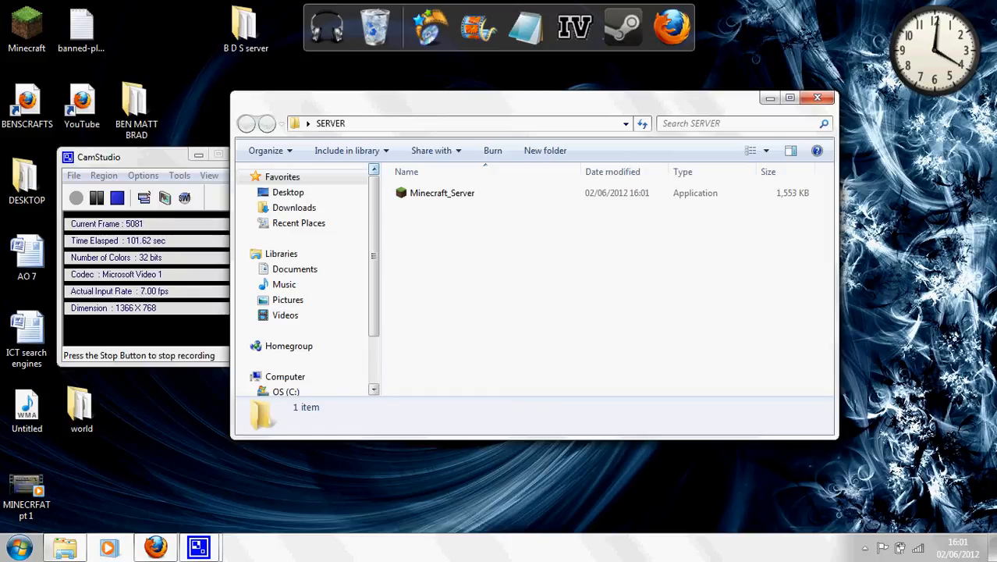
pyautogui.click(444, 194)
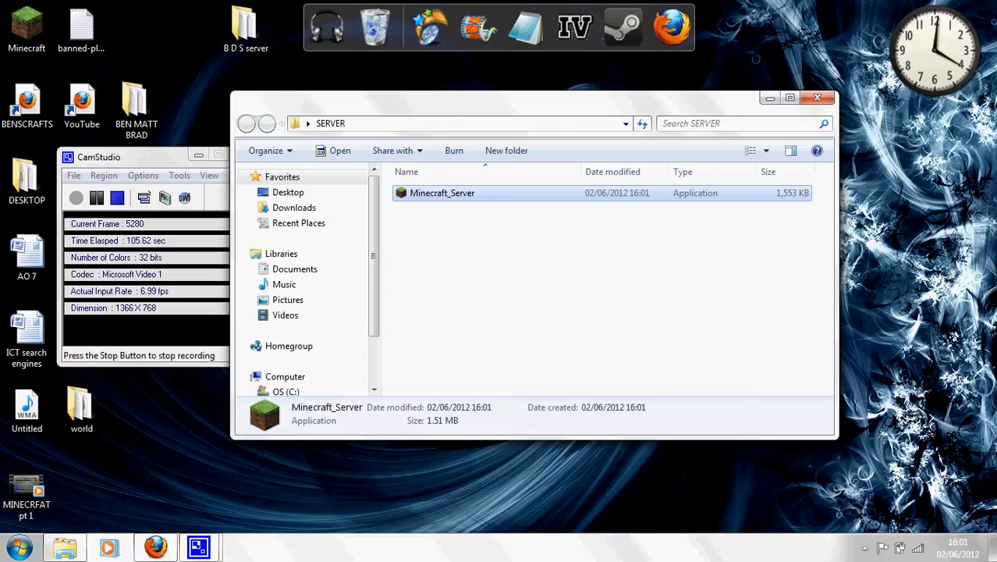
pyautogui.doubleClick(442, 194)
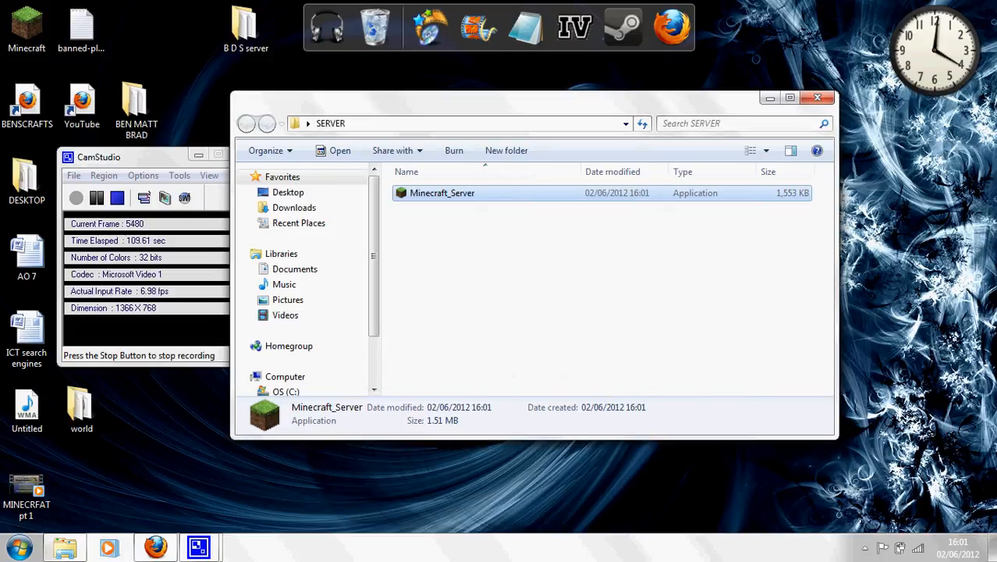
pyautogui.doubleClick(442, 193)
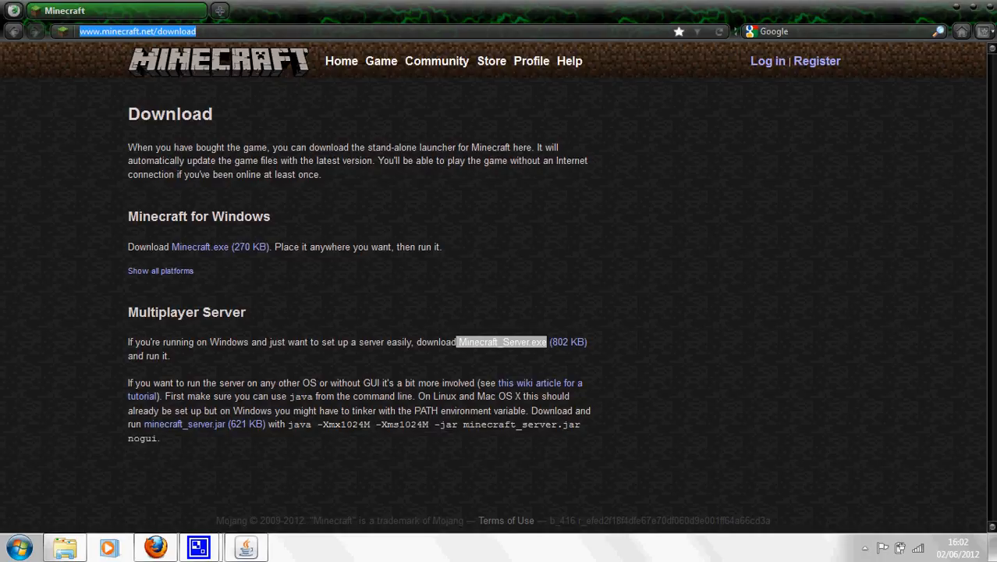
# - Load the BT Home Hub manager by entering 192.168.1.254 in the address bar
pyautogui.write('192.168.1.')
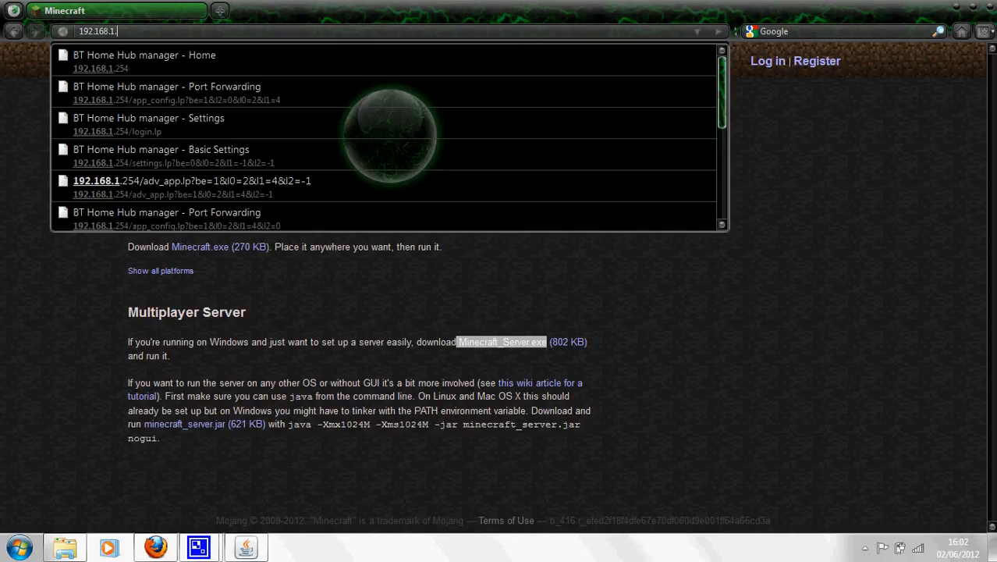
pyautogui.write('254')
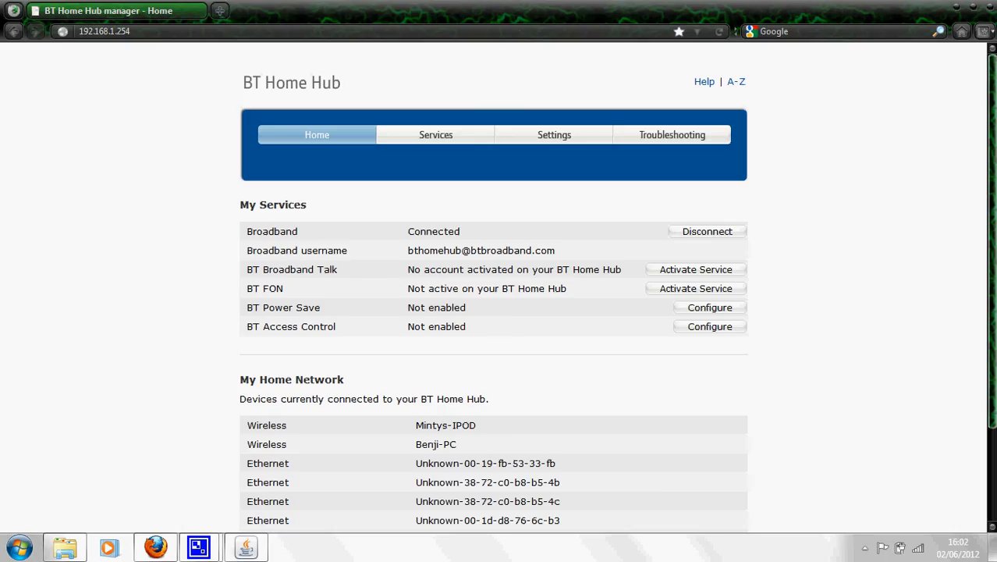
pyautogui.moveTo(554, 134)
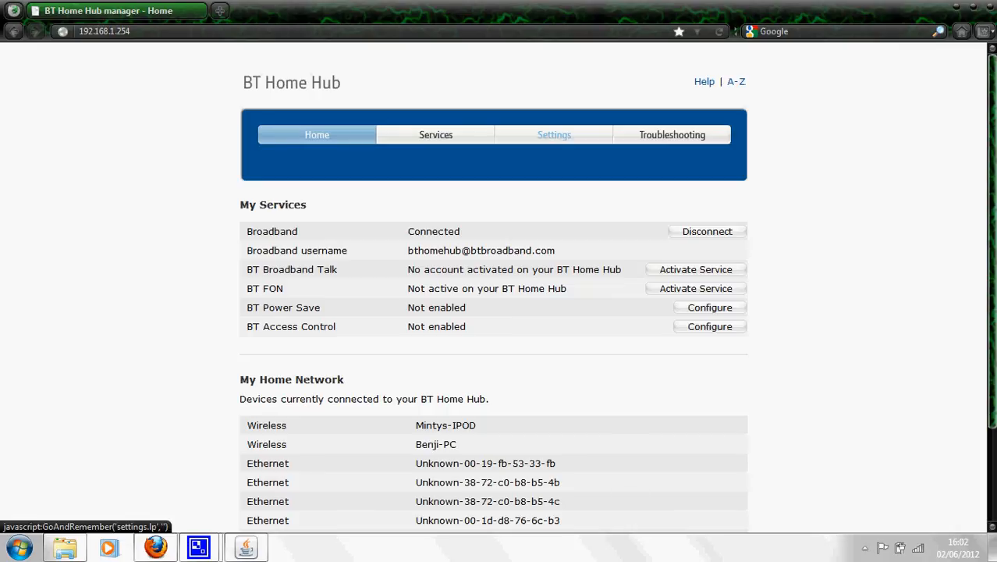
# - Enter the administrator password on the Settings page and submit it to reach Basic Settings
pyautogui.click(554, 134)
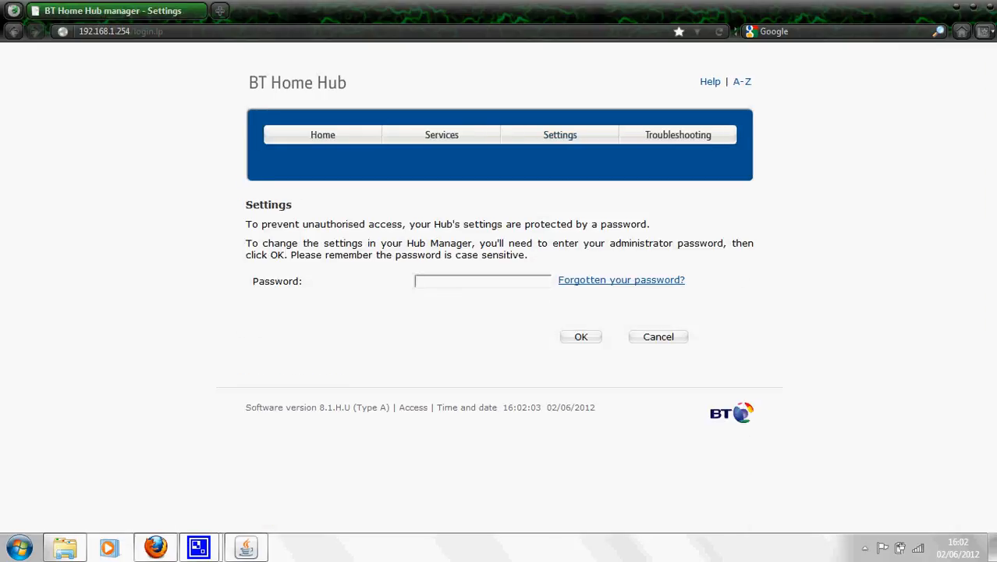
pyautogui.write('•')
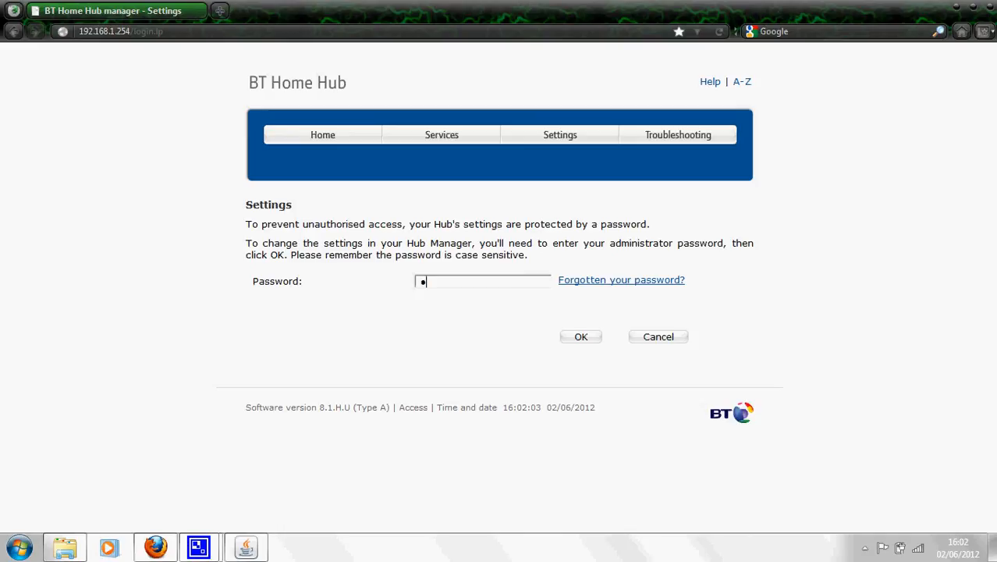
pyautogui.write('•')
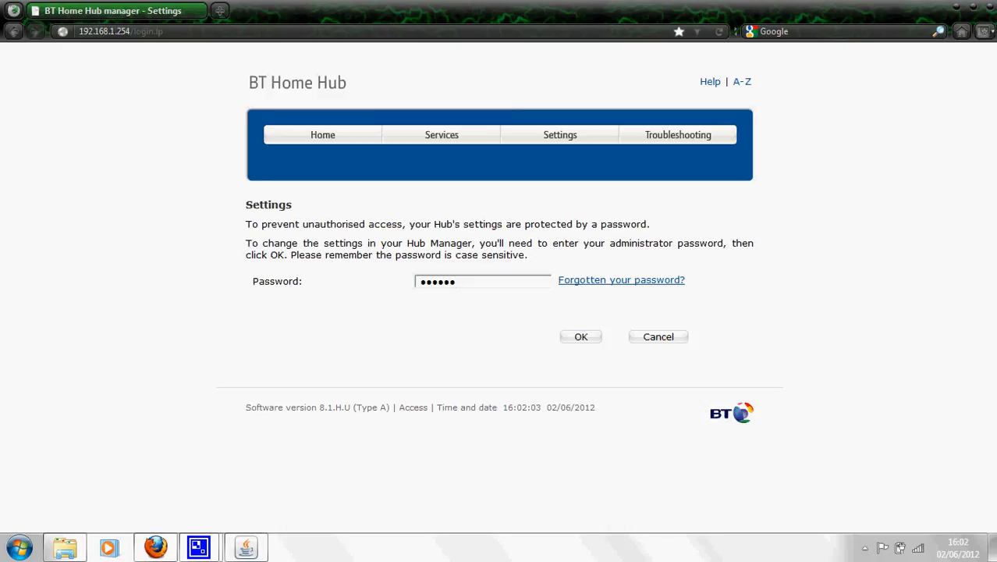
pyautogui.press('Backspace')
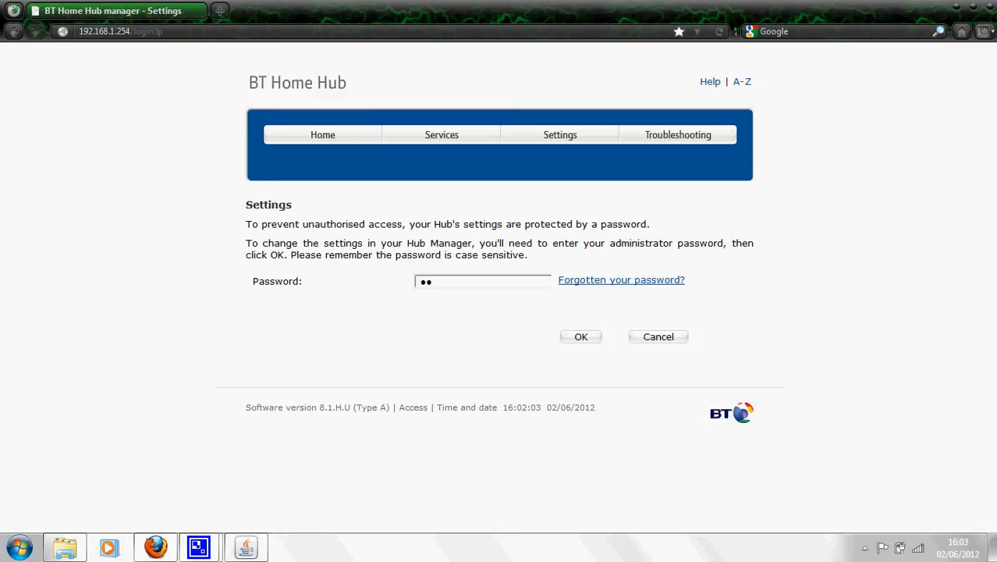
pyautogui.write('•')
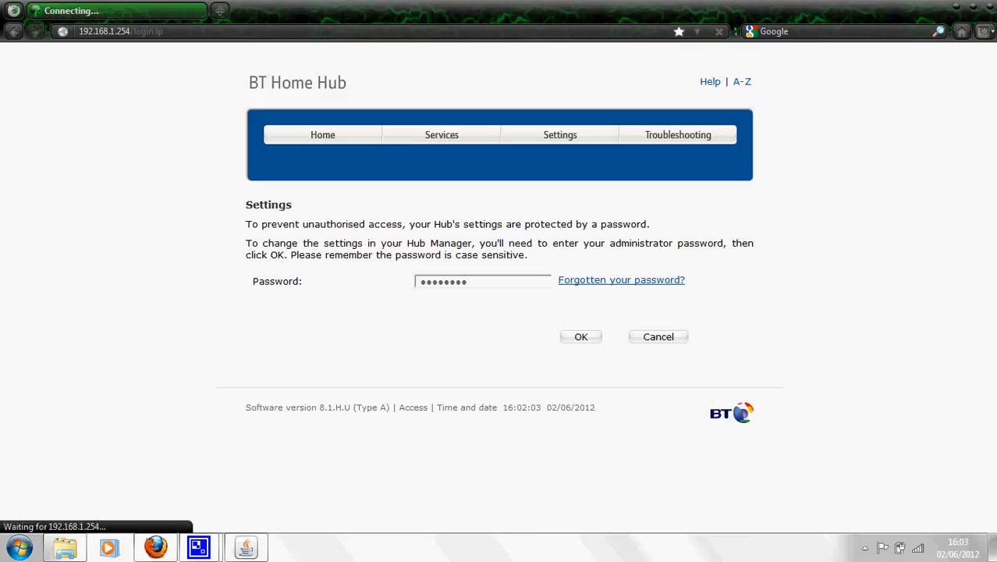
pyautogui.click(581, 337)
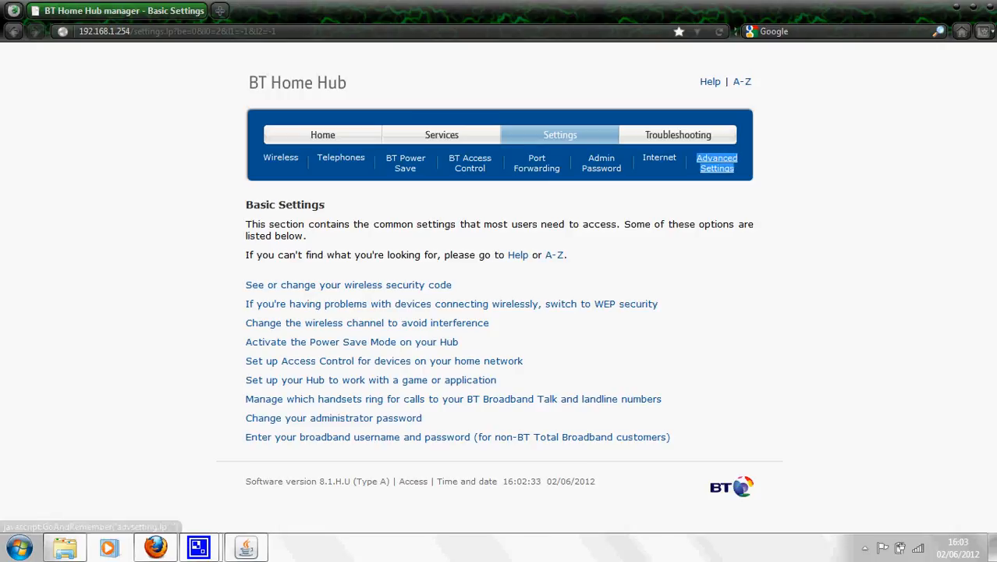
# - Continue into Advanced Settings and open the Port Forwarding page listing Minecraft Server
pyautogui.click(716, 164)
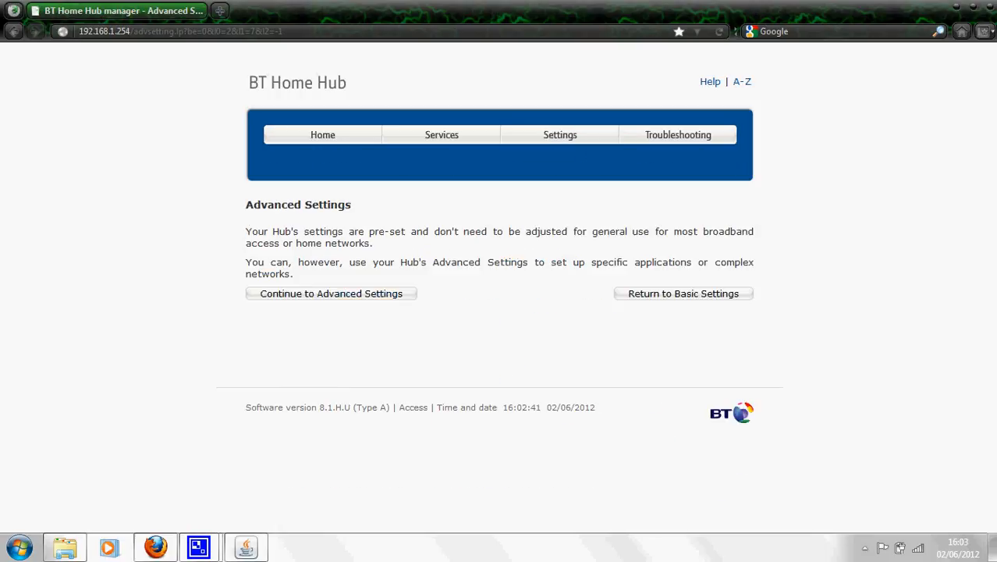
pyautogui.click(331, 294)
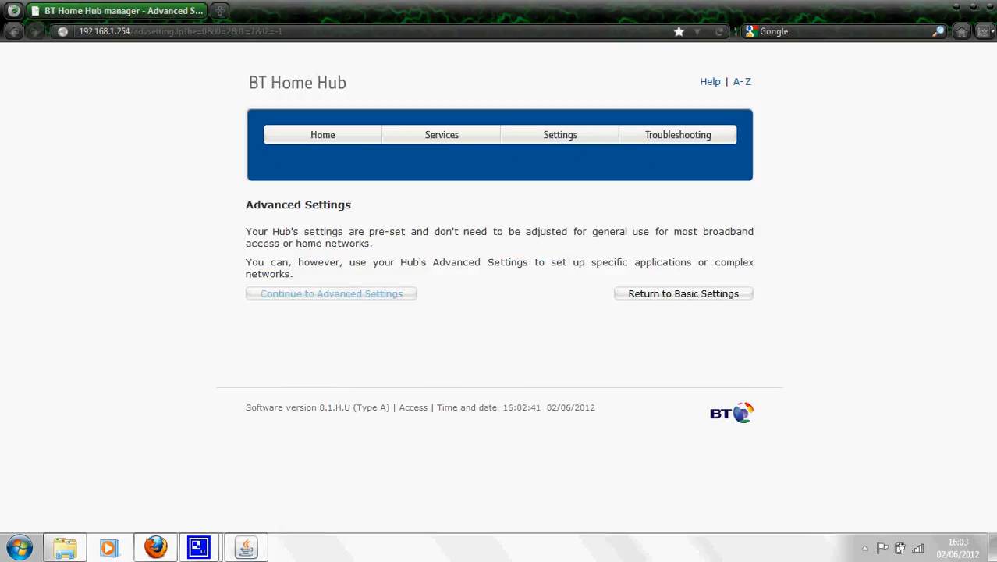
pyautogui.click(331, 293)
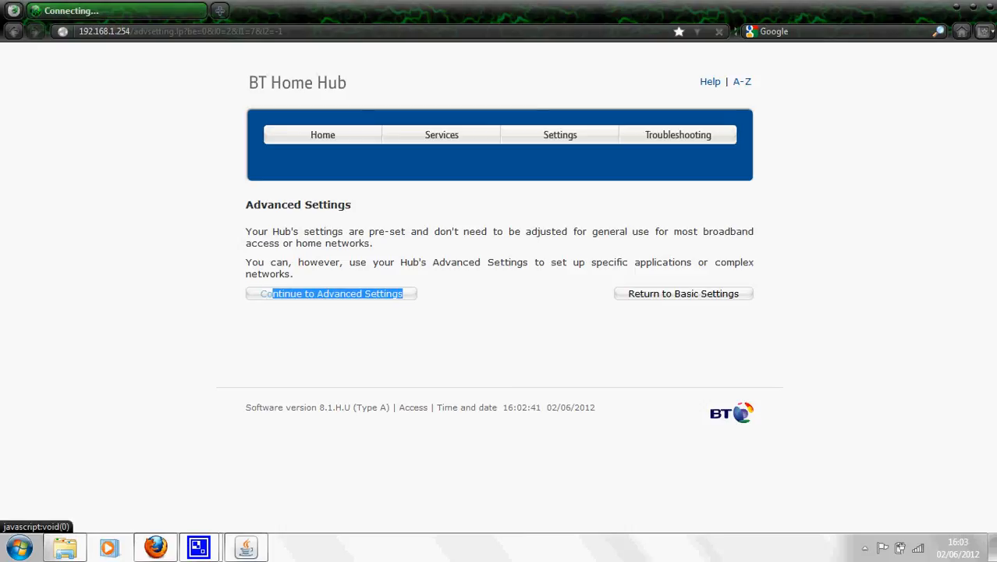
pyautogui.click(331, 293)
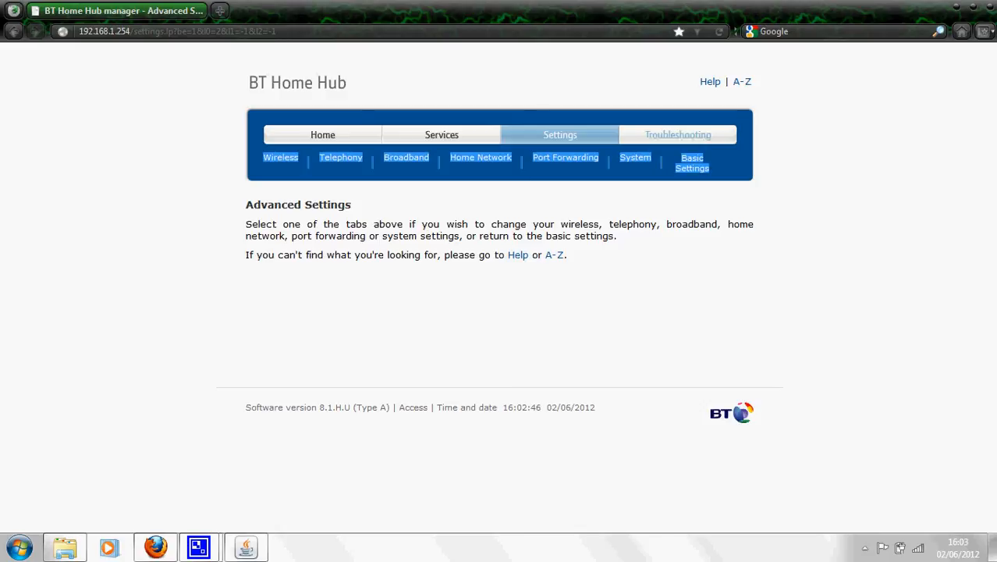
pyautogui.moveTo(565, 156)
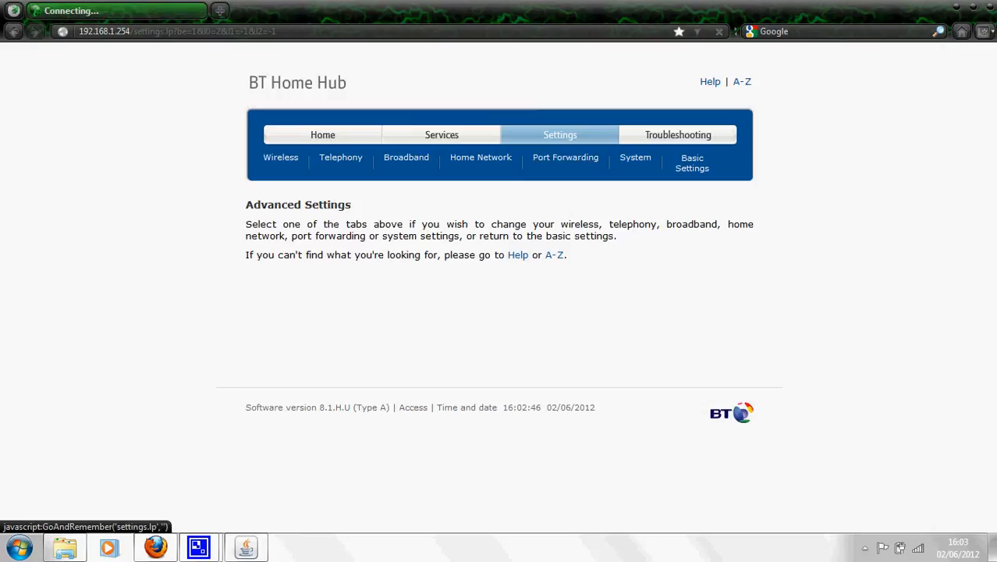
pyautogui.click(565, 156)
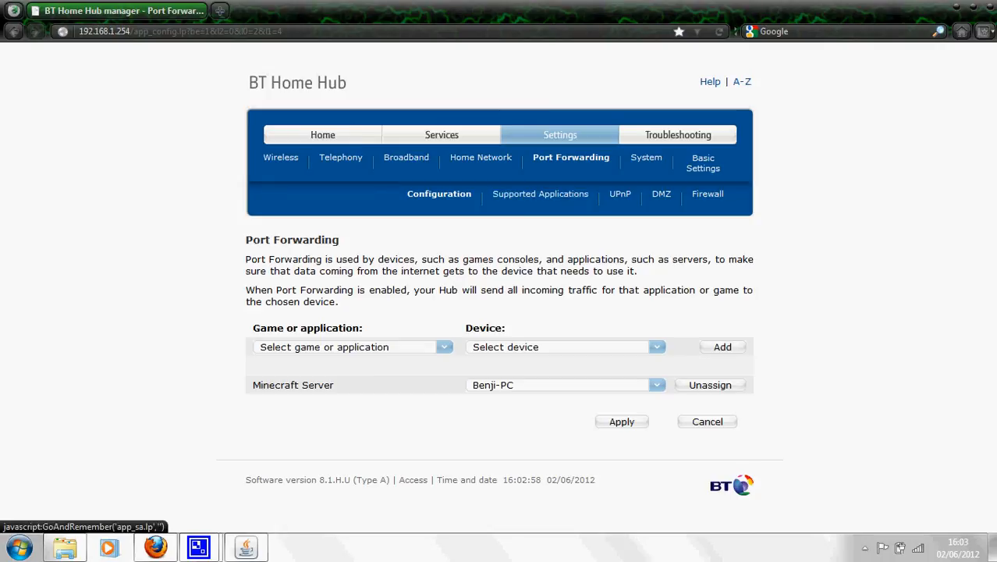
pyautogui.moveTo(540, 194)
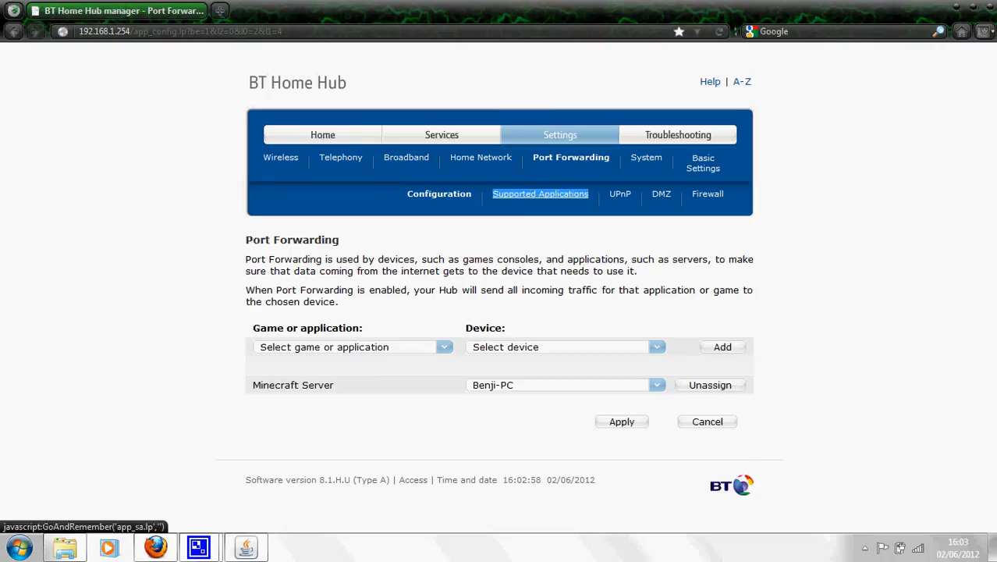
# - On Supported Applications, delete the old Minecraft entry from the user-defined list
pyautogui.click(621, 421)
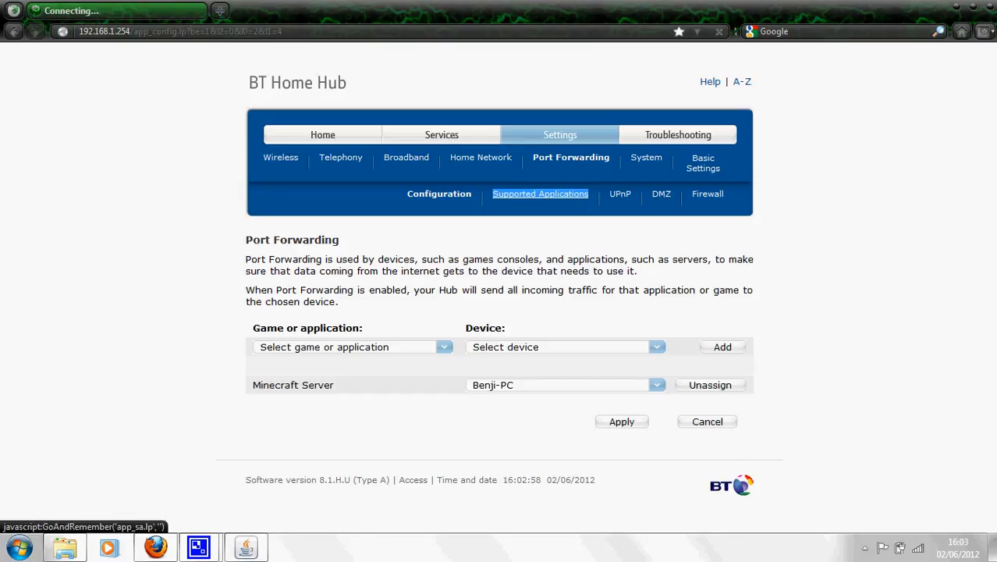
pyautogui.click(541, 193)
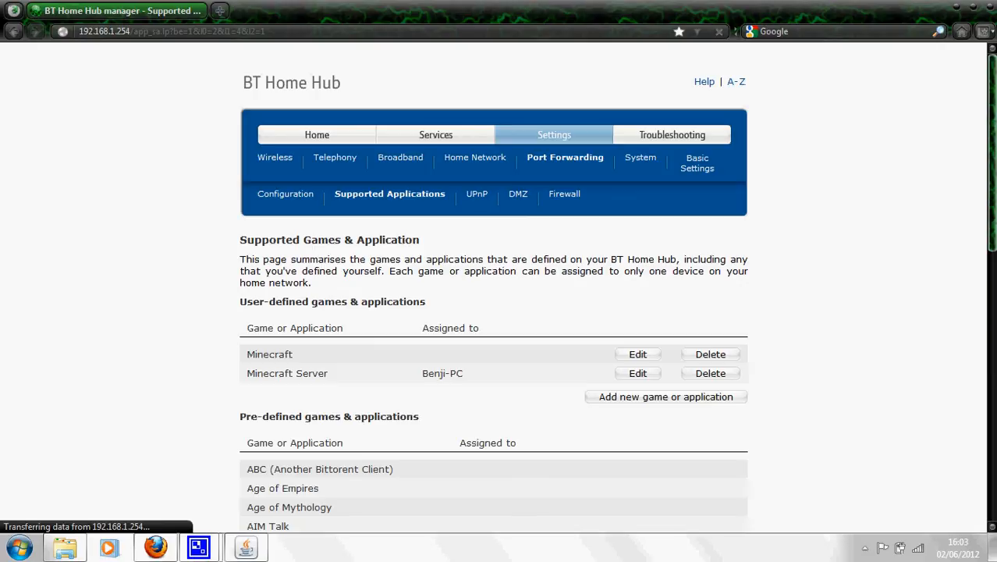
pyautogui.click(711, 353)
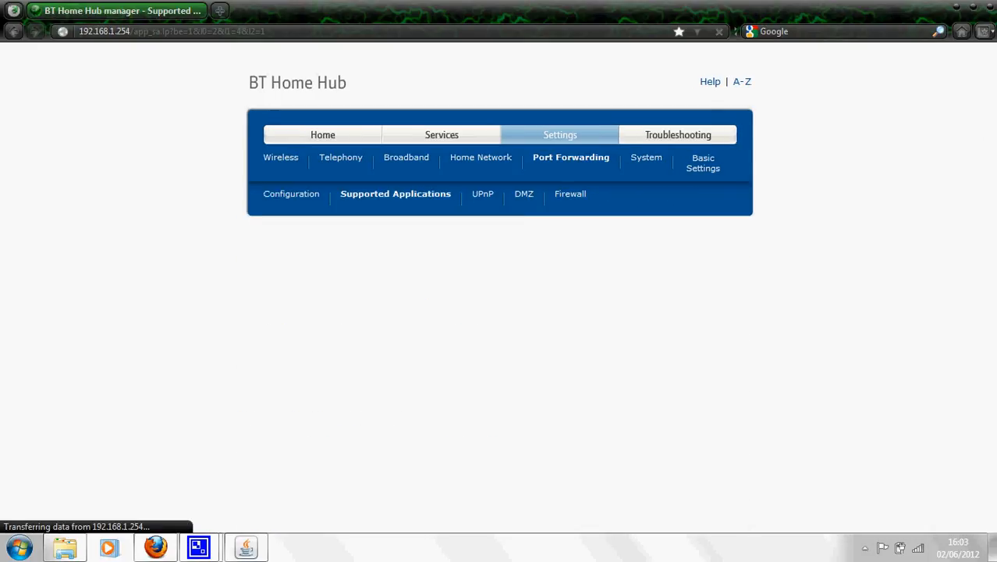
pyautogui.click(395, 194)
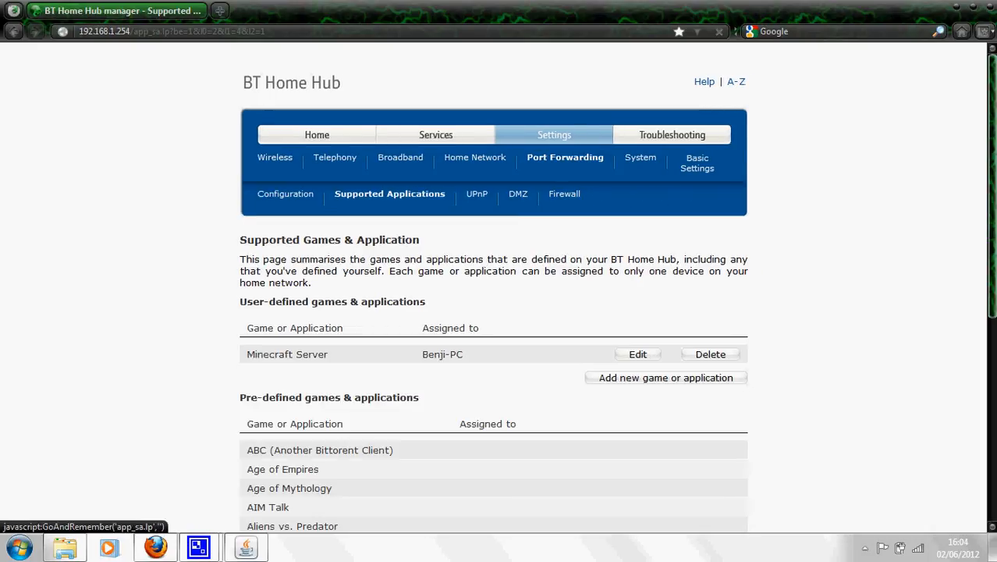
pyautogui.doubleClick(283, 353)
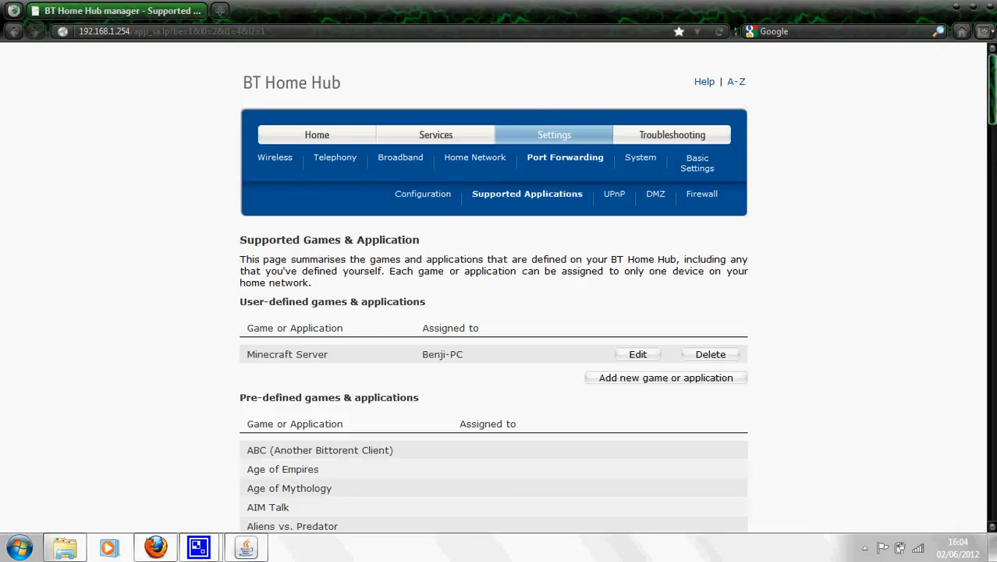
pyautogui.scroll(-3)
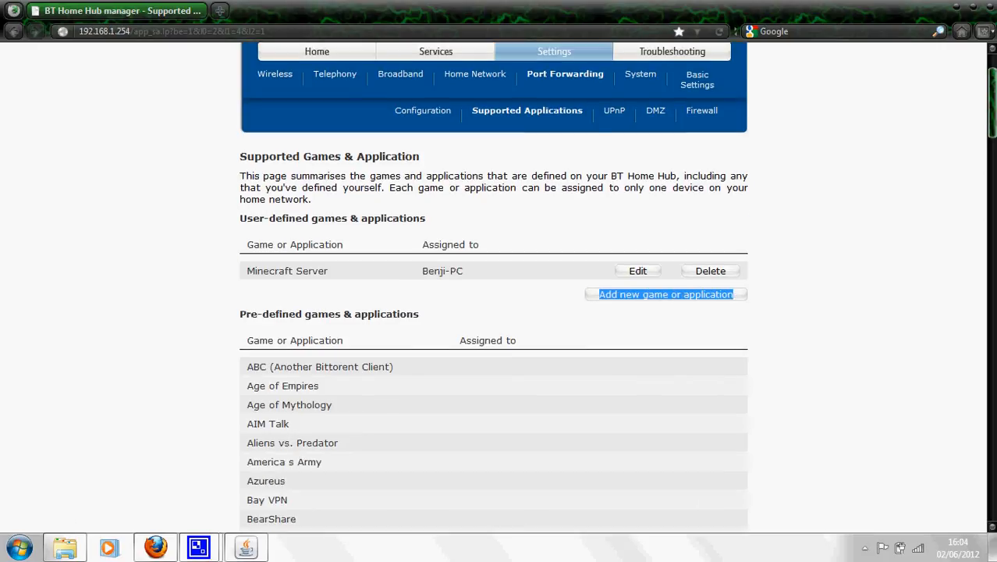
# - Start a new user-defined application named MINECRAFT SERVER without copying an existing one
pyautogui.click(665, 293)
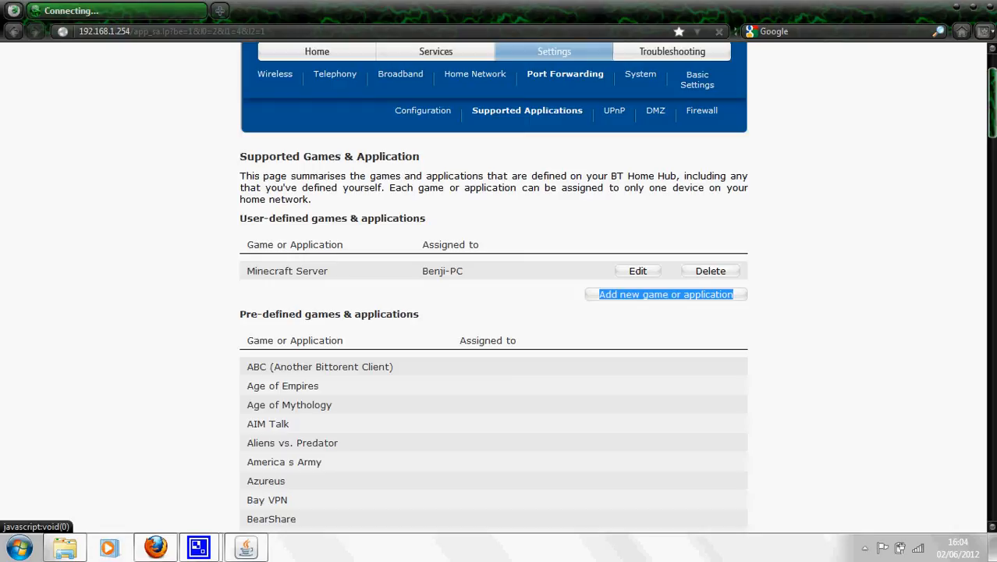
pyautogui.click(665, 293)
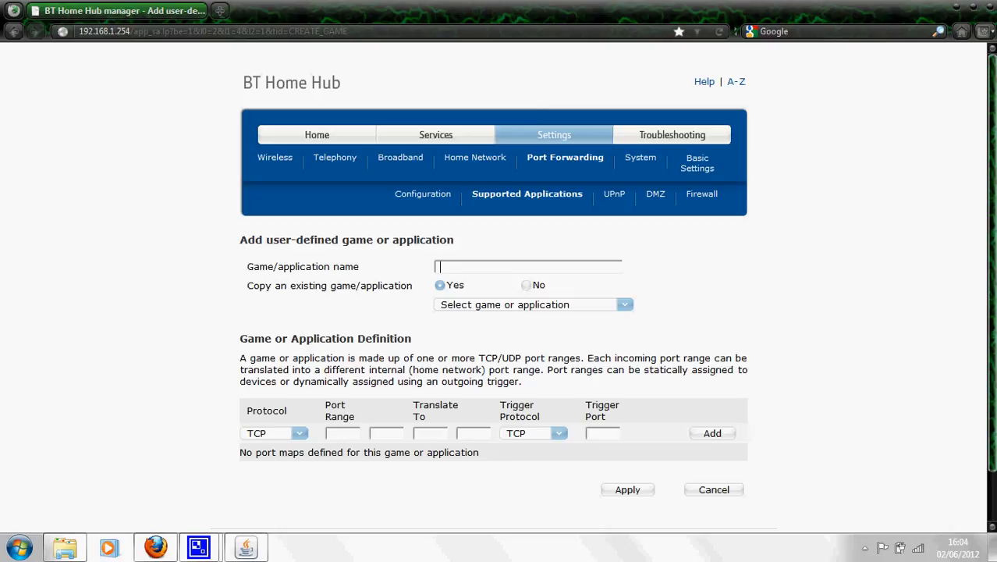
pyautogui.write('MINECRAFT')
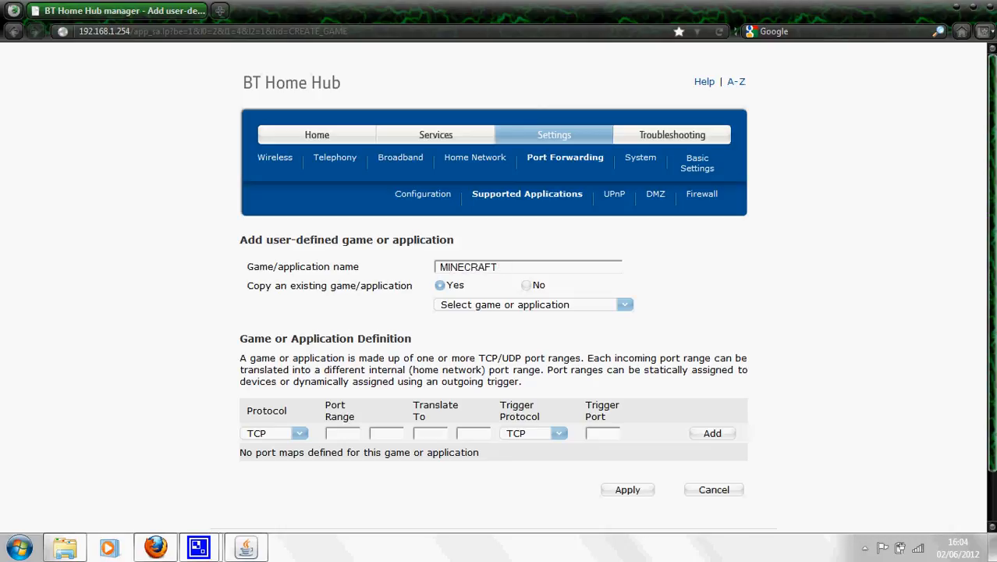
pyautogui.write('SERVER')
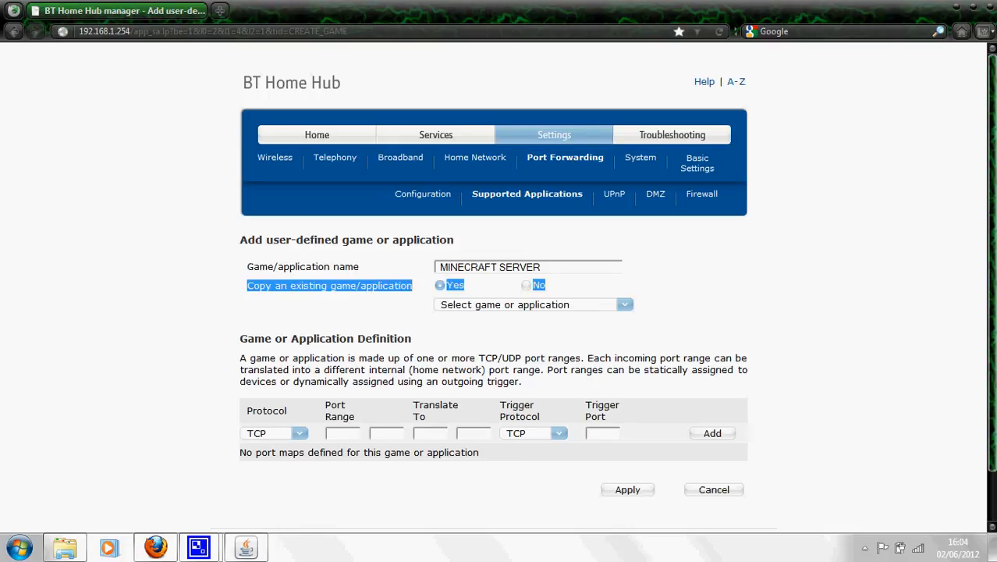
pyautogui.click(526, 284)
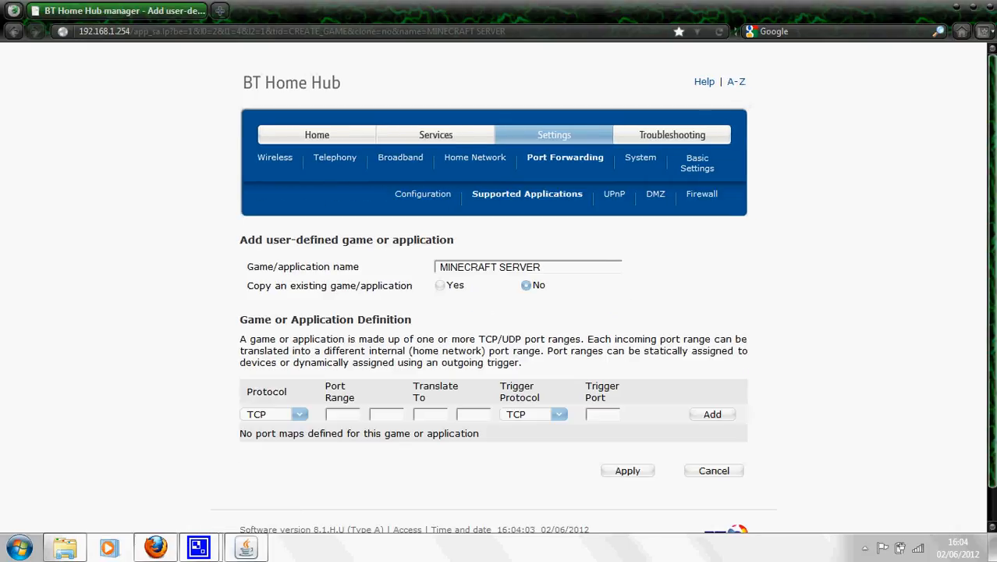
pyautogui.scroll(-3)
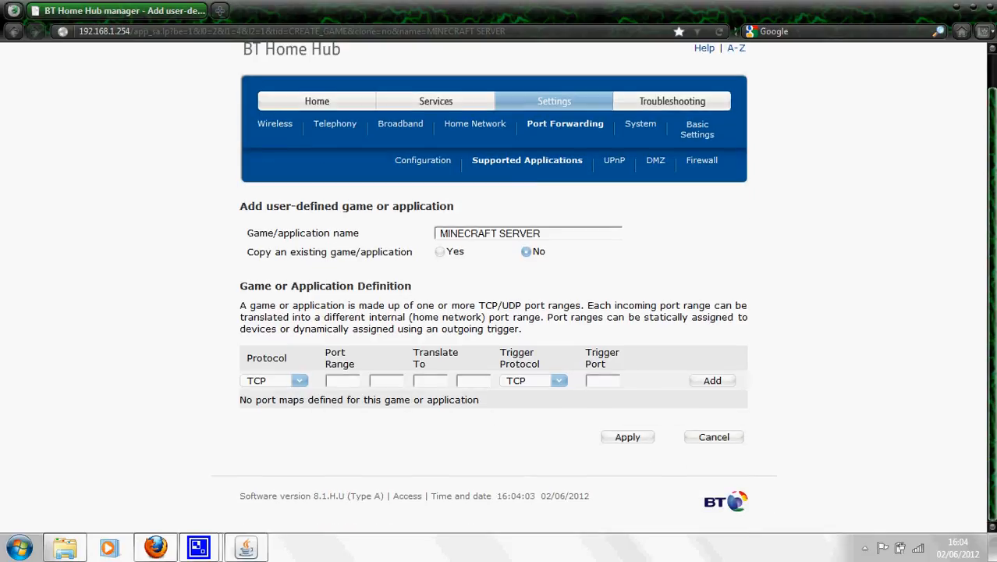
# - Add a TCP port mapping for range 25565 to 25565 to the definition
pyautogui.doubleClick(266, 358)
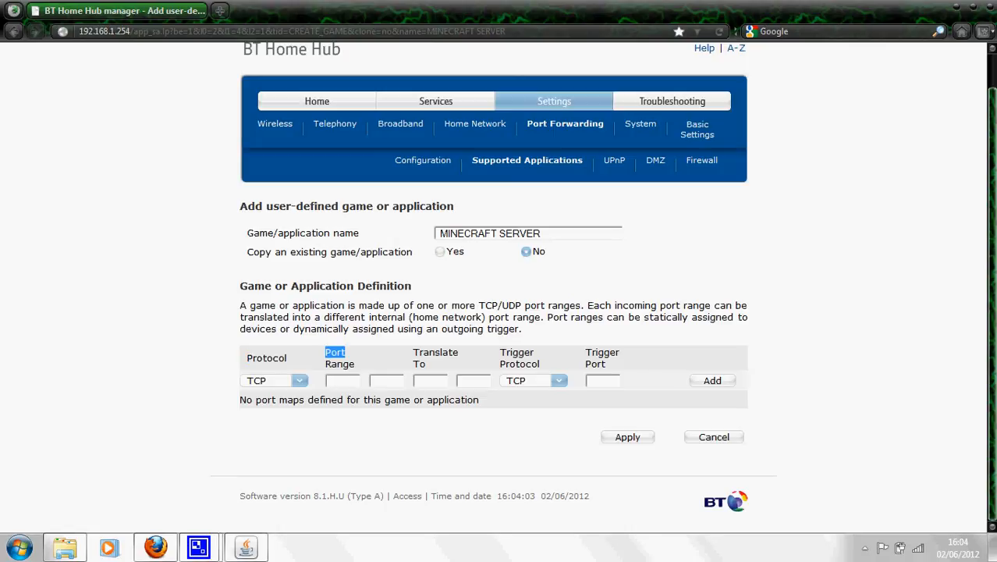
pyautogui.write('2')
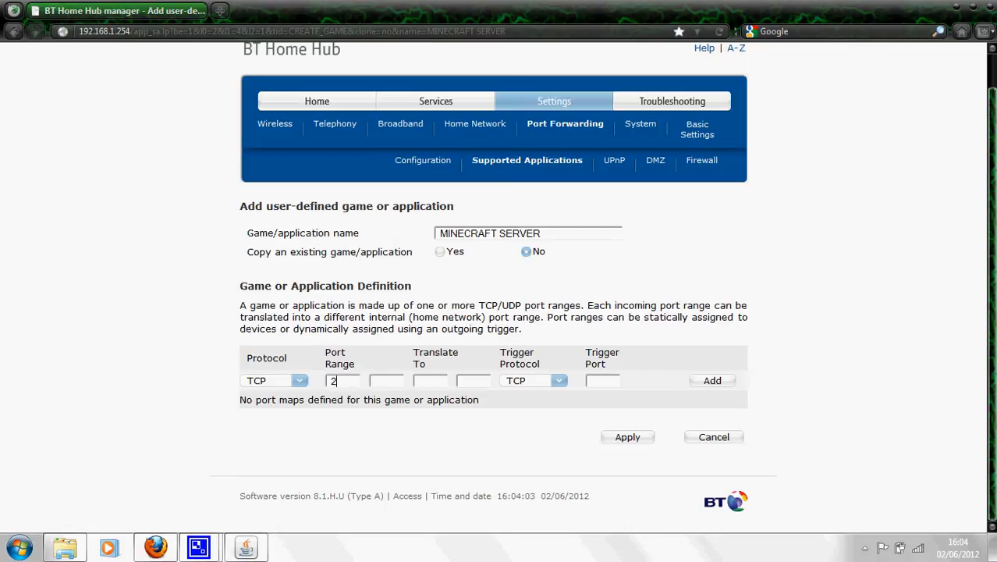
pyautogui.write('5565')
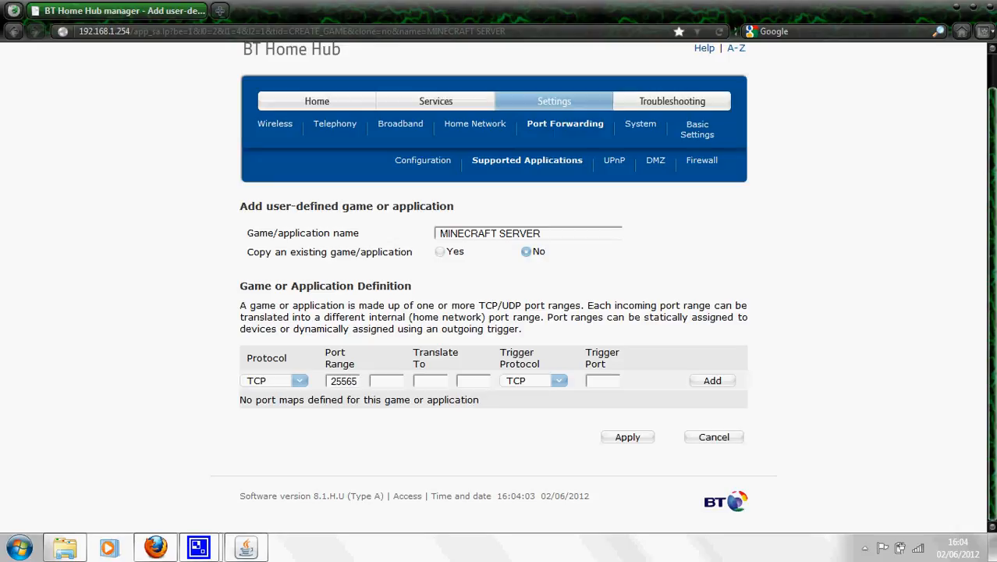
pyautogui.write('25')
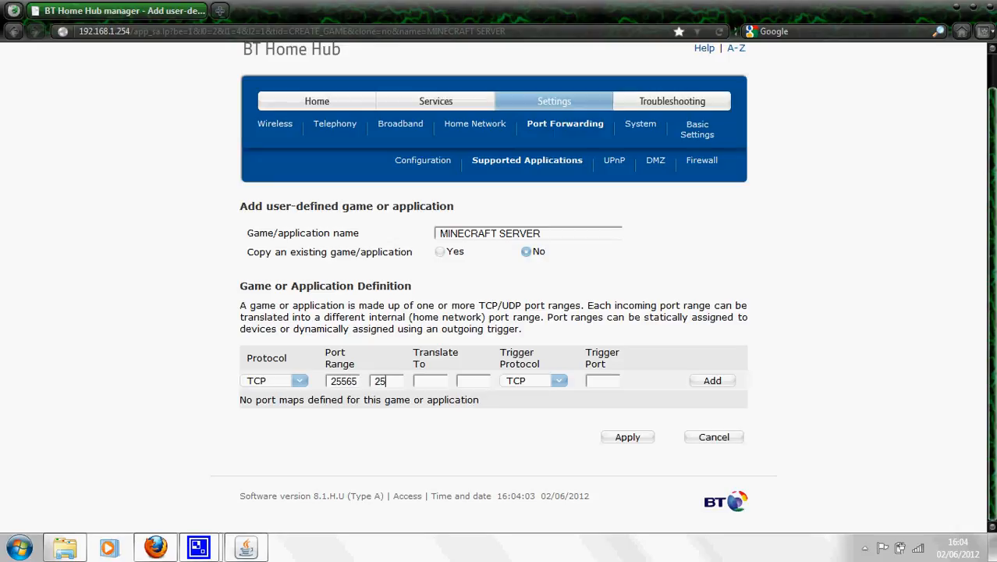
pyautogui.write('565')
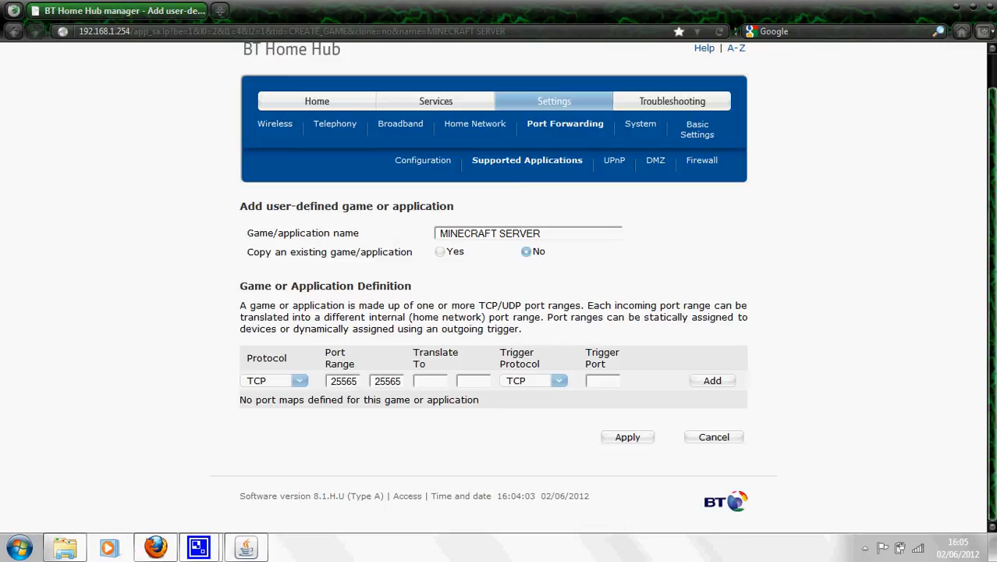
pyautogui.click(712, 381)
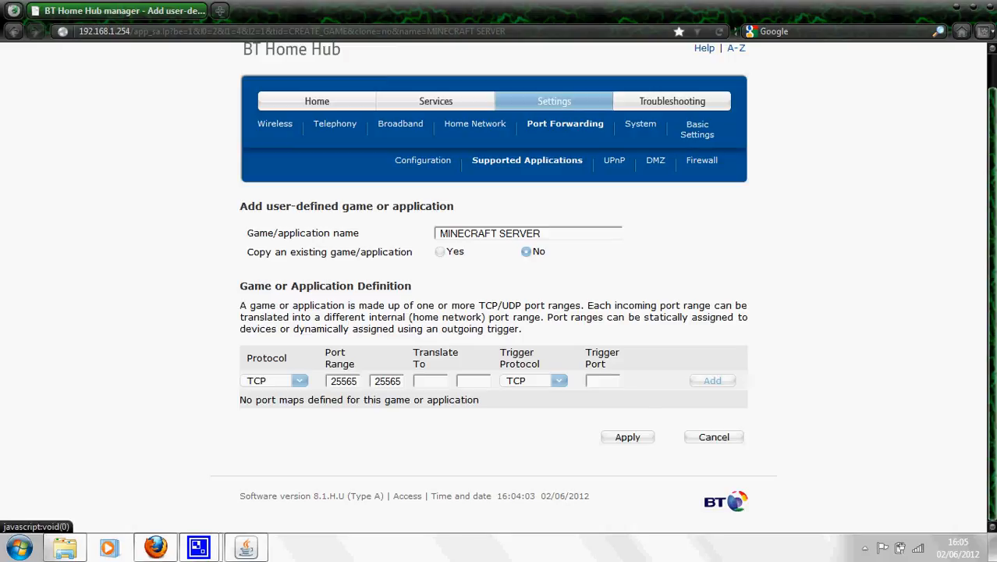
pyautogui.click(712, 380)
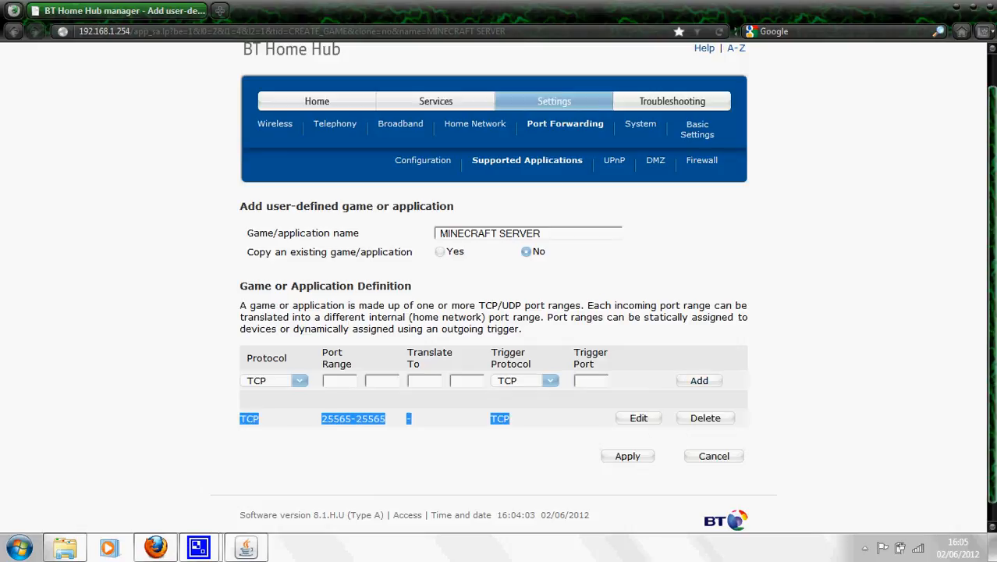
# - Add a UDP 25565–25565 rule with UDP trigger protocol, then apply the definitions
pyautogui.click(300, 381)
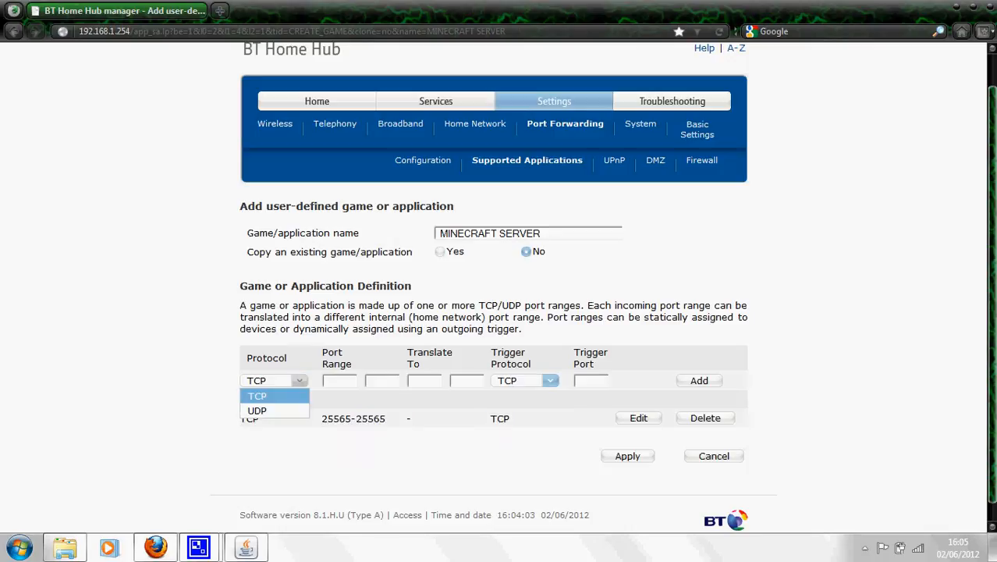
pyautogui.click(256, 410)
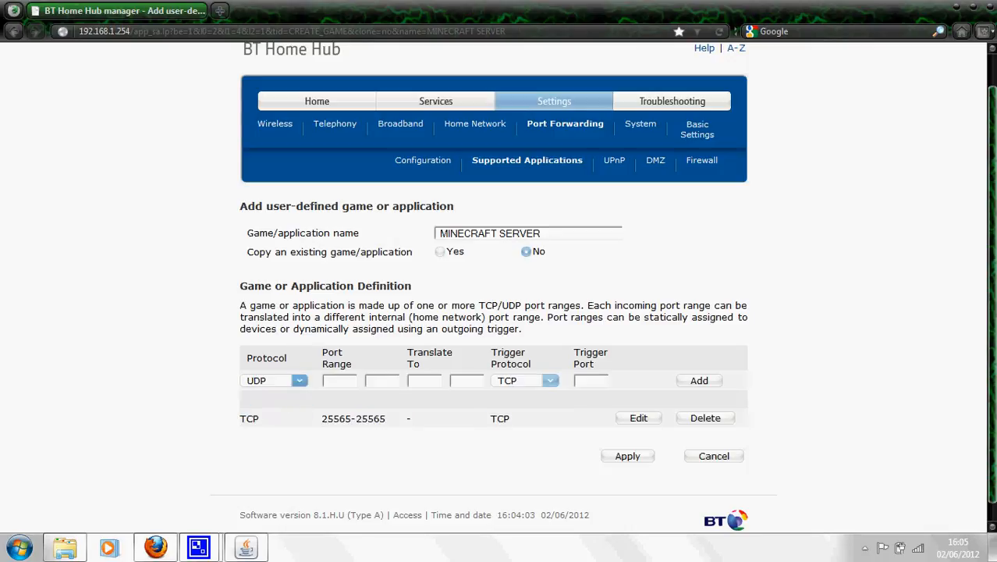
pyautogui.write('2')
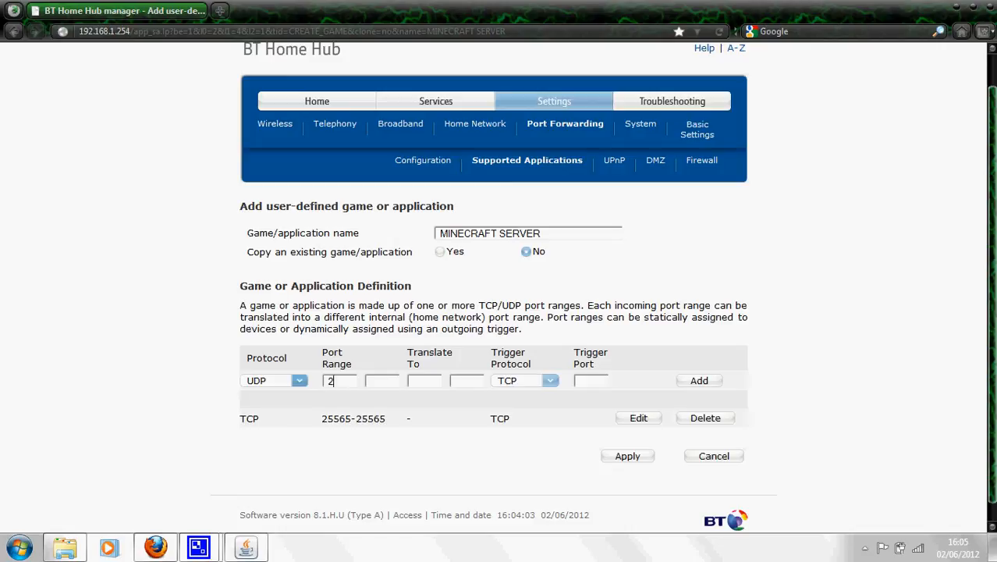
pyautogui.write('5565')
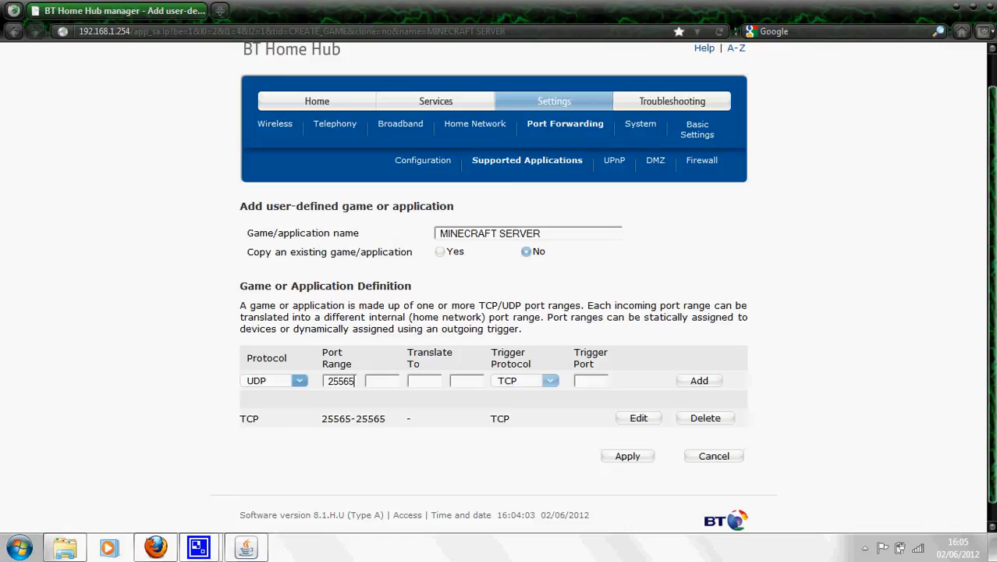
pyautogui.write('25565')
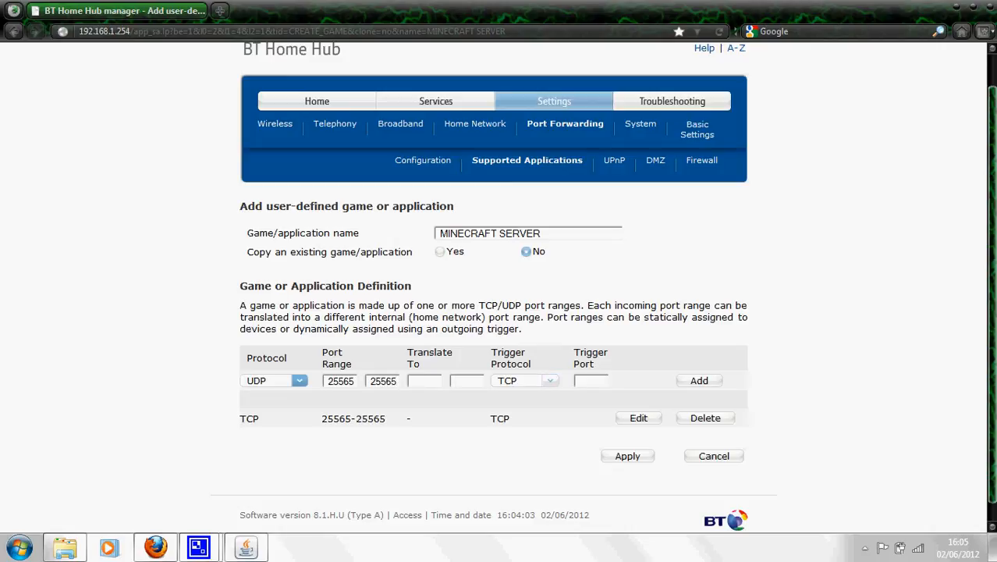
pyautogui.click(549, 380)
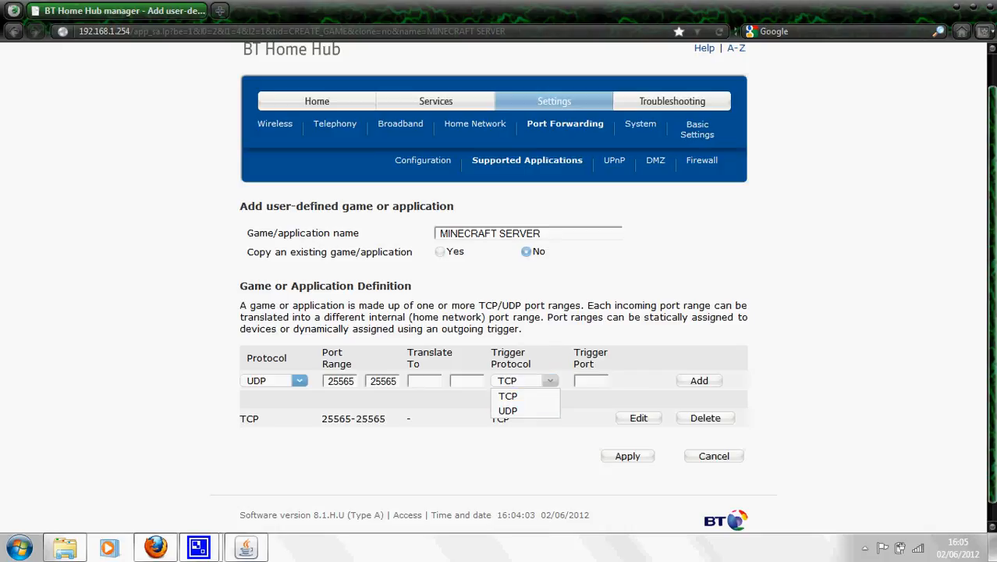
pyautogui.click(507, 411)
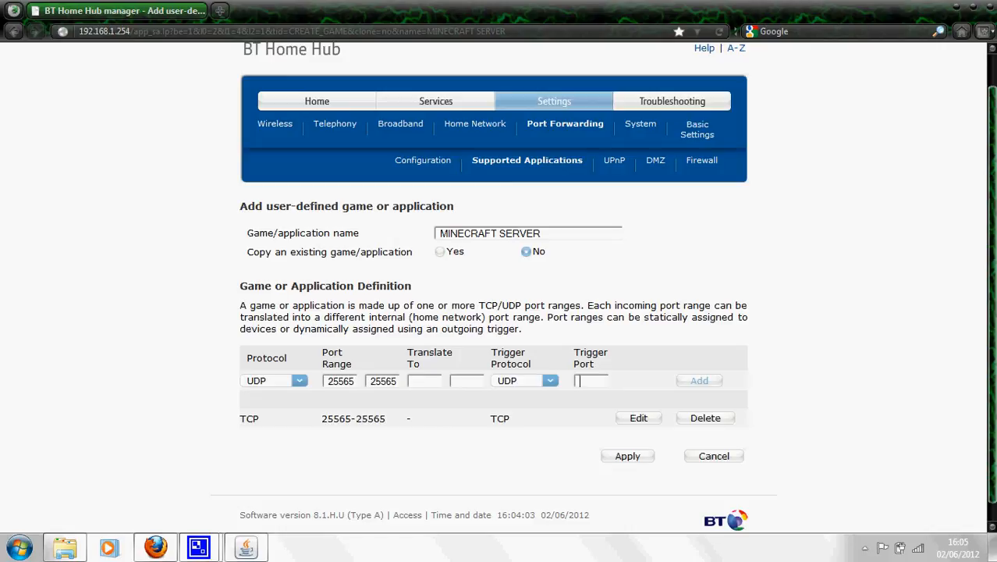
pyautogui.click(700, 381)
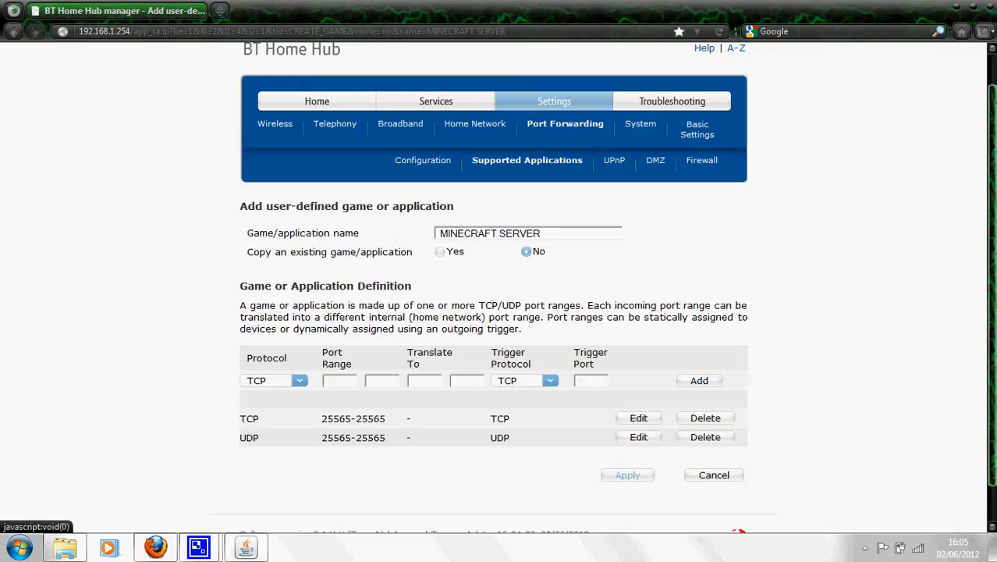
pyautogui.click(627, 475)
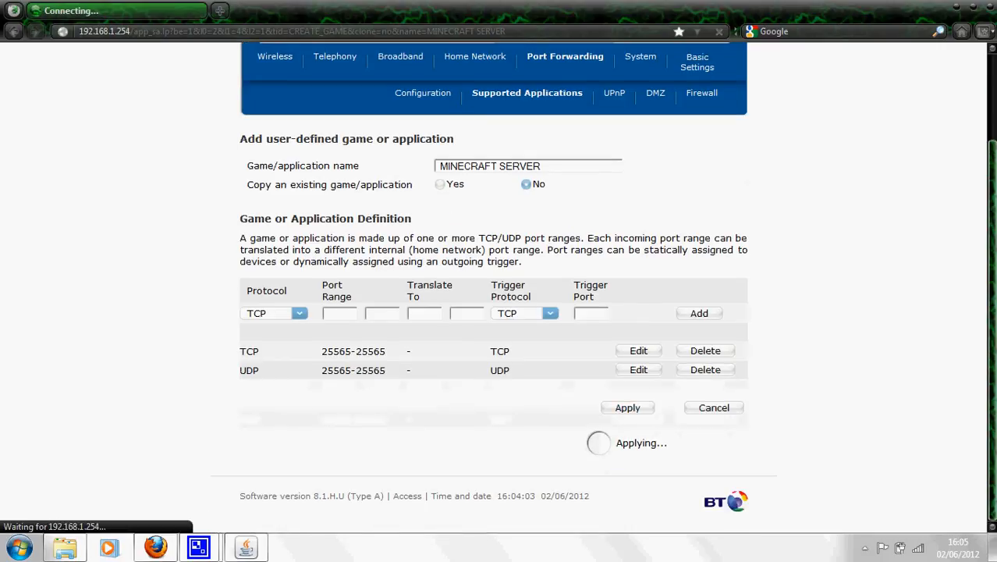
# - Review MINECRAFT SERVER in the user-defined list, then go to Port Forwarding Configuration
pyautogui.click(628, 407)
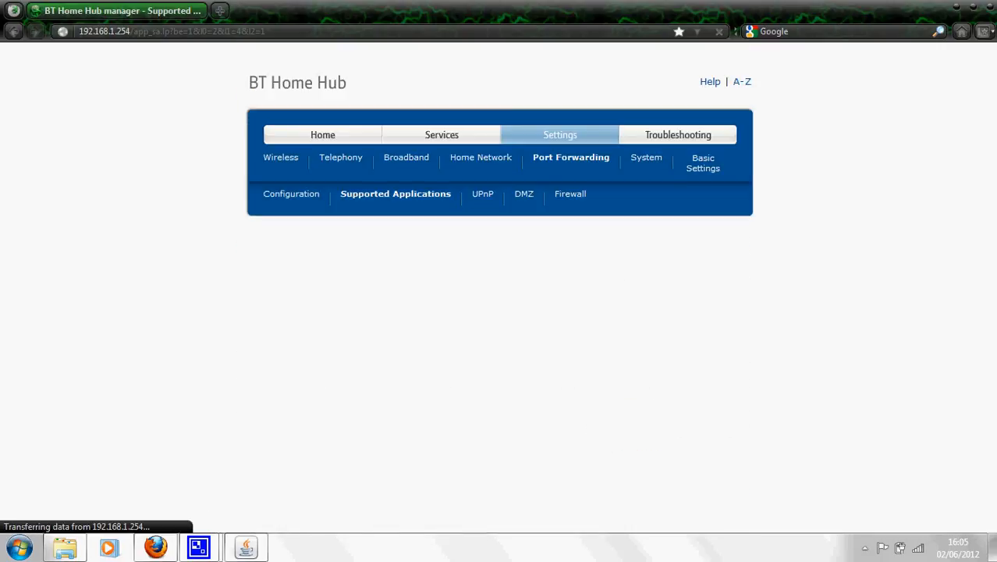
pyautogui.click(397, 194)
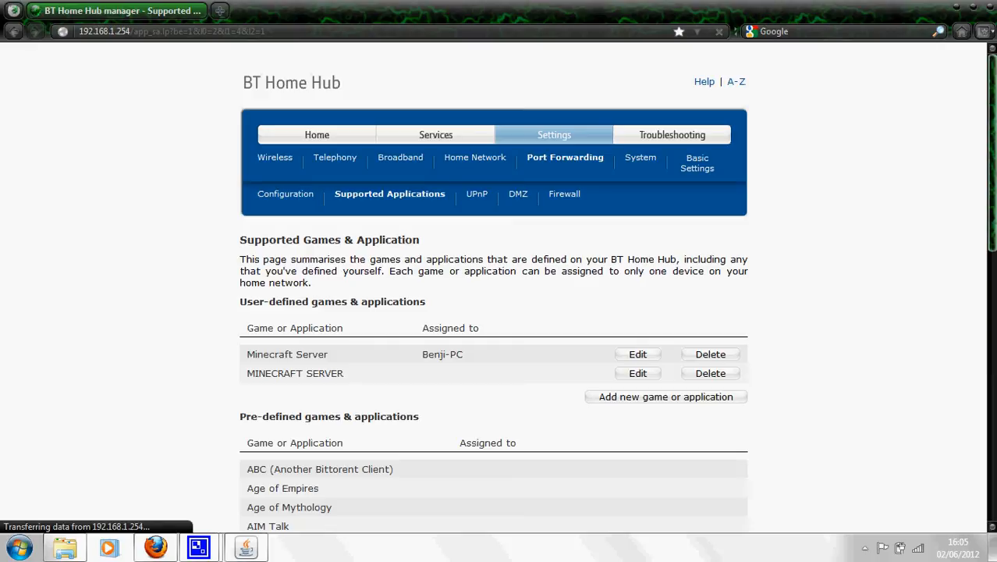
pyautogui.scroll(-3)
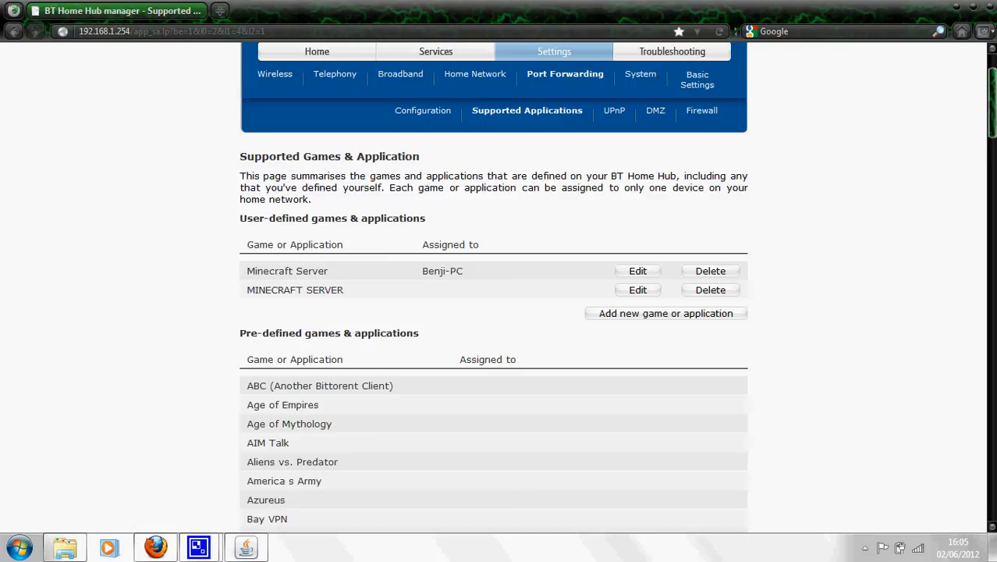
pyautogui.scroll(3)
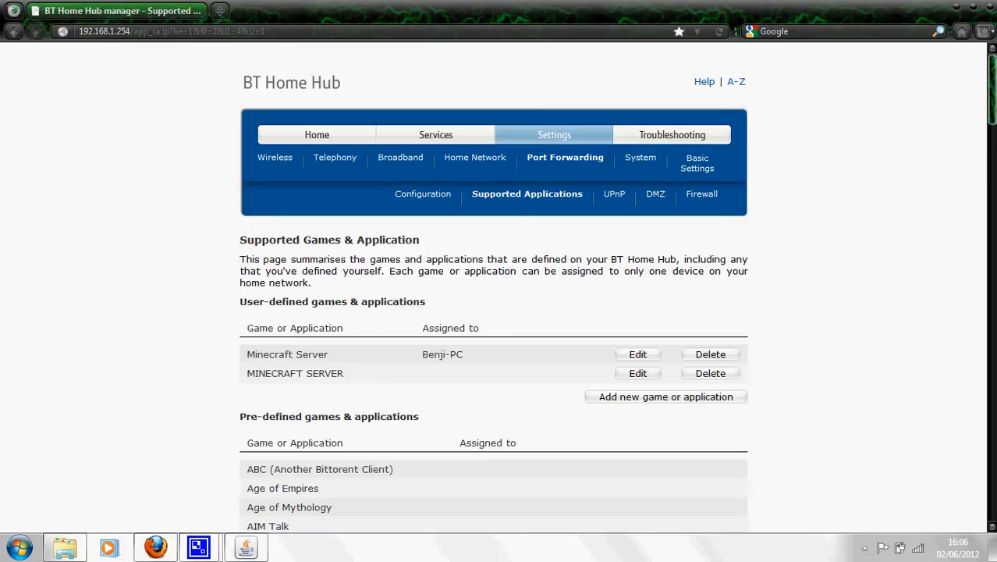
pyautogui.doubleClick(295, 373)
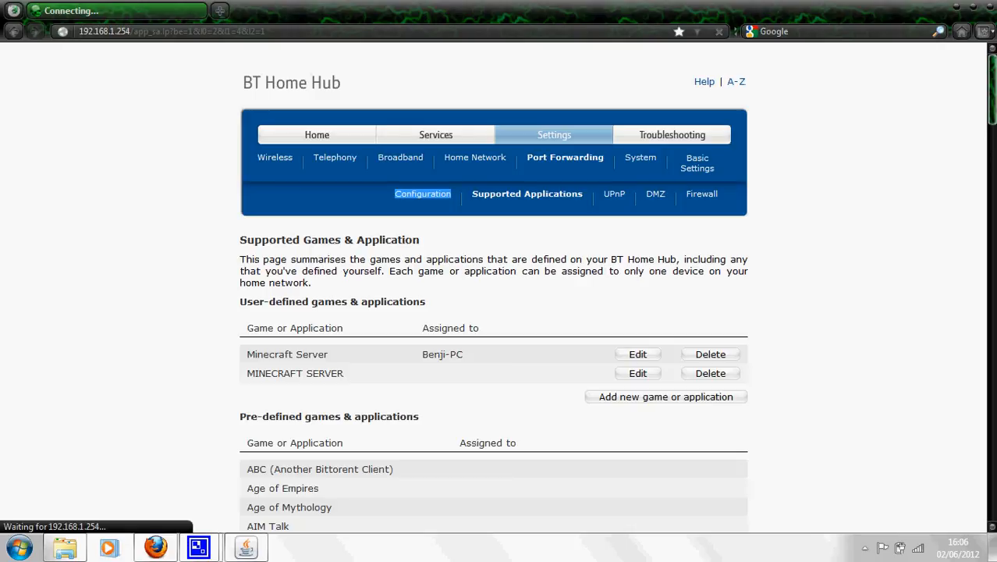
# - Choose MINECRAFT SERVER from the port forwarding game/application list
pyautogui.click(421, 194)
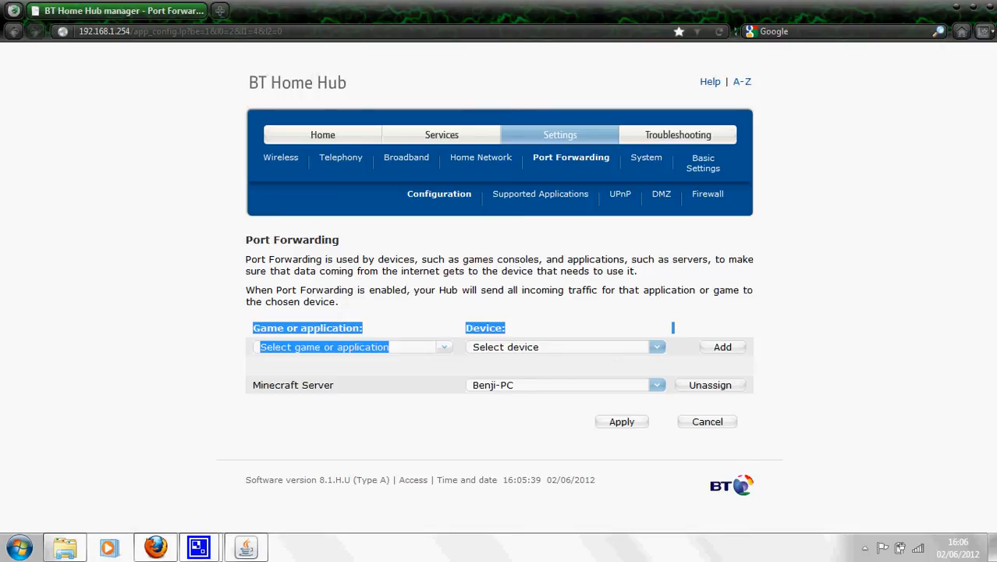
pyautogui.click(351, 346)
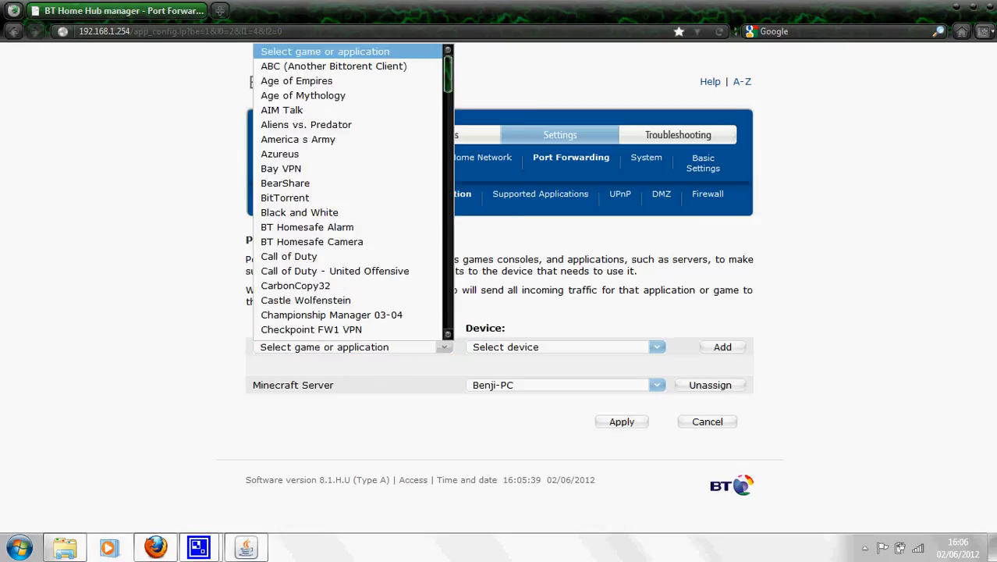
pyautogui.moveTo(305, 125)
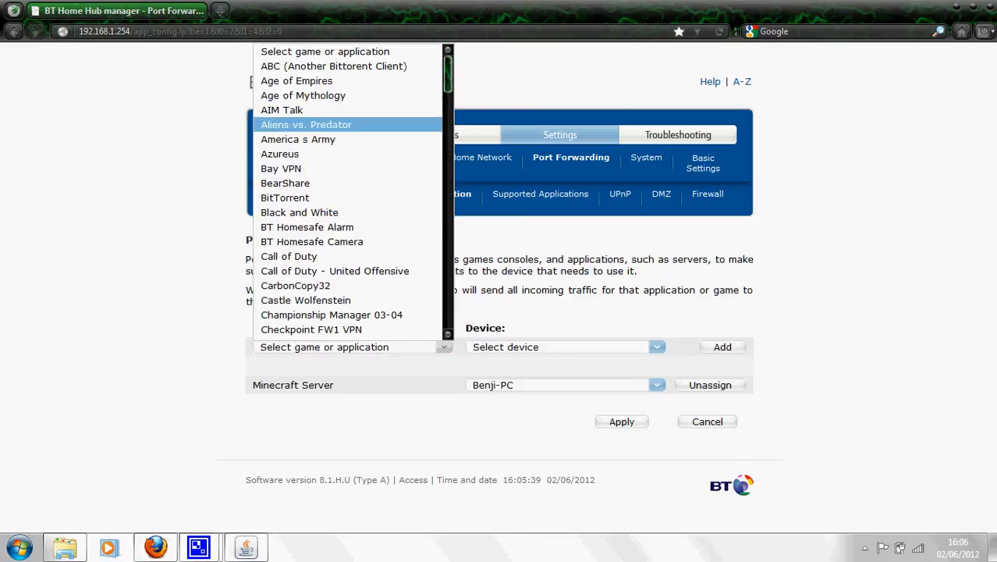
pyautogui.scroll(-3)
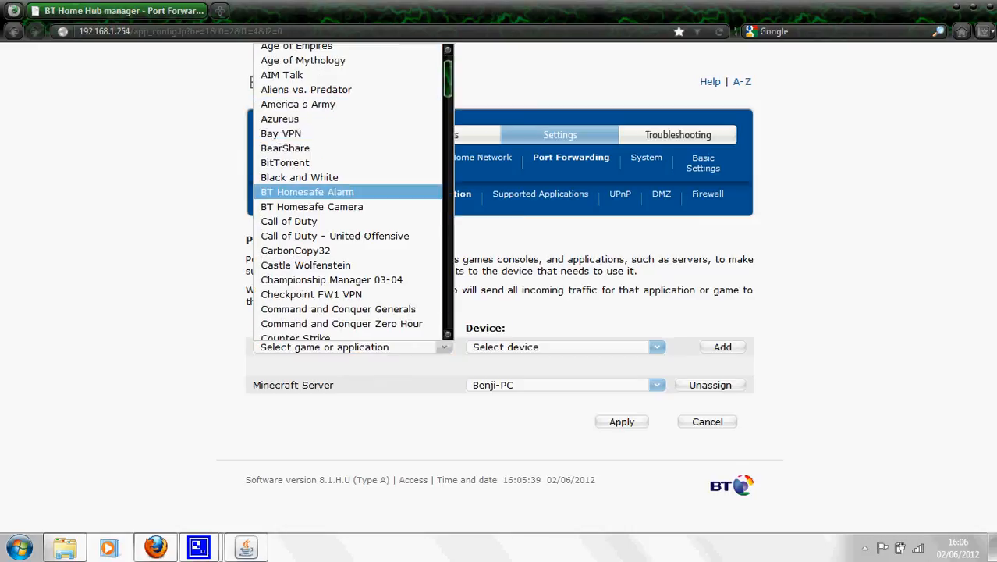
pyautogui.scroll(-3)
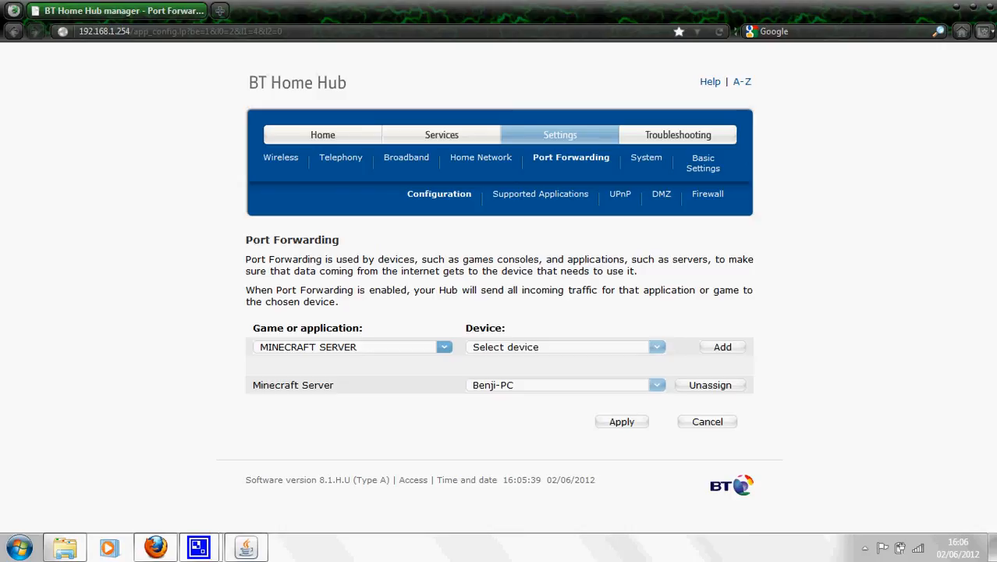
# - Set the device to User Defined and select the Device IP Address field
pyautogui.click(656, 346)
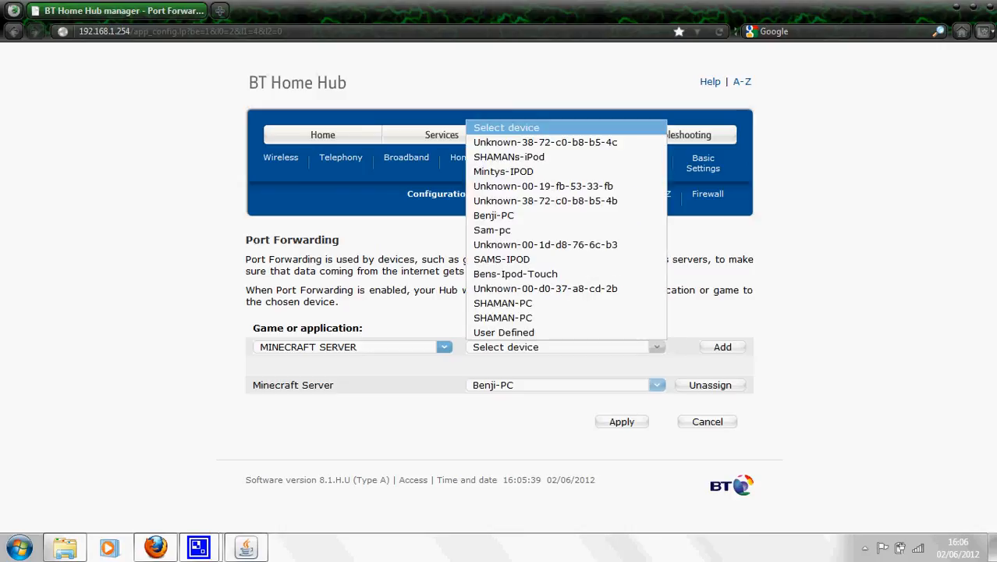
pyautogui.click(502, 331)
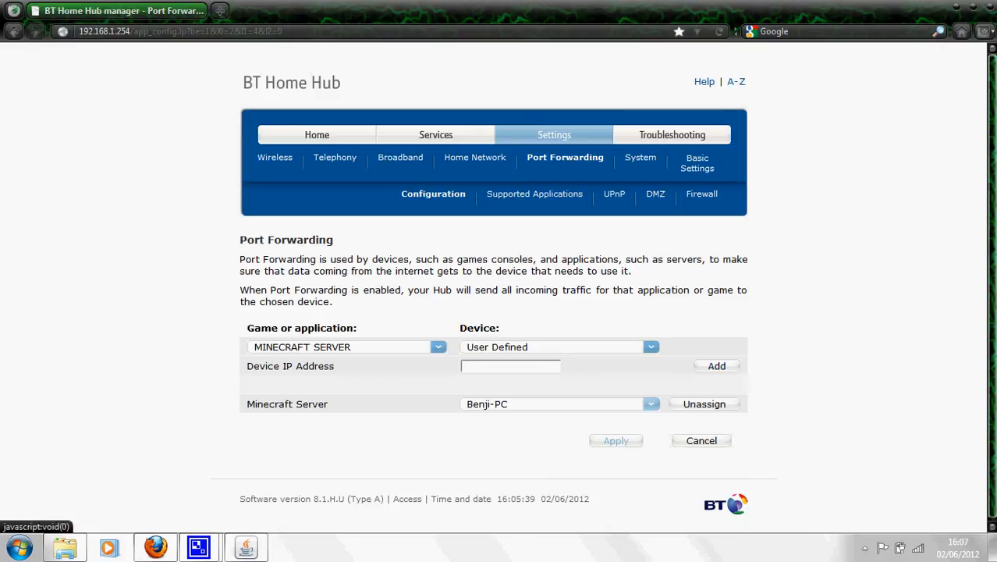
pyautogui.click(512, 366)
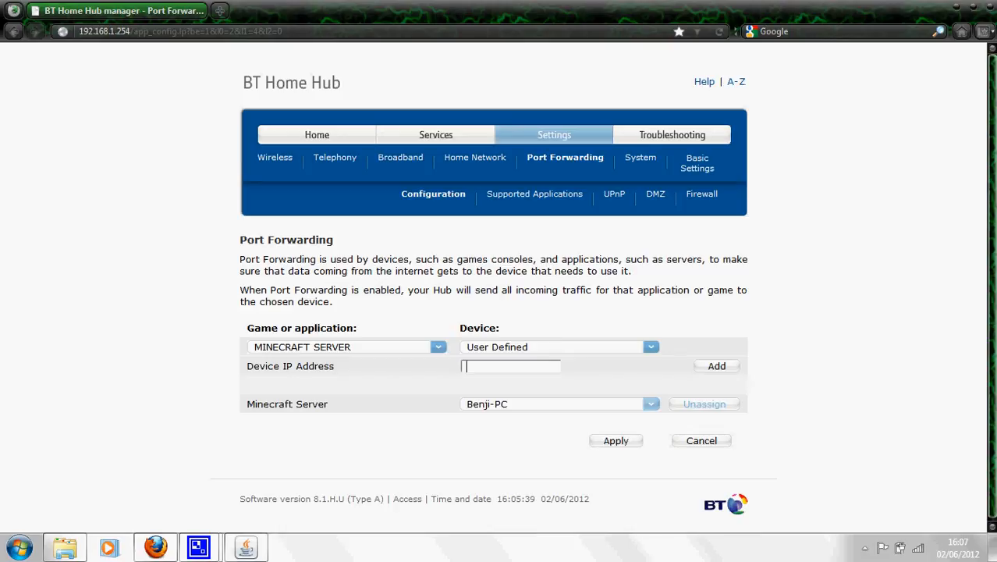
pyautogui.doubleClick(287, 402)
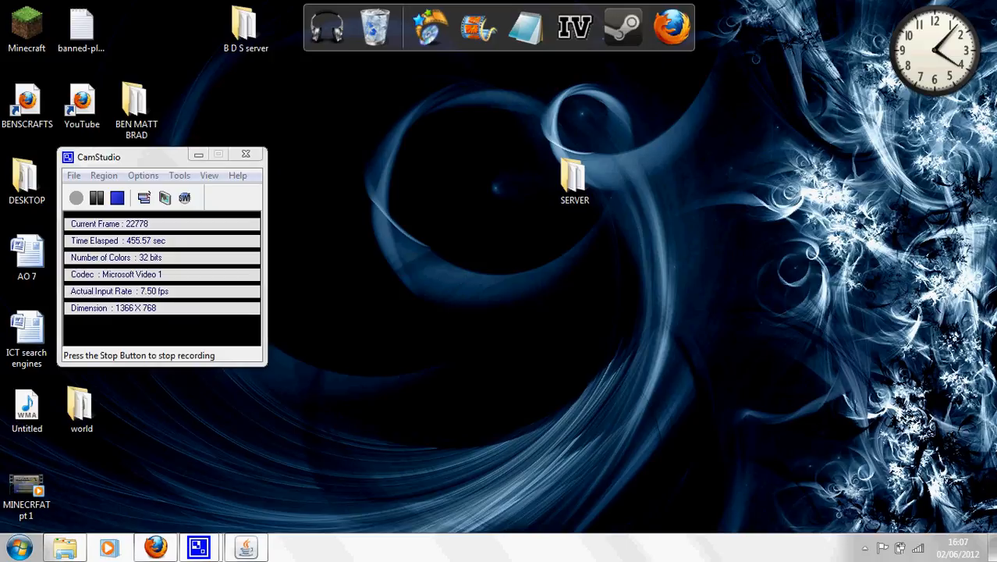
# - Open the SERVER folder from the desktop to show the Minecraft server files
pyautogui.click(574, 180)
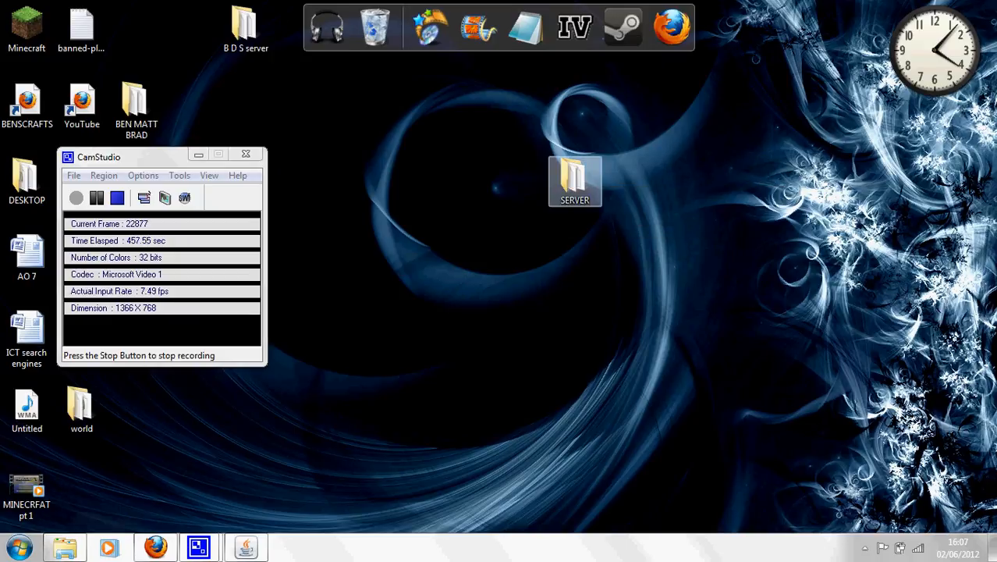
pyautogui.doubleClick(575, 180)
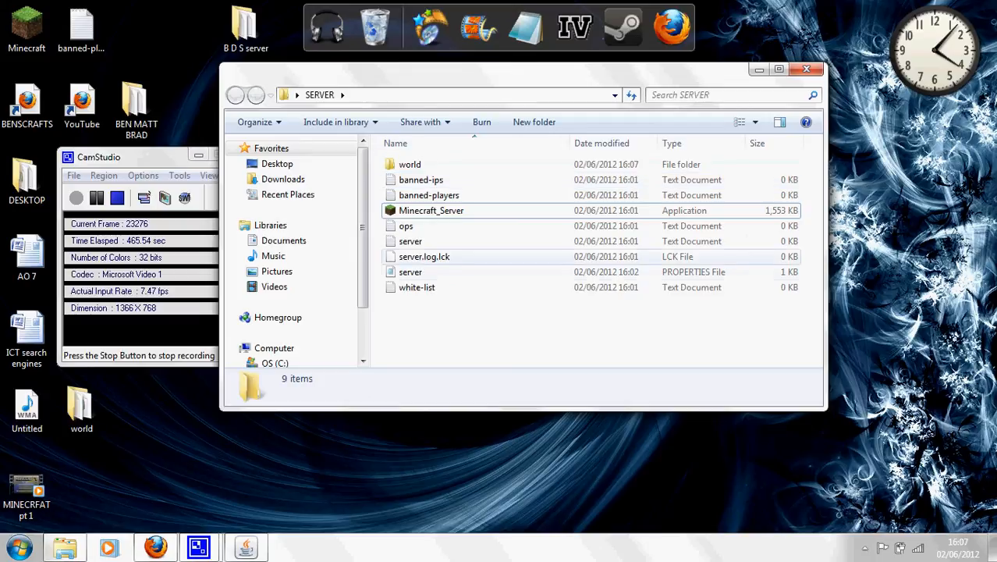
pyautogui.moveTo(411, 272)
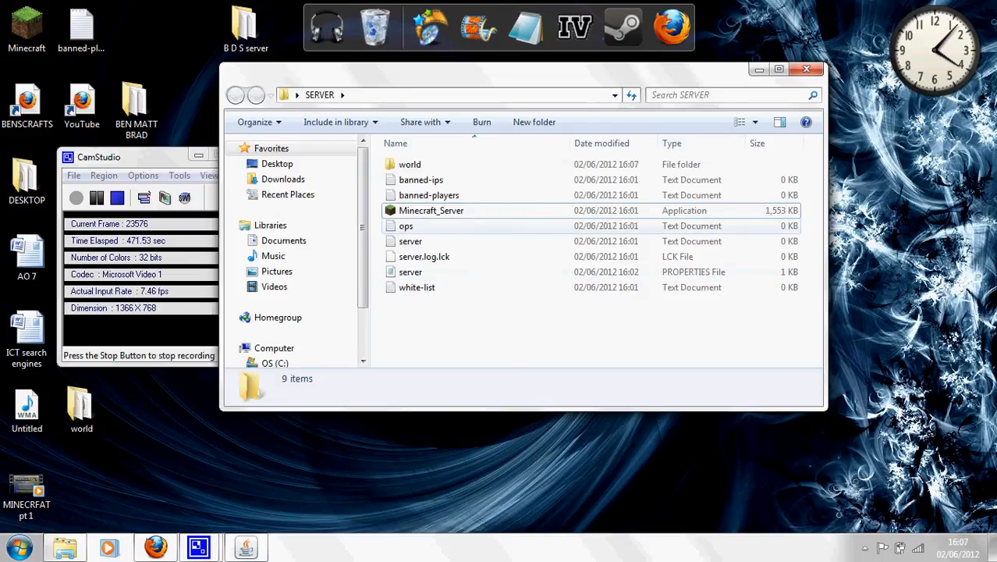
pyautogui.click(410, 271)
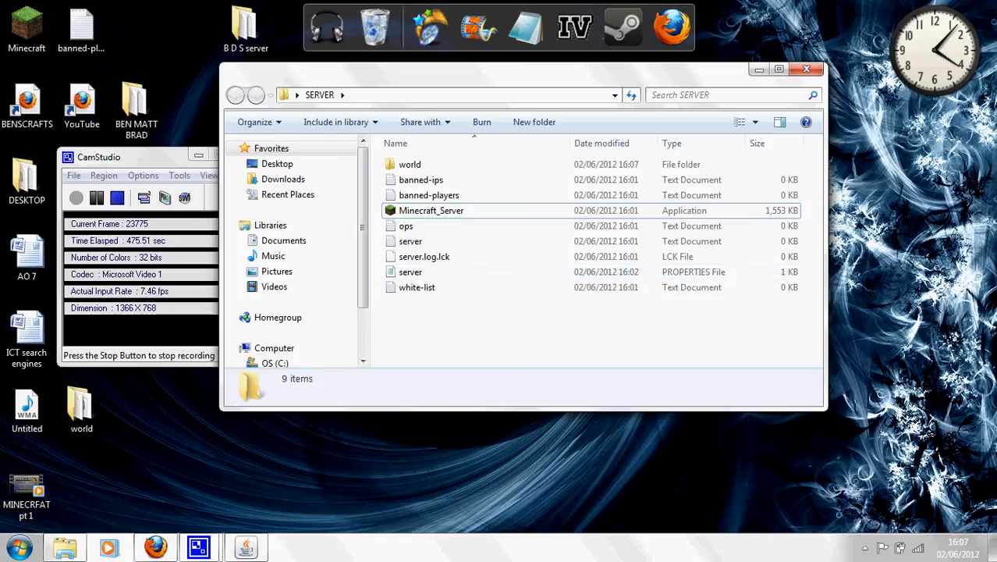
pyautogui.click(411, 271)
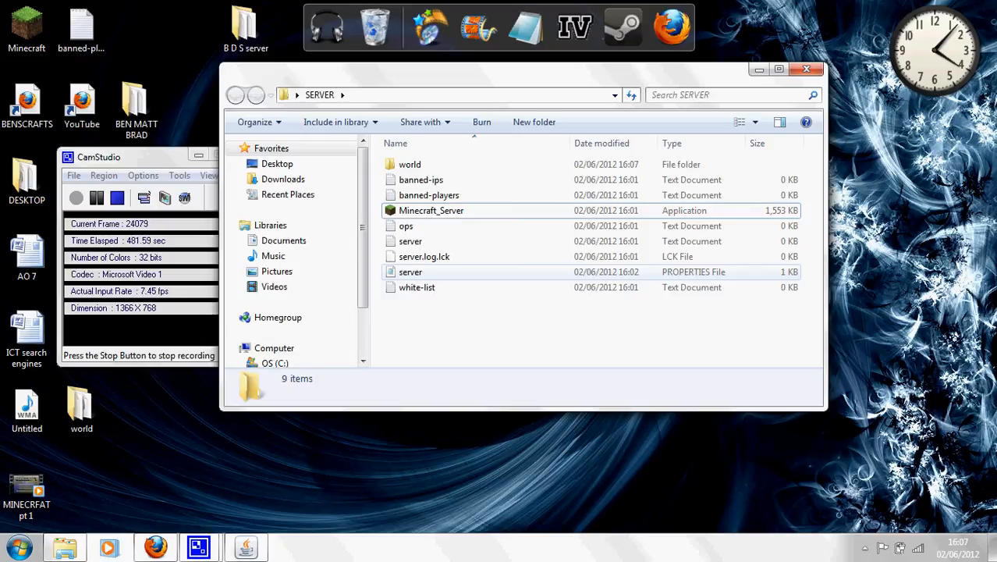
# - Check the folder's context options and select the server properties file
pyautogui.rightClick(537, 320)
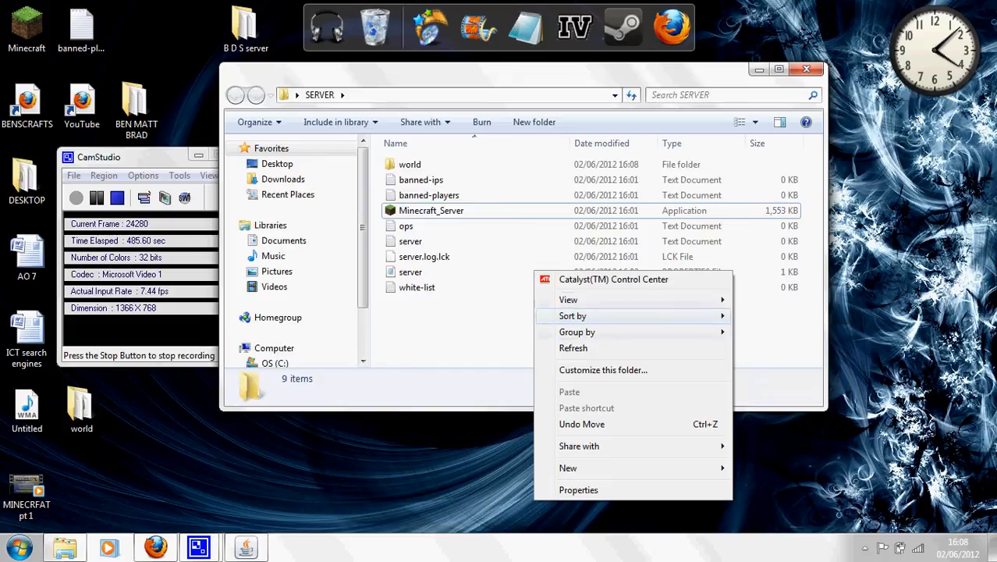
pyautogui.click(409, 272)
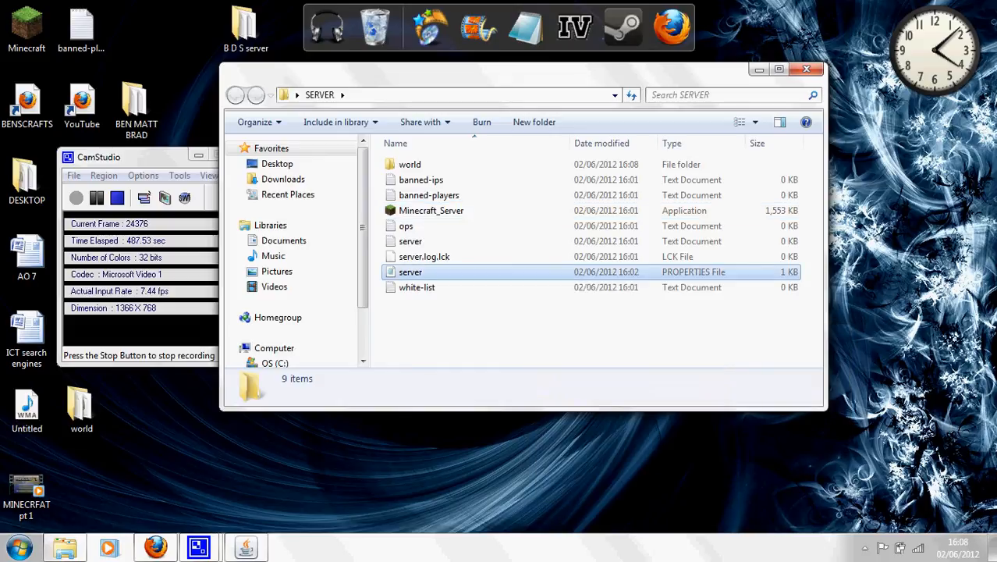
pyautogui.click(410, 271)
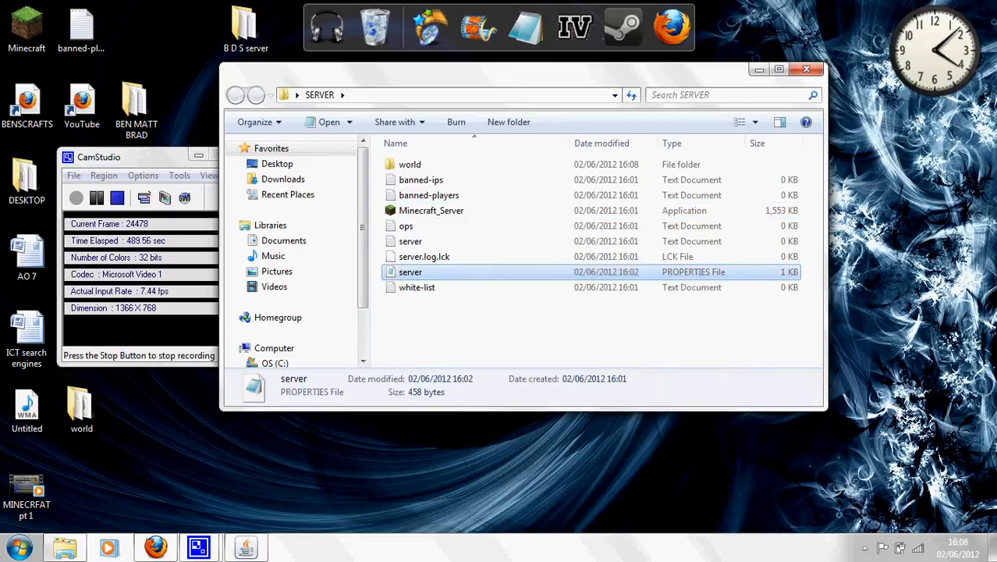
# - Open server.properties in Notepad and set level-name to SERVER
pyautogui.doubleClick(410, 272)
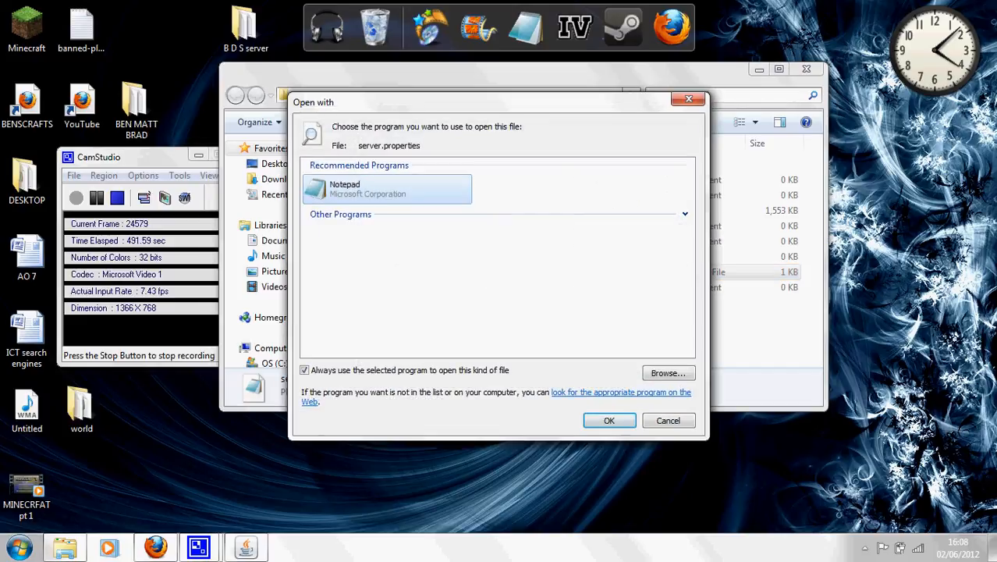
pyautogui.click(609, 422)
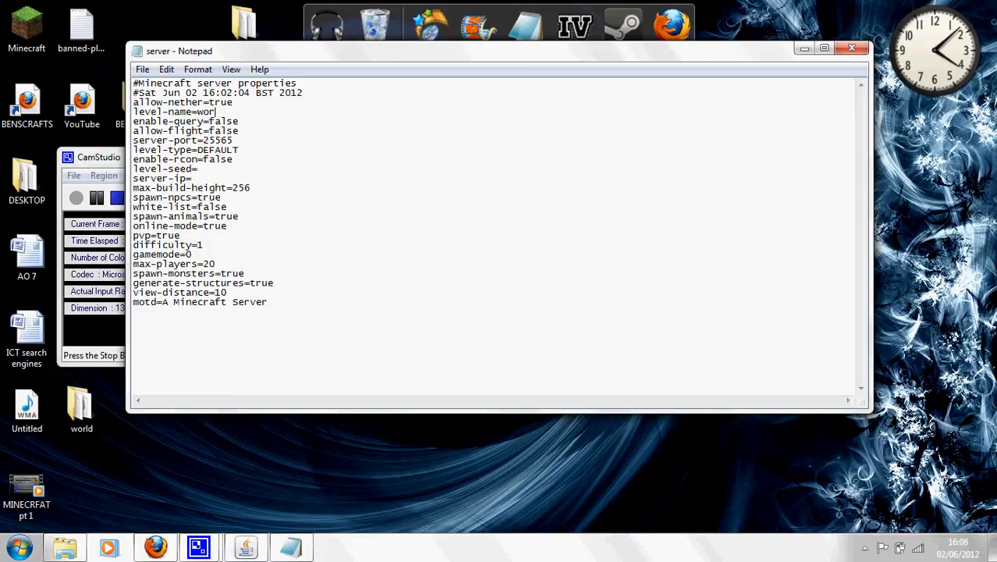
pyautogui.press('backspace')
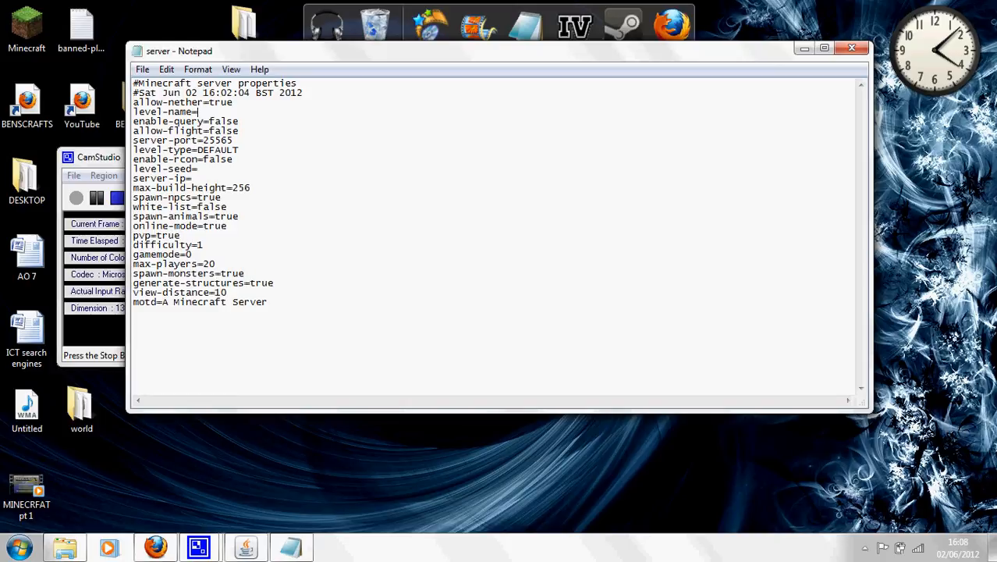
pyautogui.write('SER')
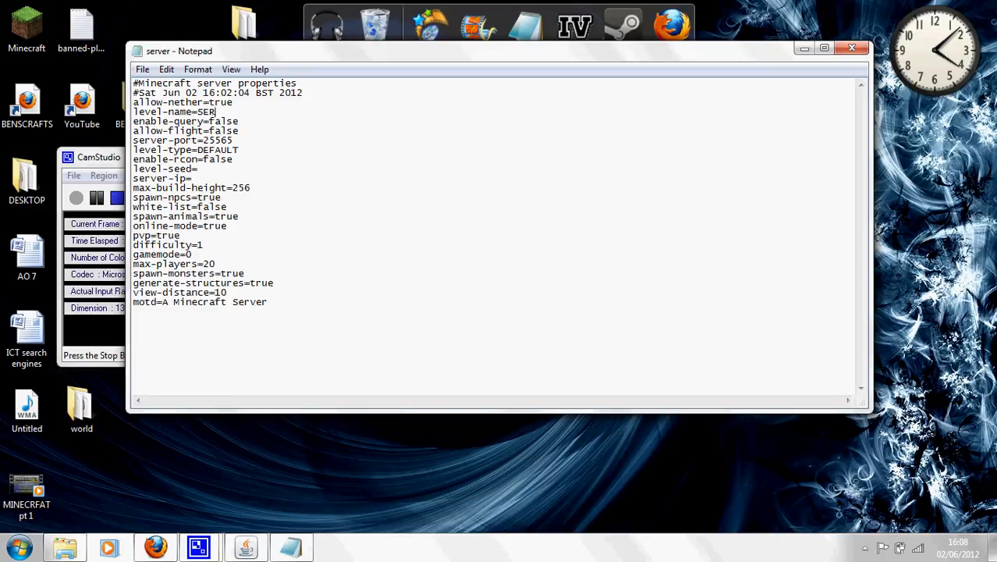
pyautogui.write('VER')
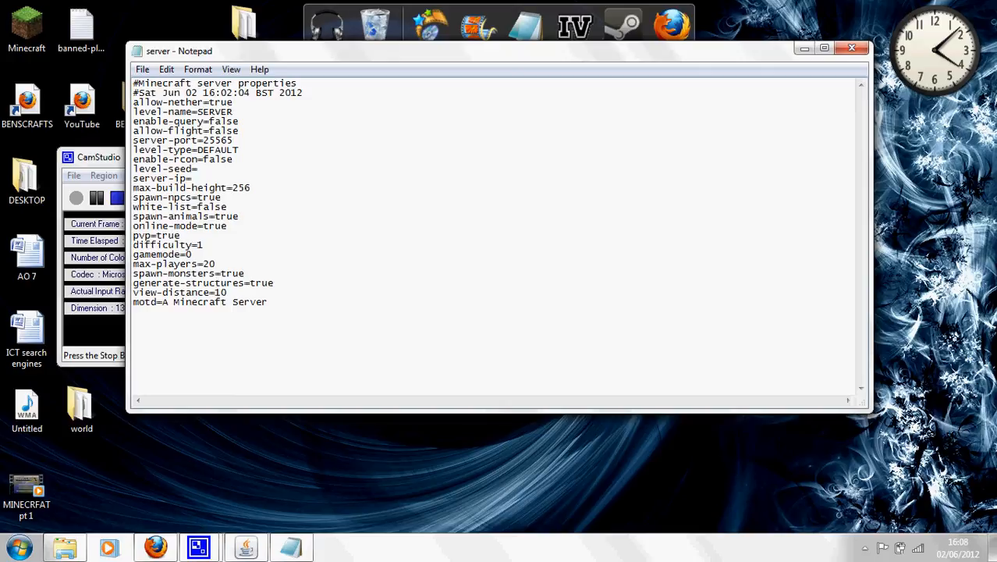
# - Position at the server-ip line and bring up the Windows Run box
pyautogui.doubleClick(181, 113)
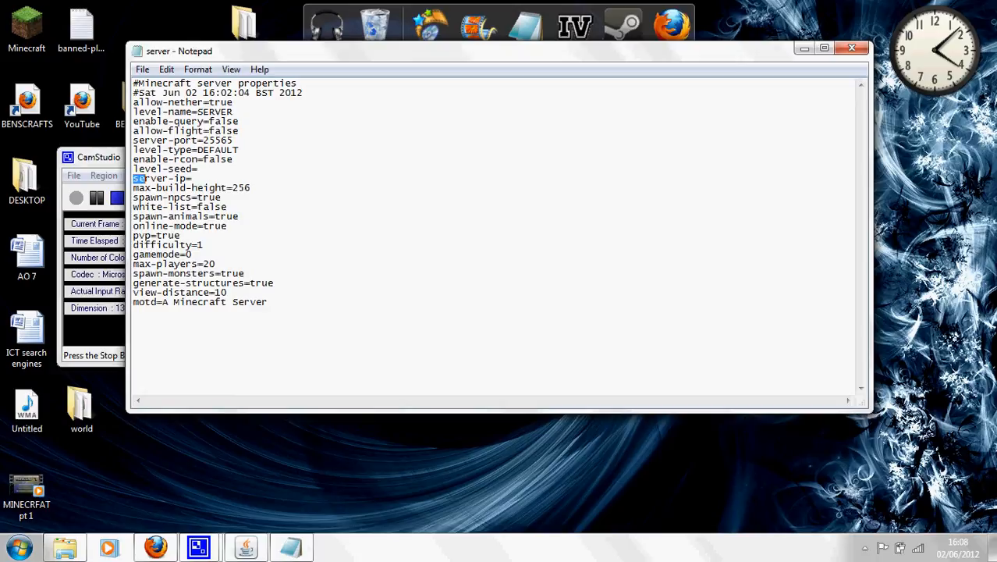
pyautogui.doubleClick(157, 178)
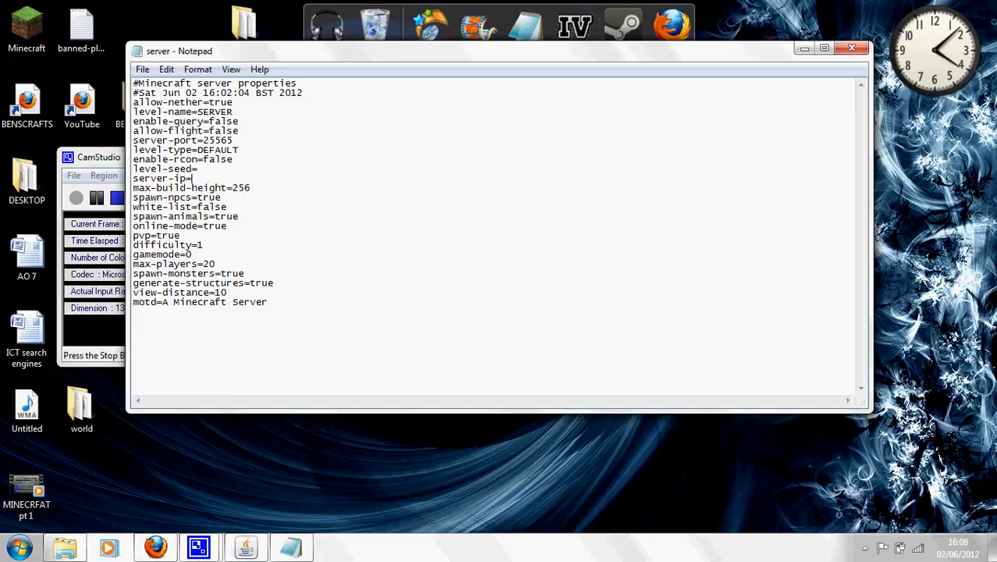
pyautogui.press('Win+r')
pyautogui.write('cmd')
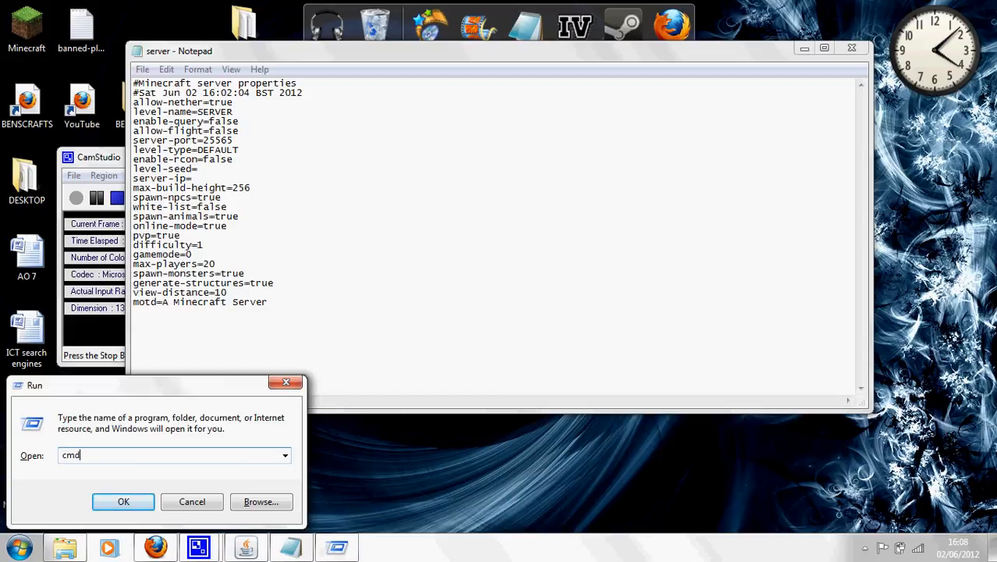
# - Run ipconfig in Command Prompt and look through the network adapter addresses
pyautogui.click(124, 501)
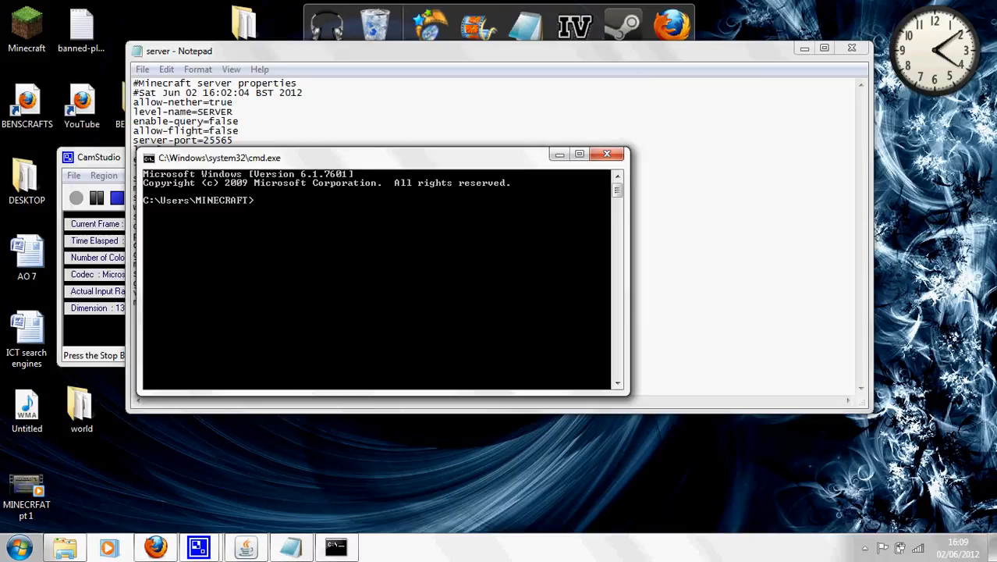
pyautogui.write('i')
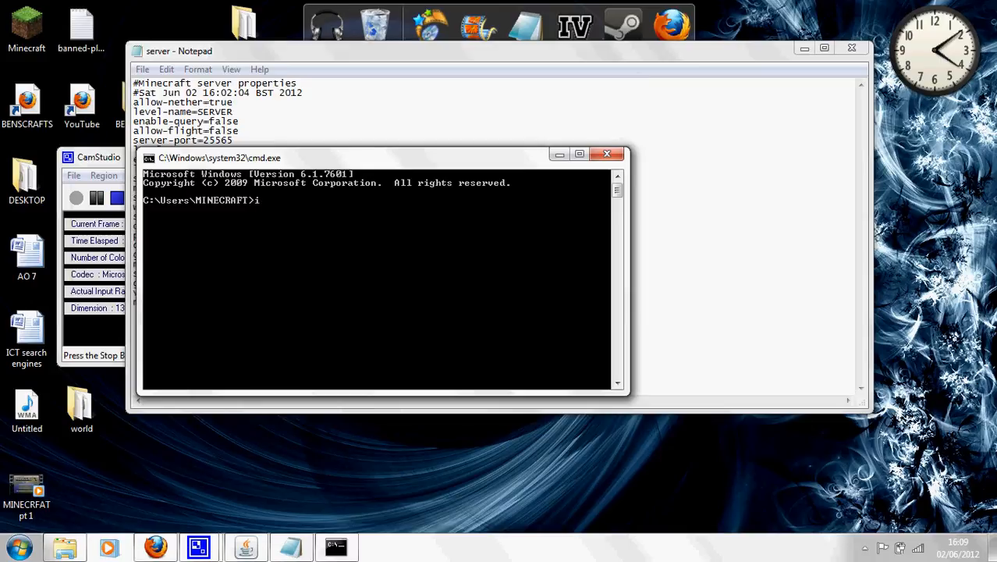
pyautogui.write('pconfig')
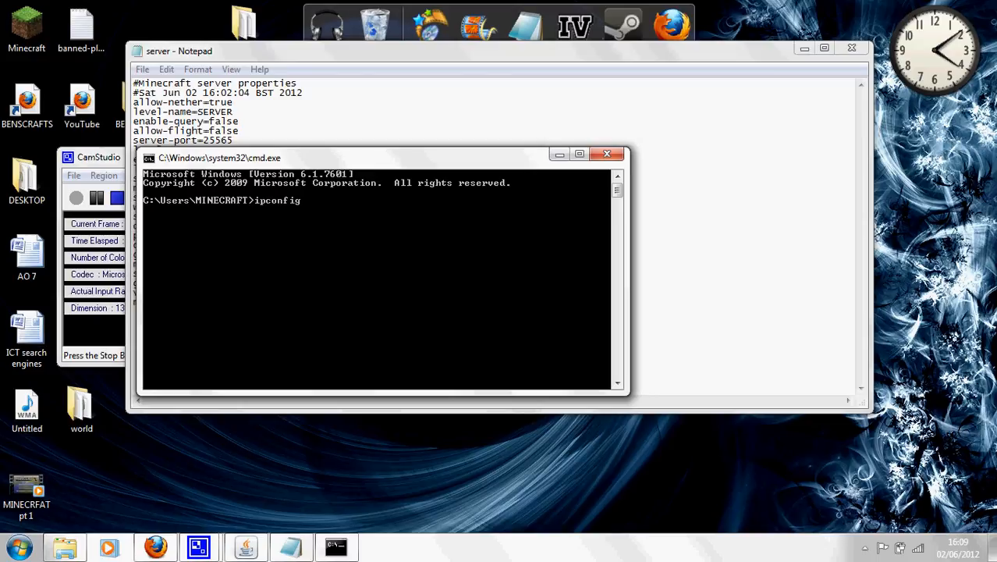
pyautogui.press('Return')
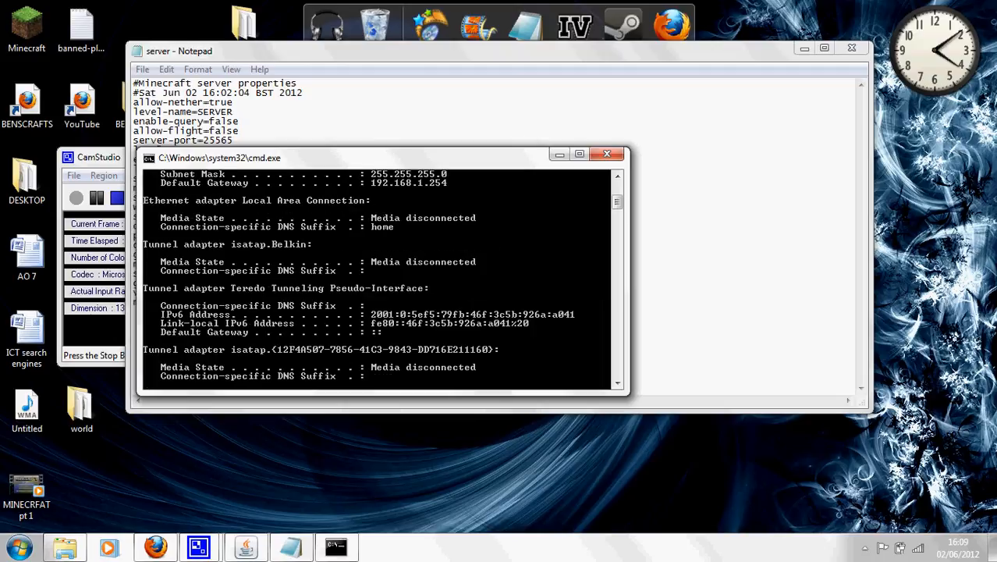
pyautogui.scroll(-3)
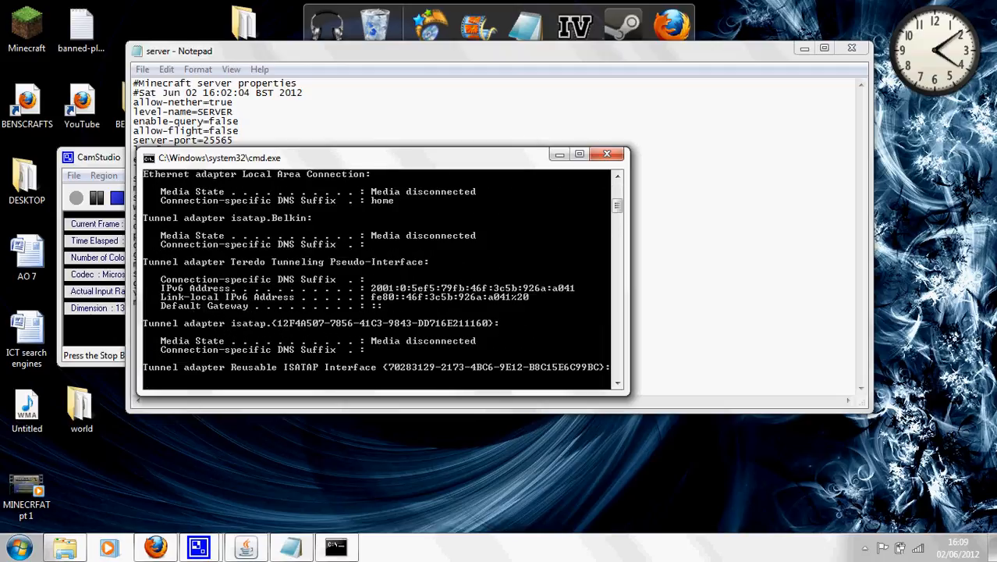
pyautogui.scroll(3)
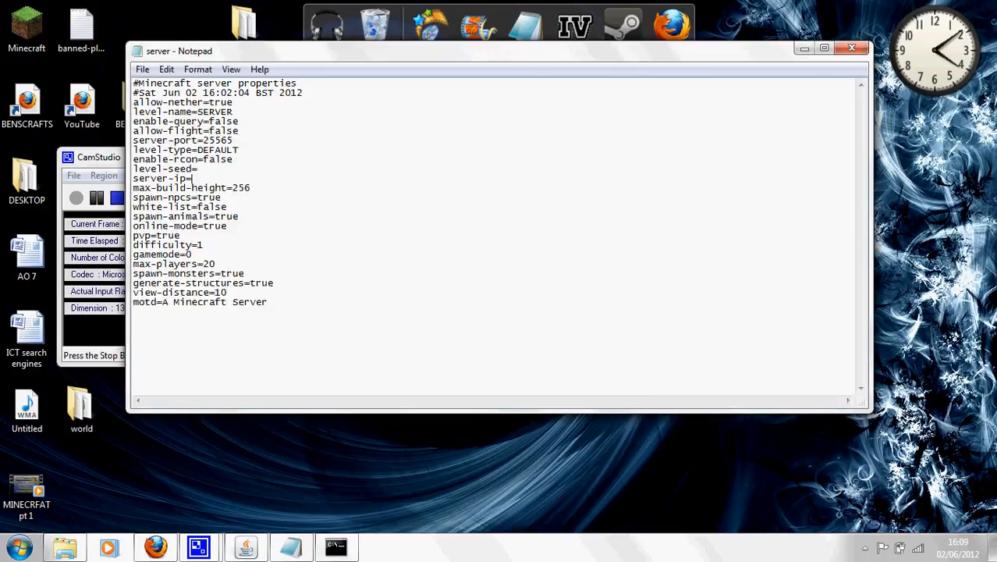
# - Set server-ip to 192.168.1.64 in server.properties
pyautogui.write('1')
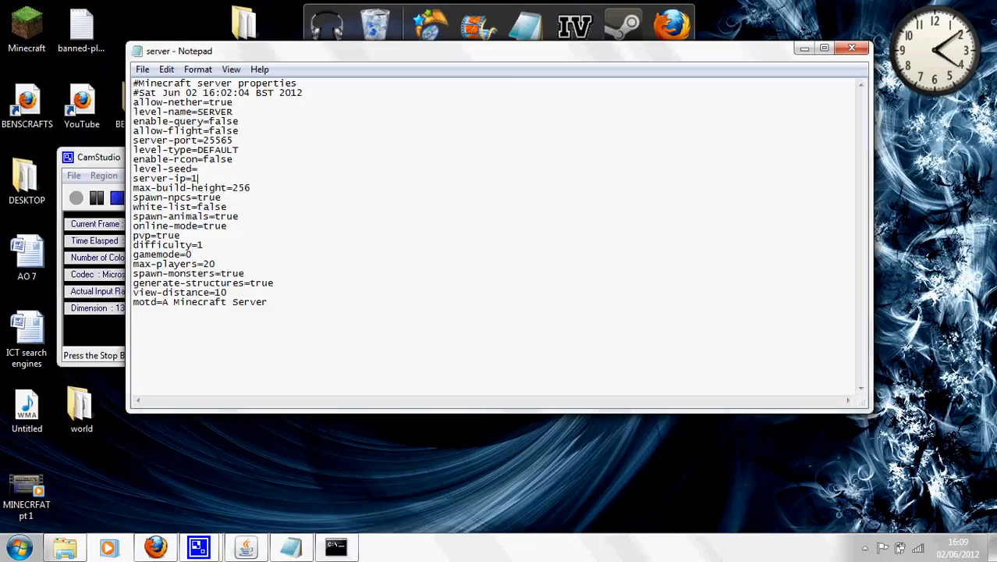
pyautogui.write('92.1')
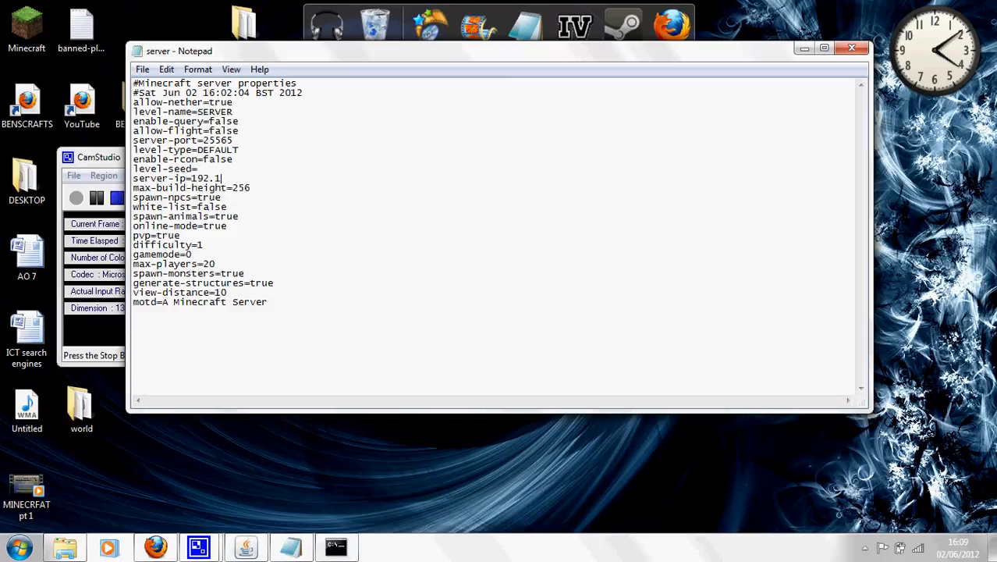
pyautogui.write('68.1.')
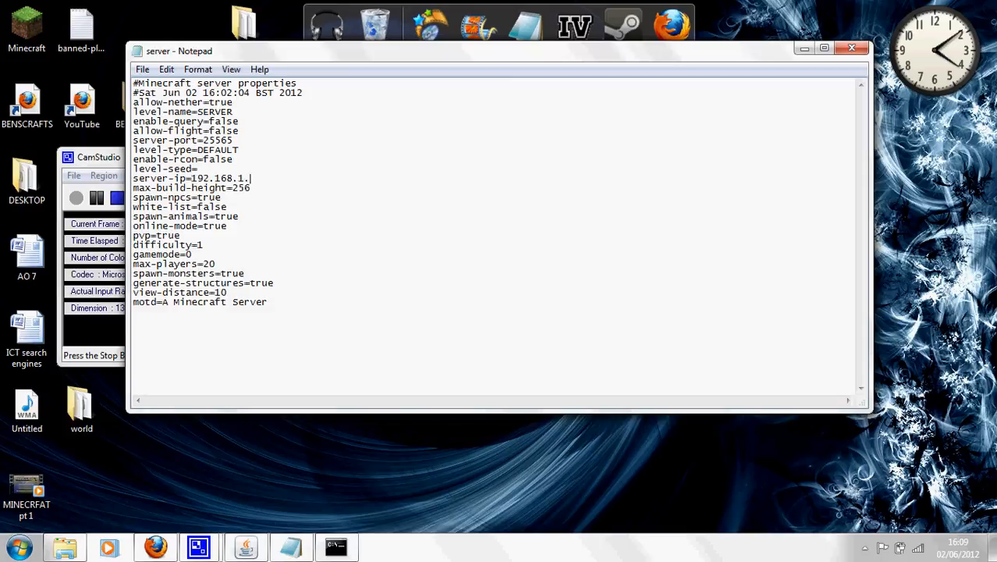
pyautogui.write('6')
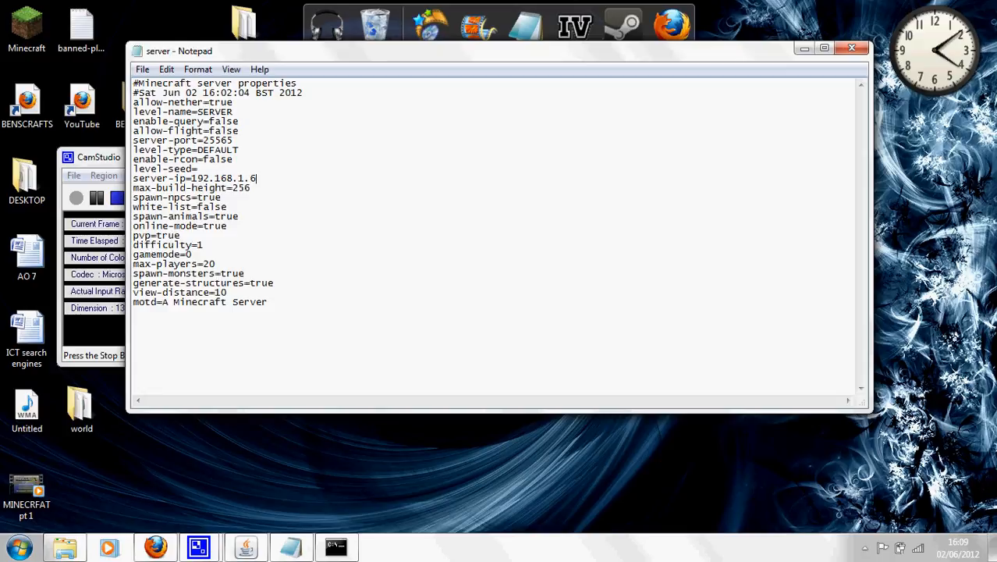
pyautogui.write('4')
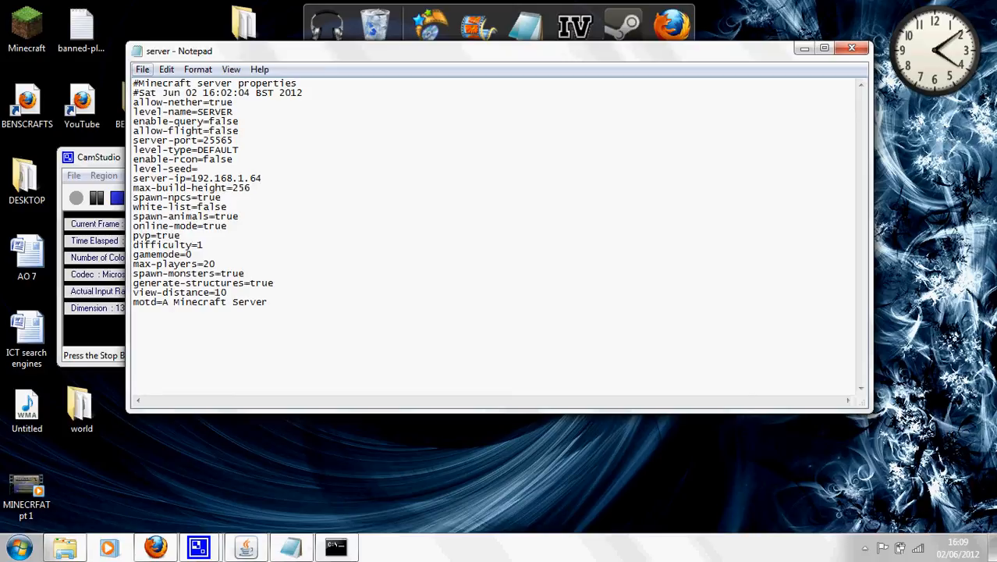
pyautogui.click(143, 68)
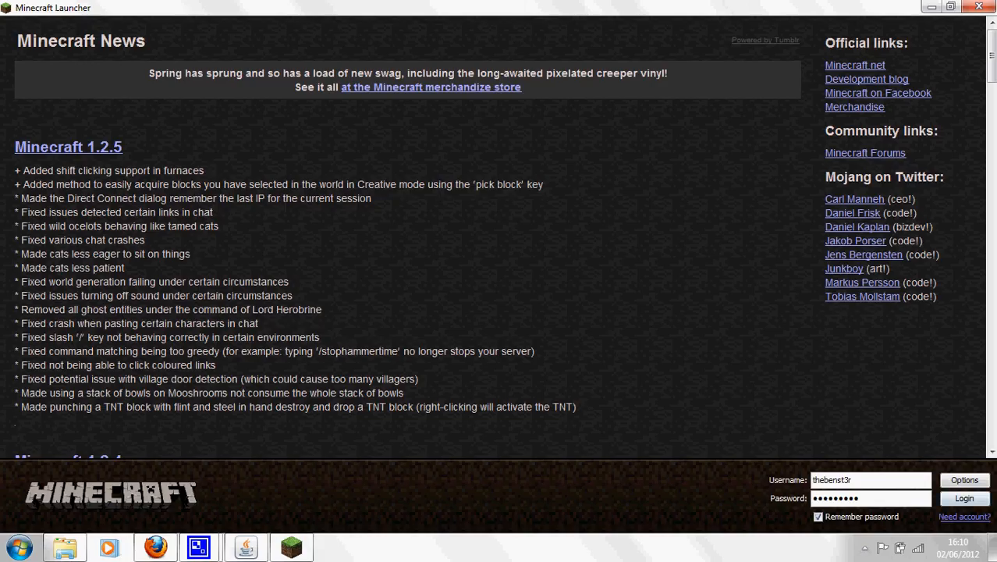
# - Log in from the Minecraft Launcher to reach the title menu
pyautogui.click(965, 498)
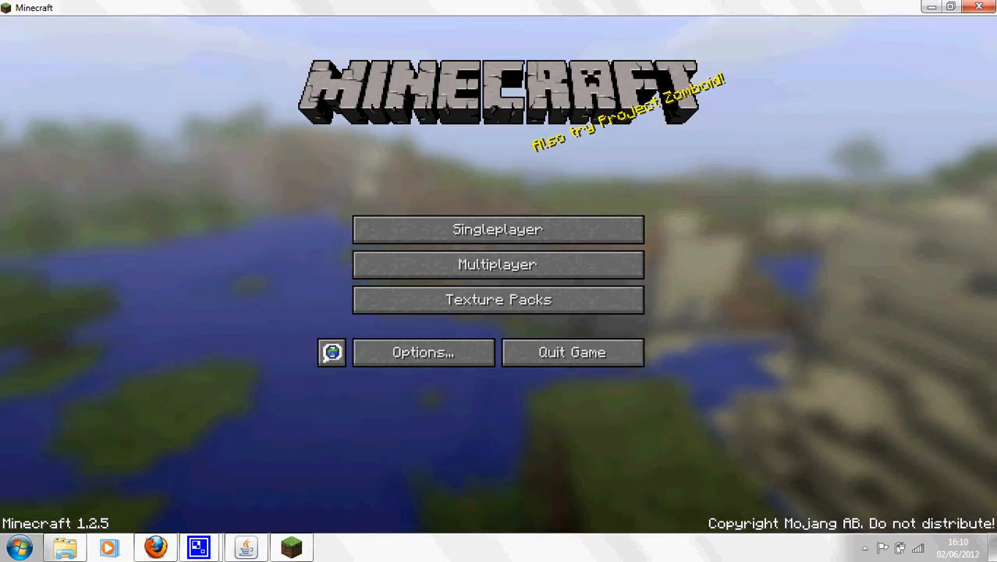
pyautogui.moveTo(497, 264)
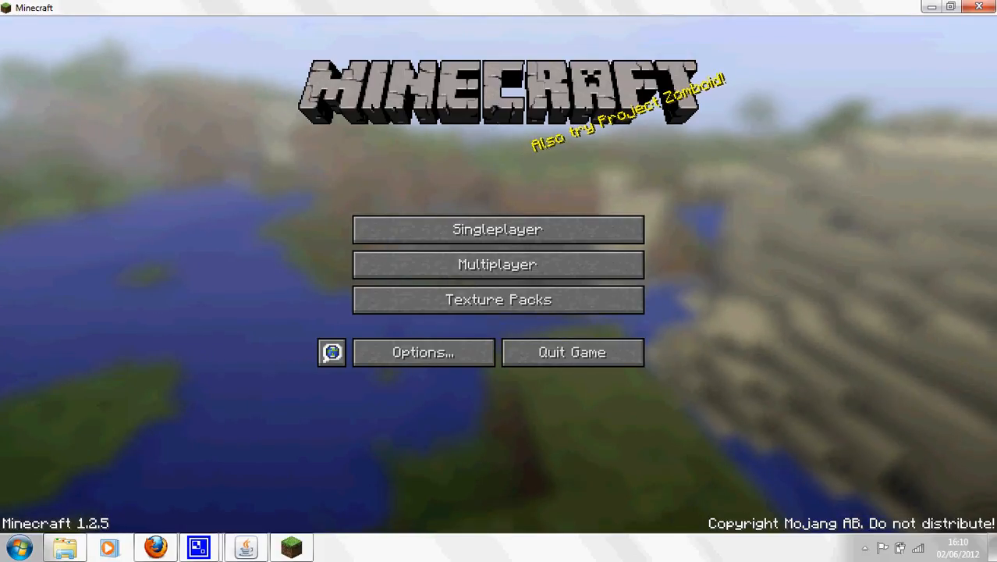
pyautogui.moveTo(497, 227)
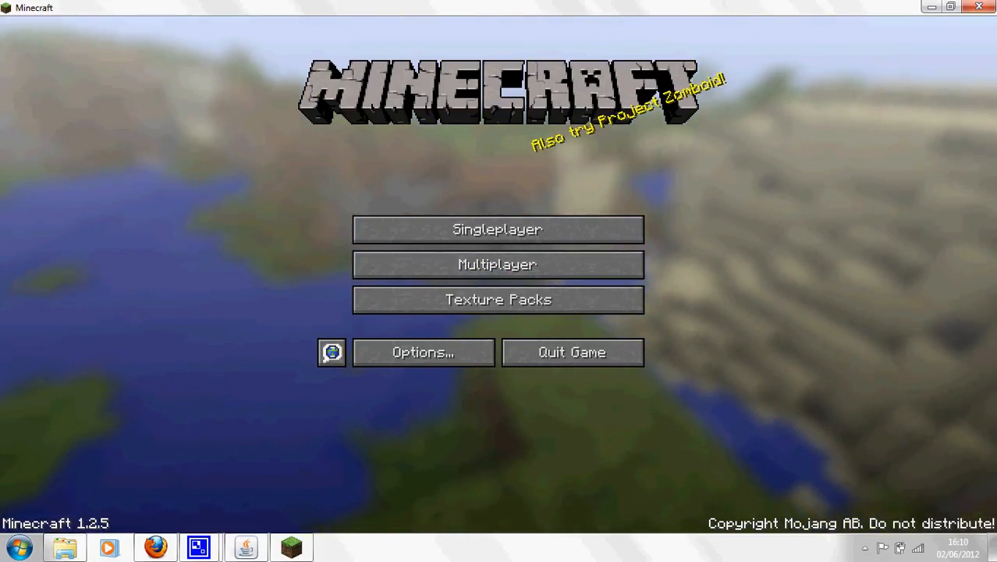
pyautogui.moveTo(498, 264)
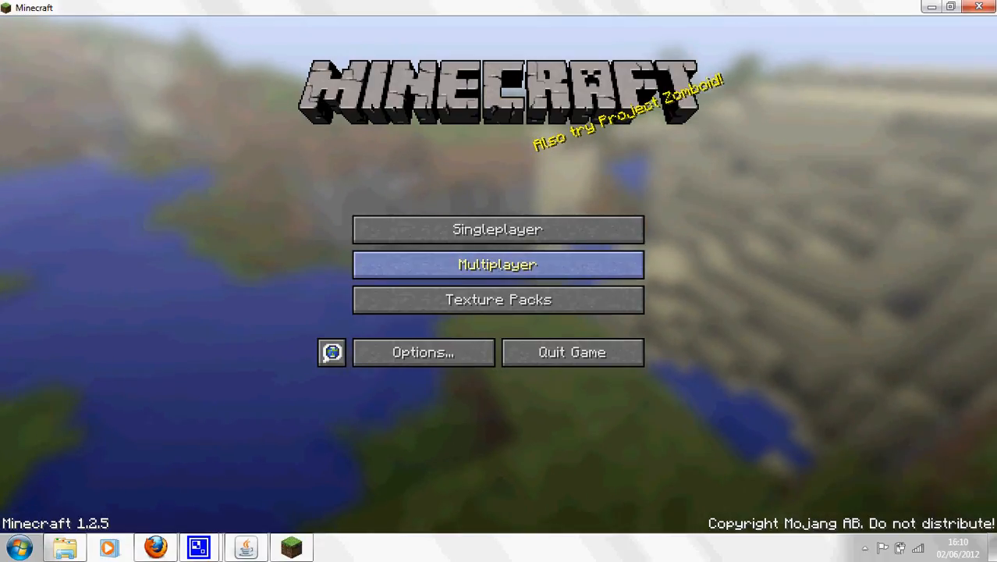
# - Start a new multiplayer server entry and name it SERVER
pyautogui.click(498, 264)
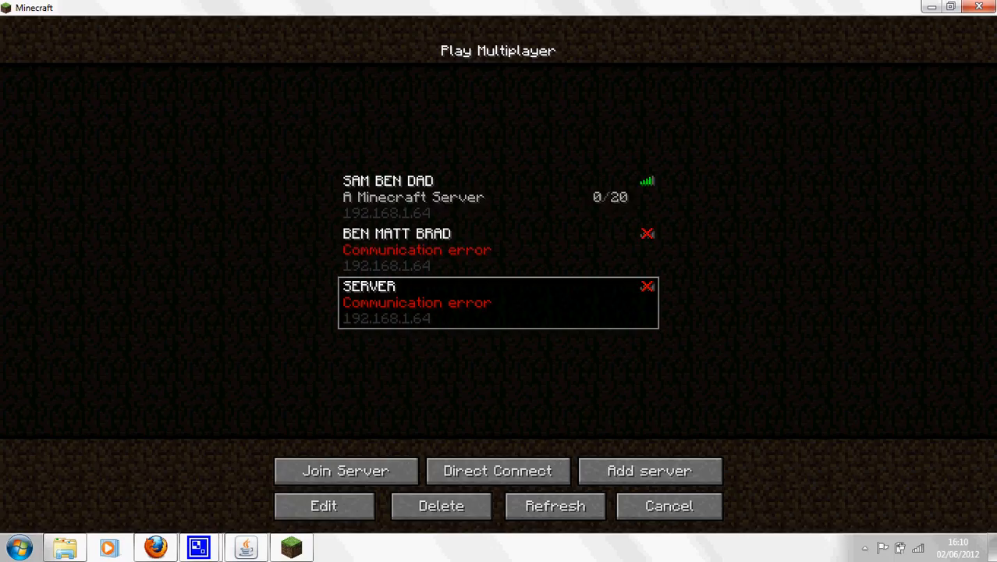
pyautogui.click(440, 506)
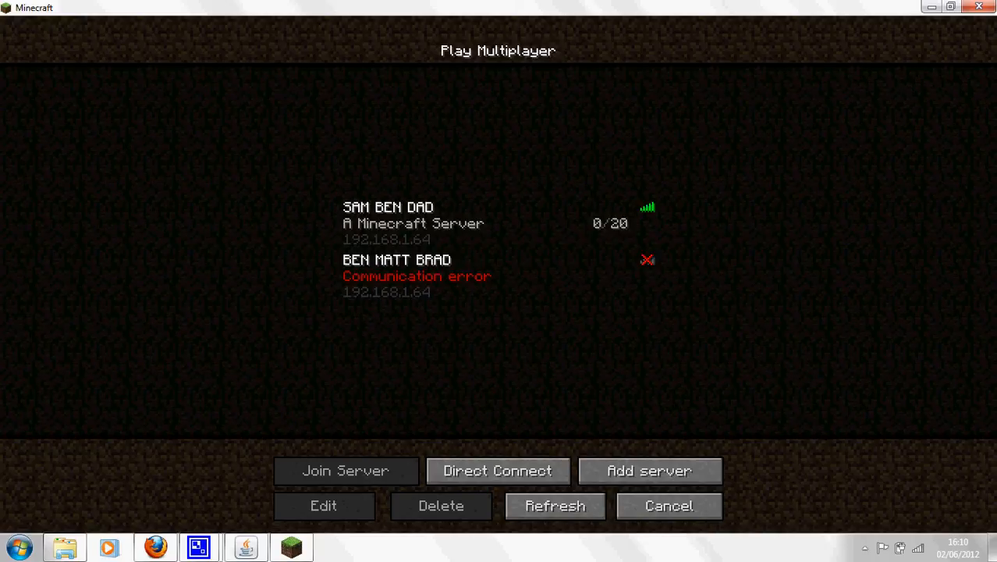
pyautogui.moveTo(649, 471)
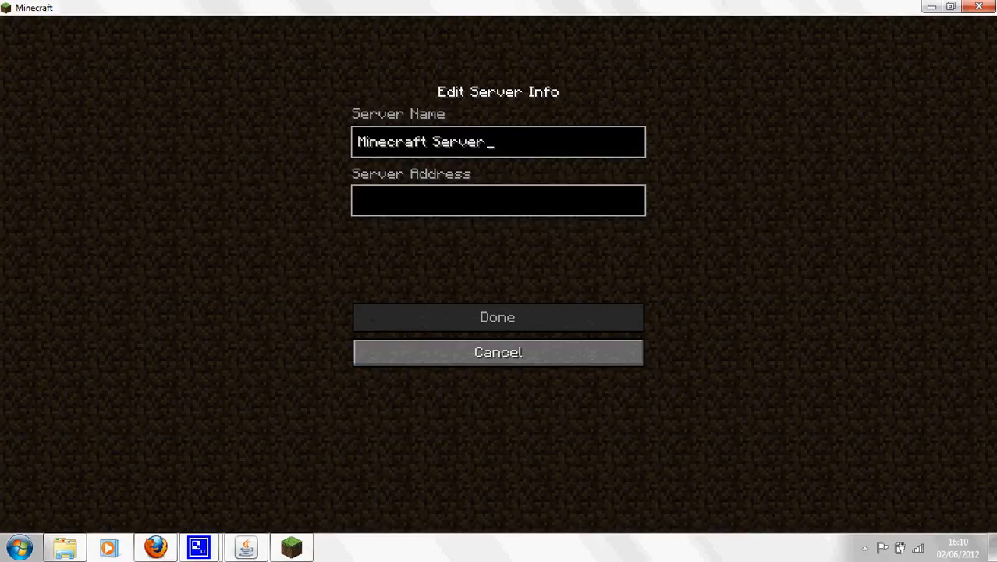
pyautogui.press('Backspace')
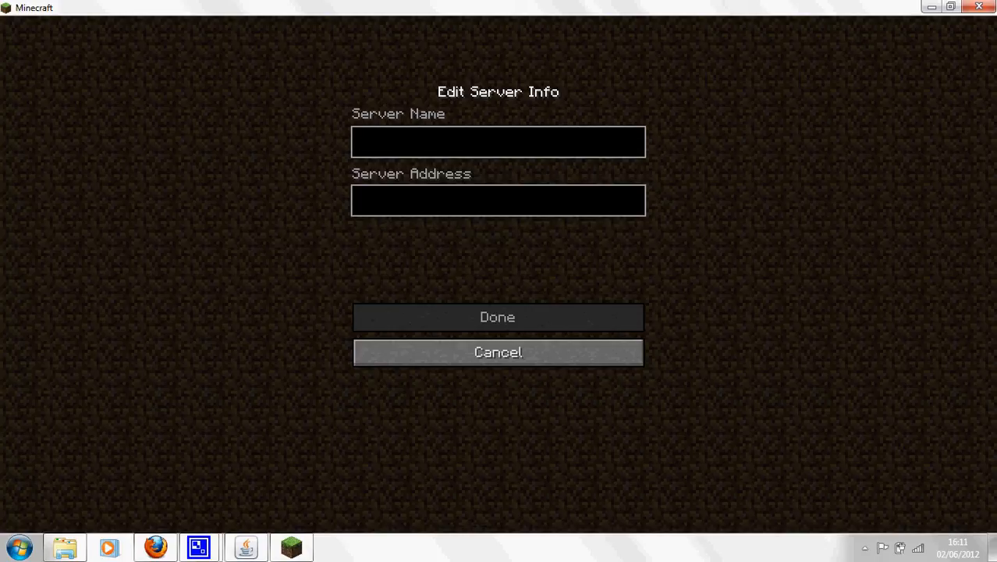
pyautogui.write('SE')
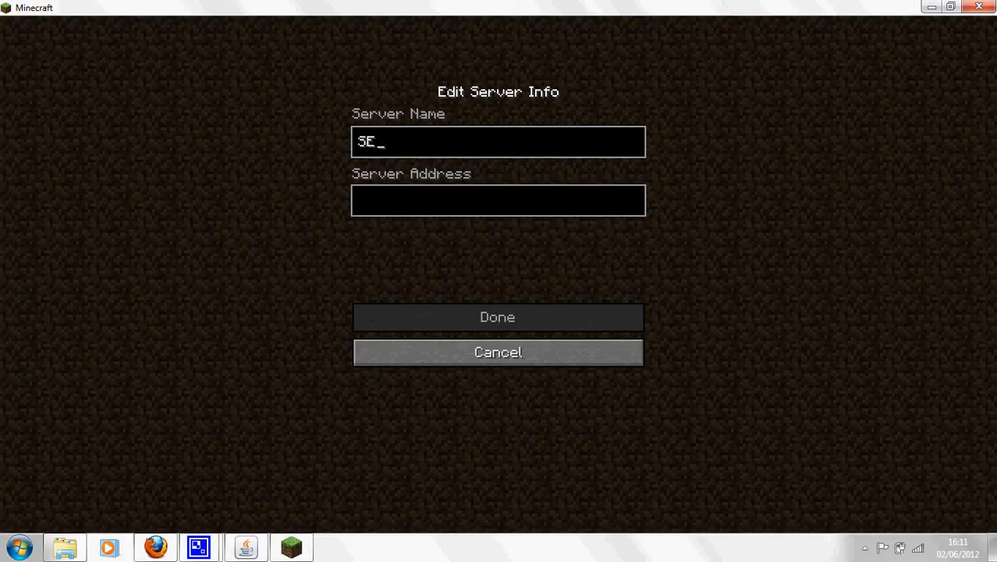
pyautogui.write('RVER')
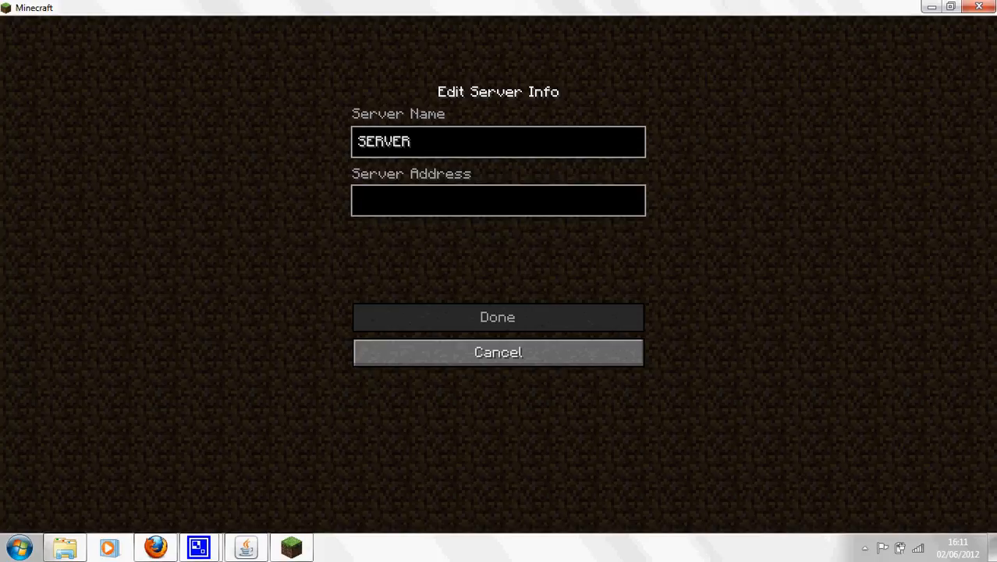
# - Enter the server address 192.168.1.64 and save the entry
pyautogui.click(498, 200)
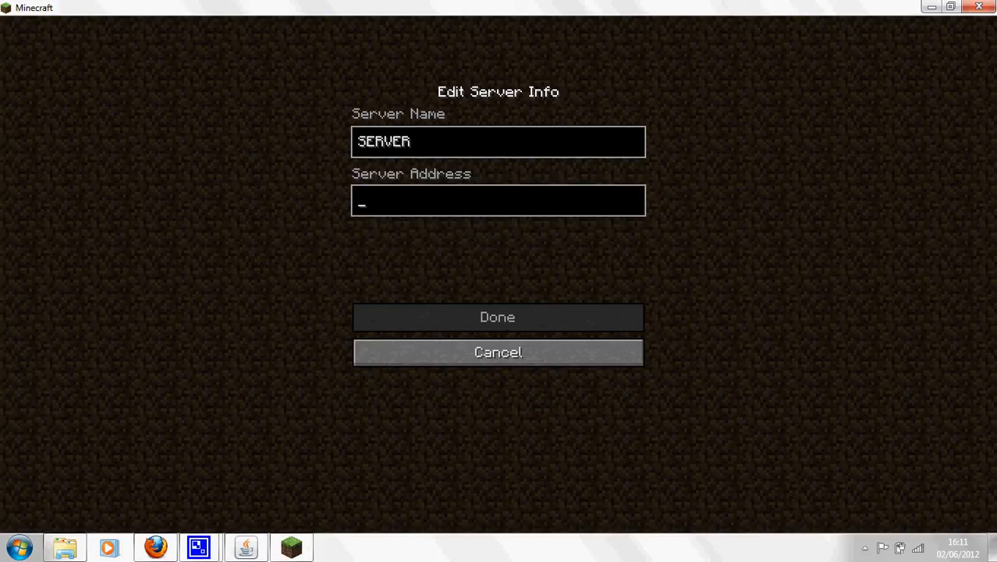
pyautogui.write('192.1')
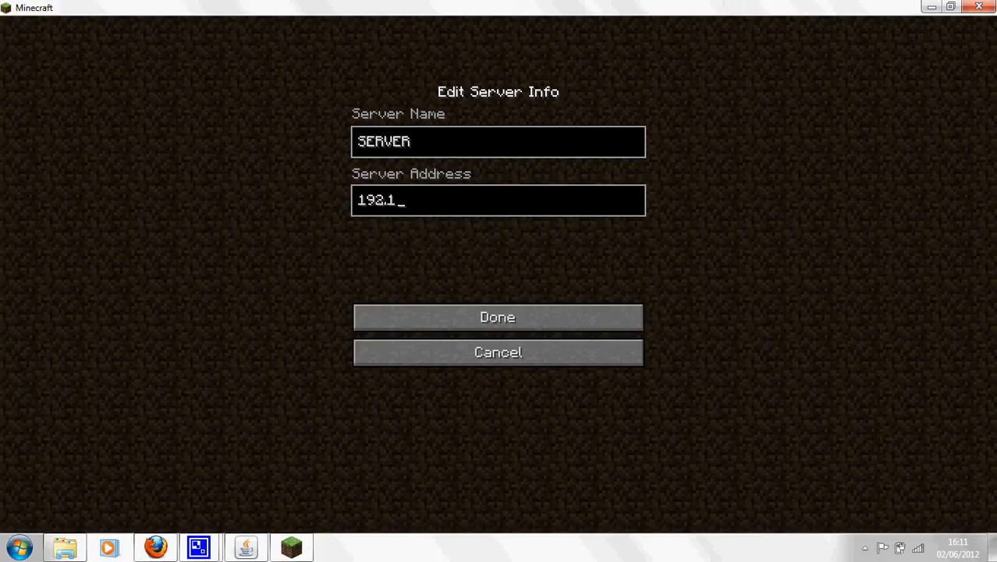
pyautogui.write('68.1.')
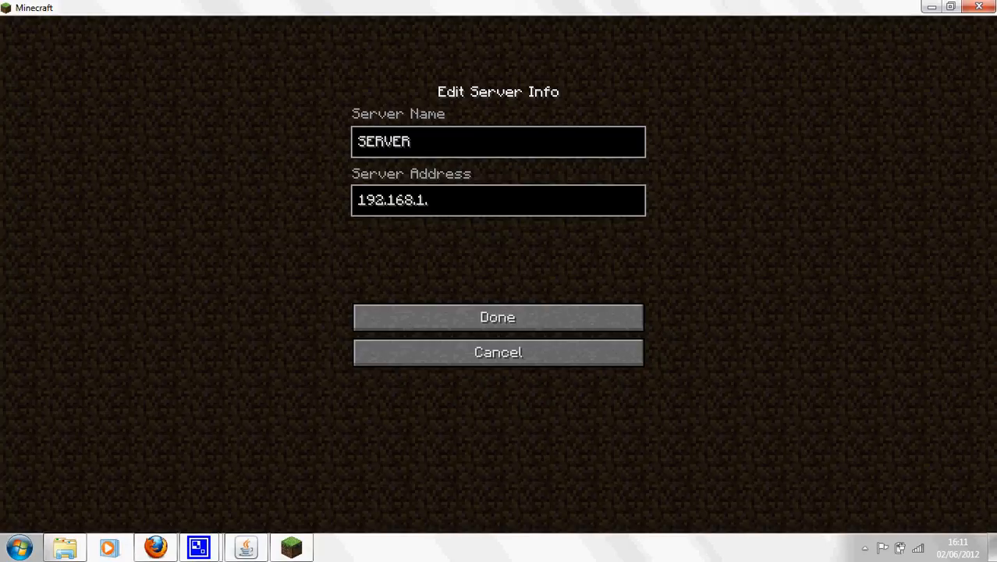
pyautogui.write('64')
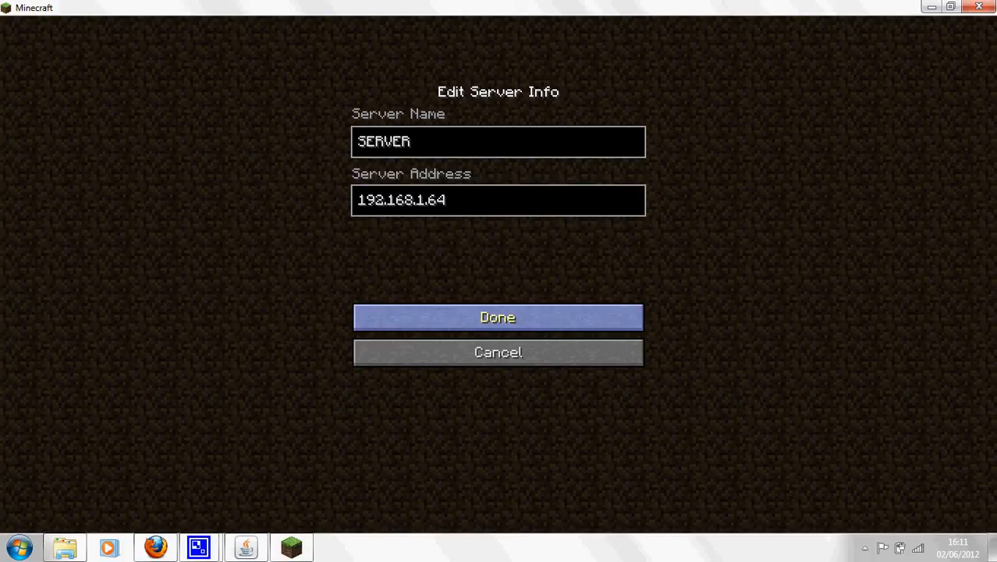
pyautogui.click(498, 316)
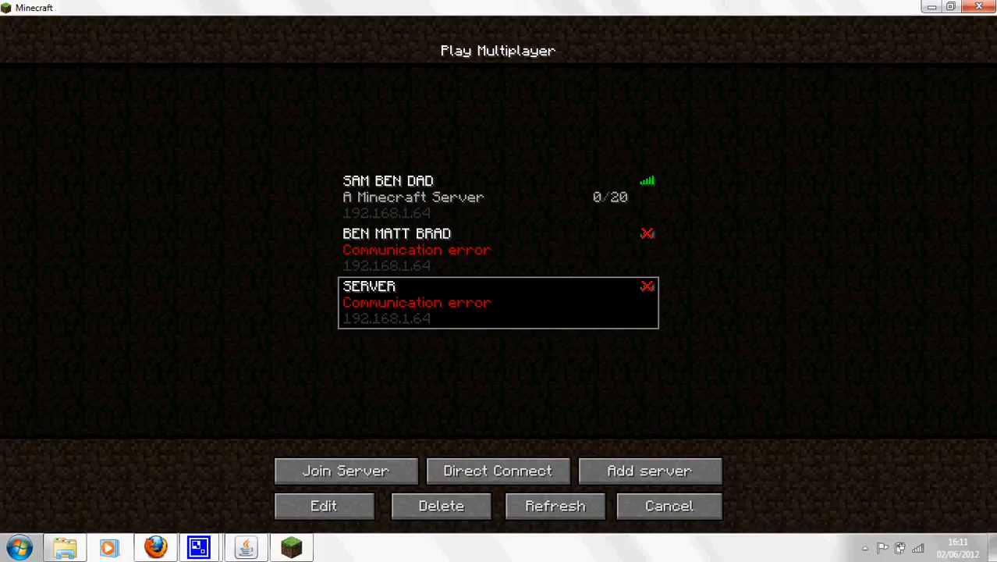
pyautogui.moveTo(346, 471)
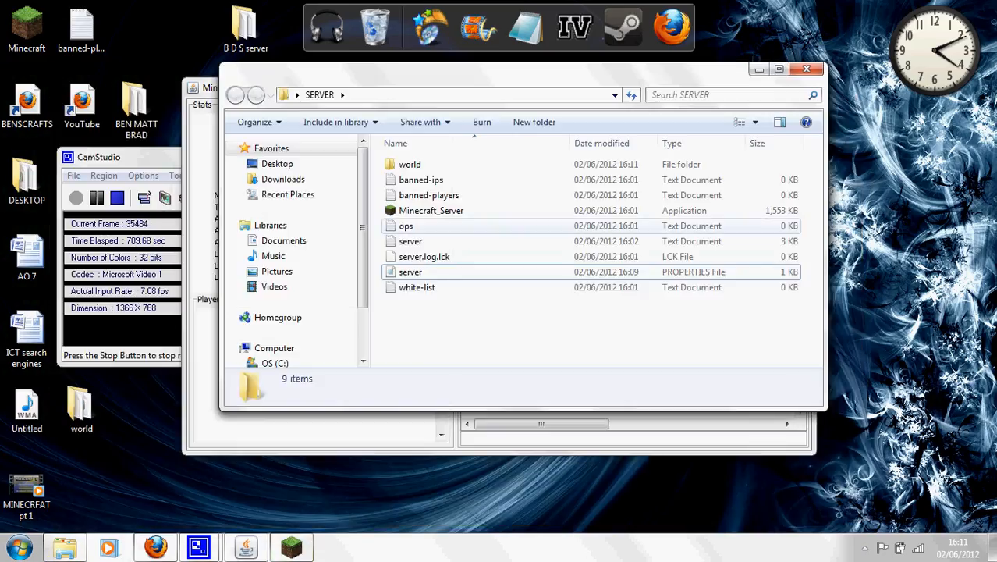
# - Launch Minecraft_Server from the SERVER folder and minimize its window once running
pyautogui.click(431, 209)
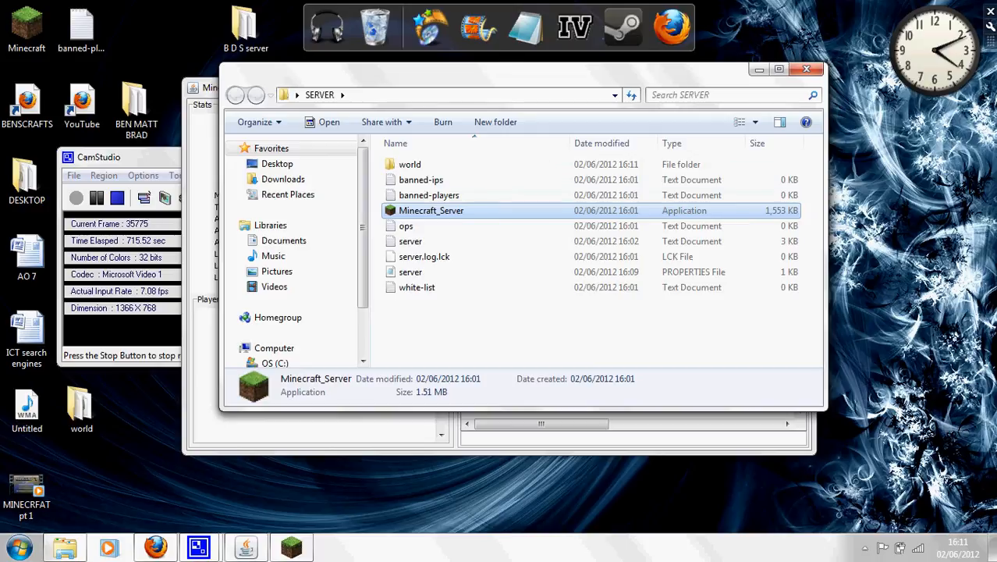
pyautogui.doubleClick(431, 209)
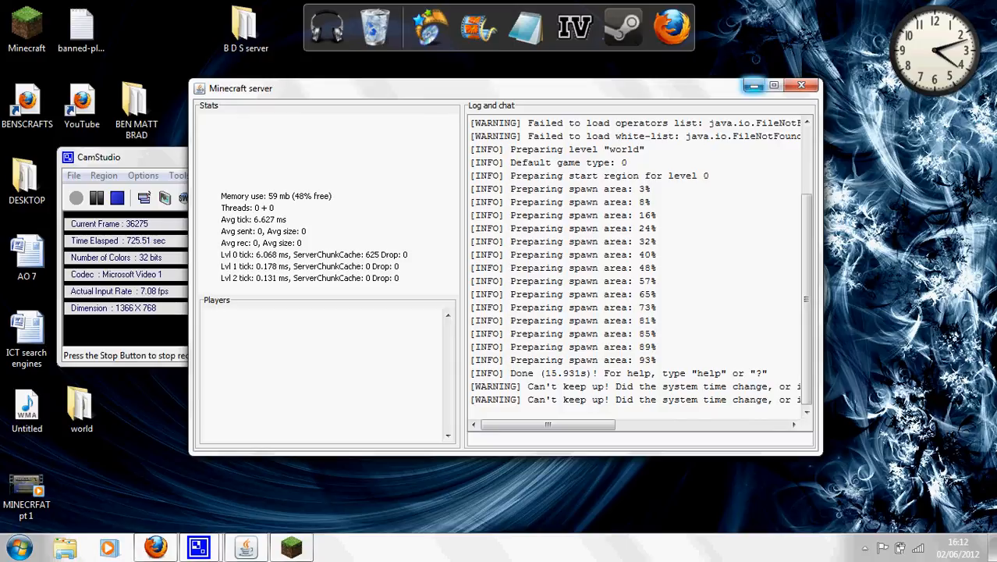
pyautogui.click(754, 84)
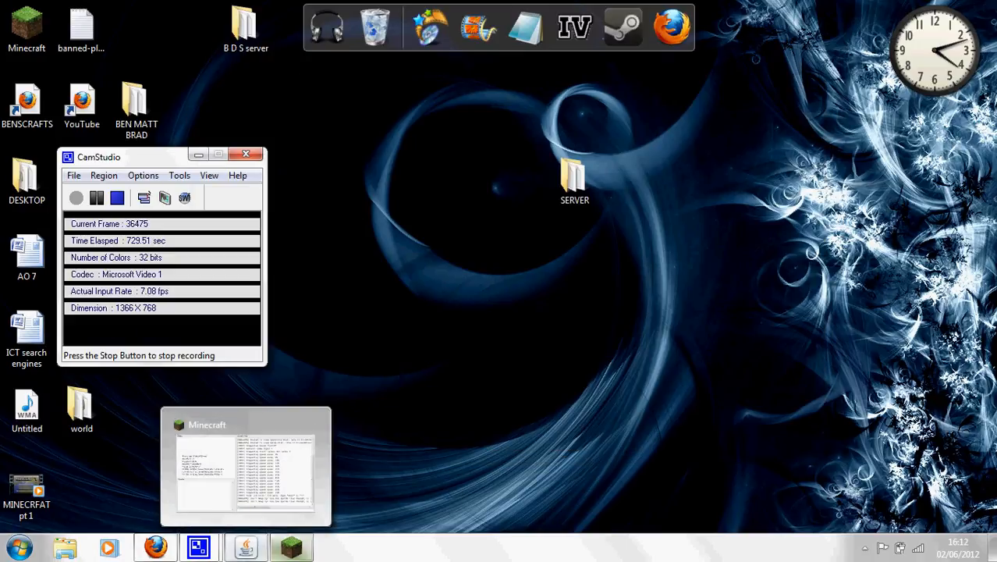
# - Return to the Minecraft client and join the SERVER entry's world
pyautogui.click(247, 468)
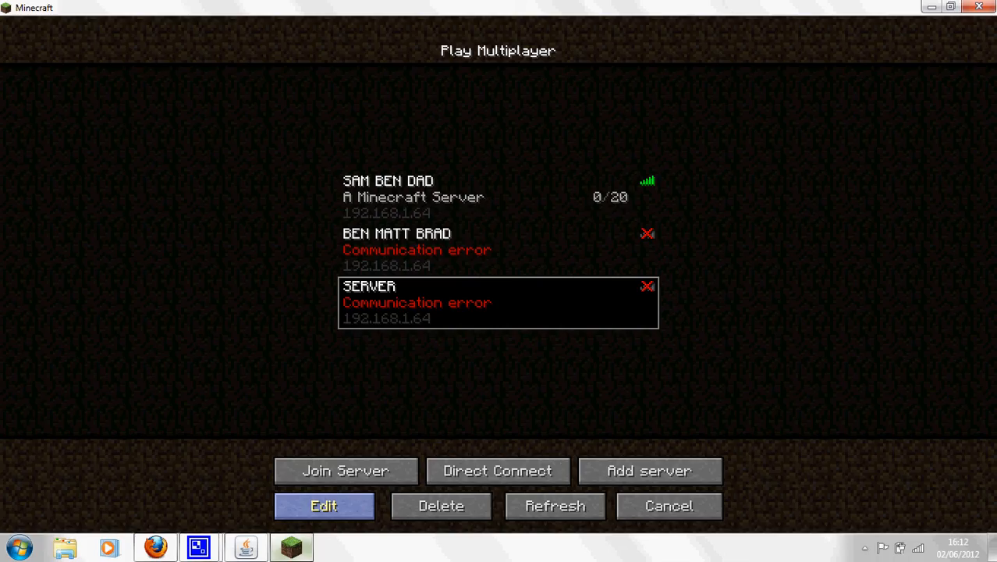
pyautogui.click(345, 471)
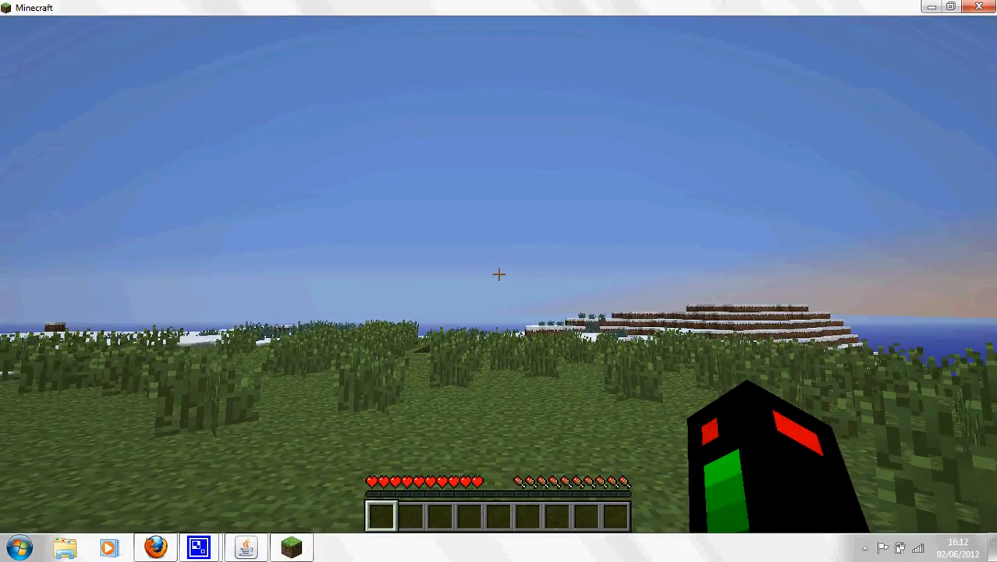
pyautogui.moveTo(500, 275)
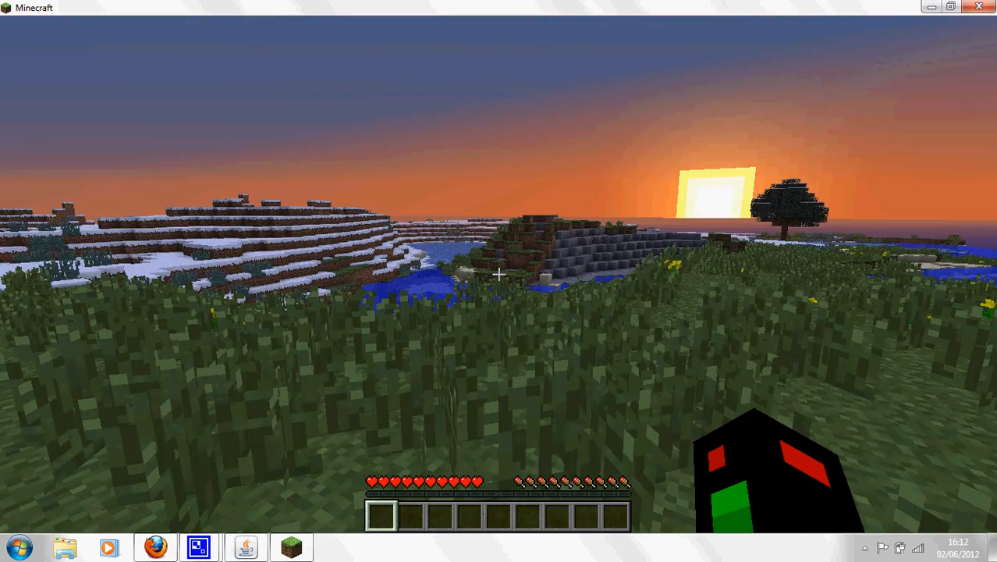
pyautogui.moveTo(499, 275)
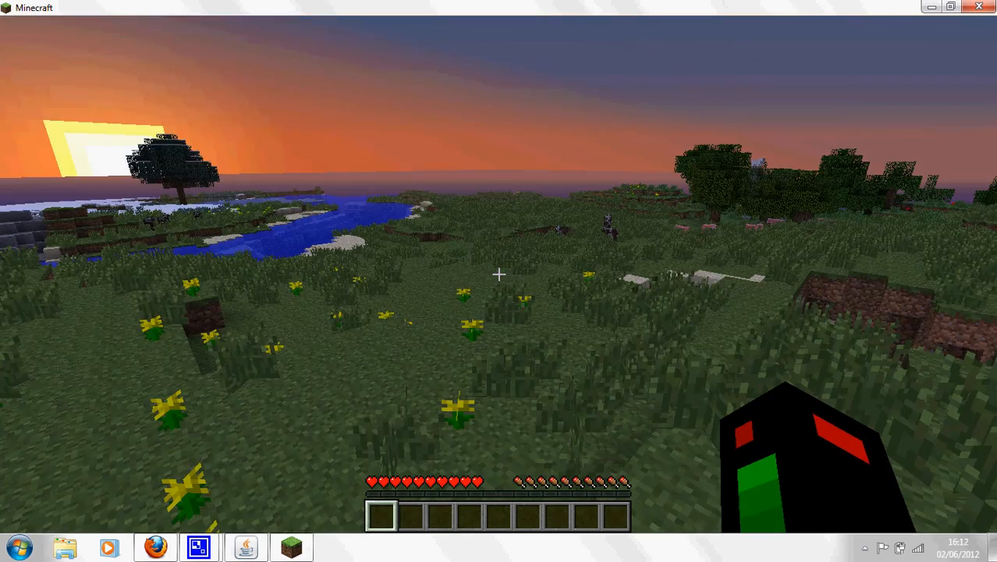
pyautogui.moveTo(500, 274)
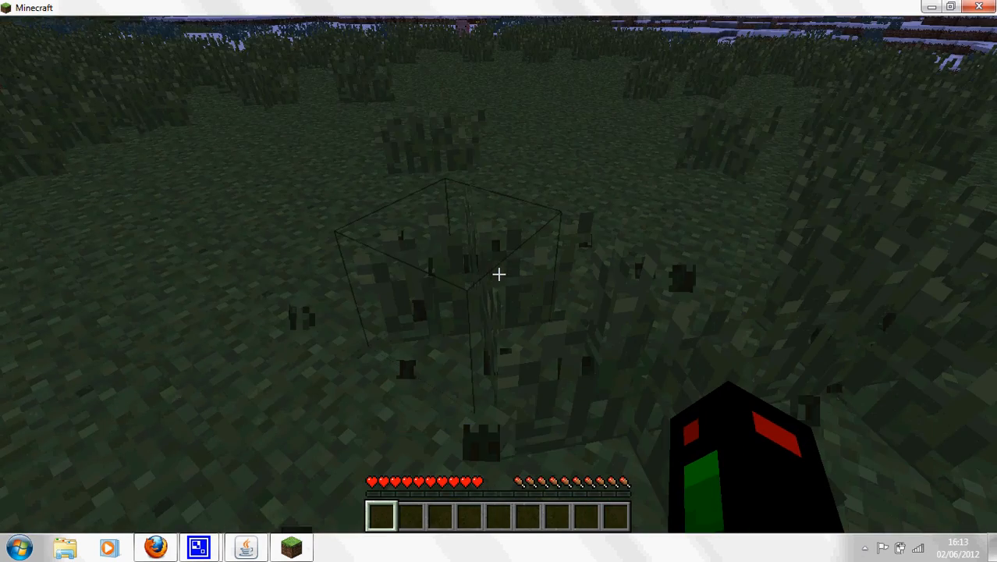
pyautogui.moveTo(499, 275)
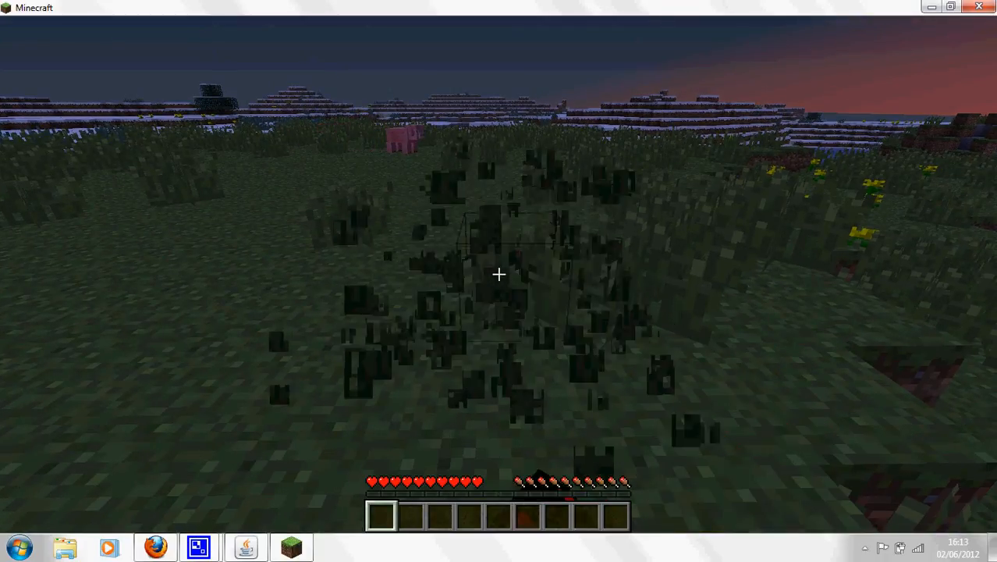
pyautogui.moveTo(500, 274)
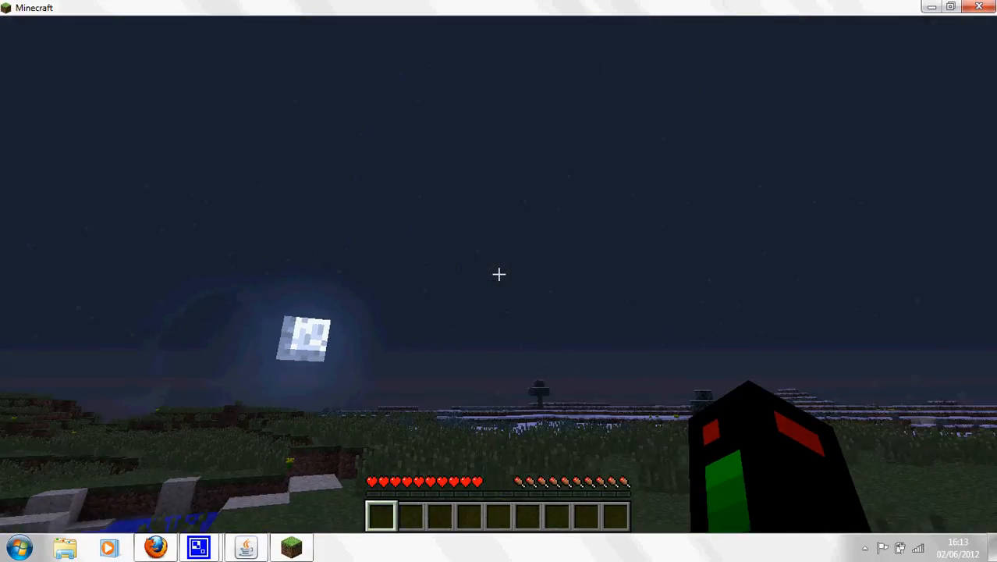
pyautogui.moveTo(499, 275)
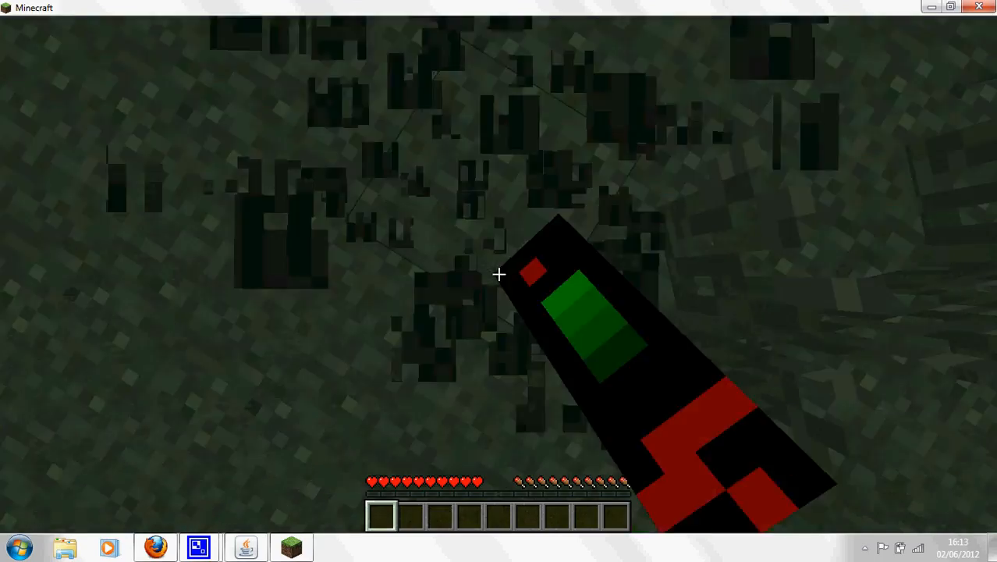
pyautogui.moveTo(500, 275)
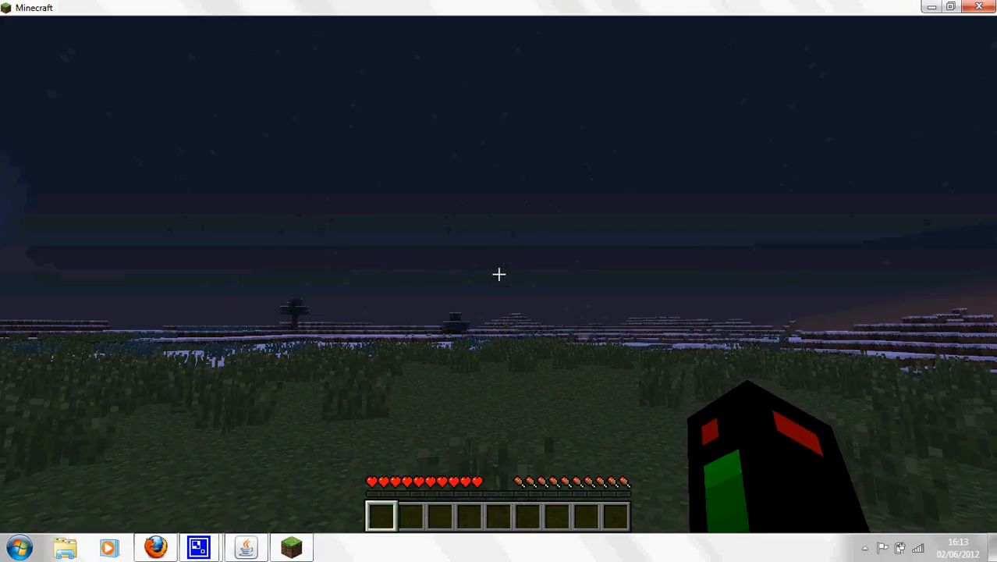
pyautogui.moveTo(500, 274)
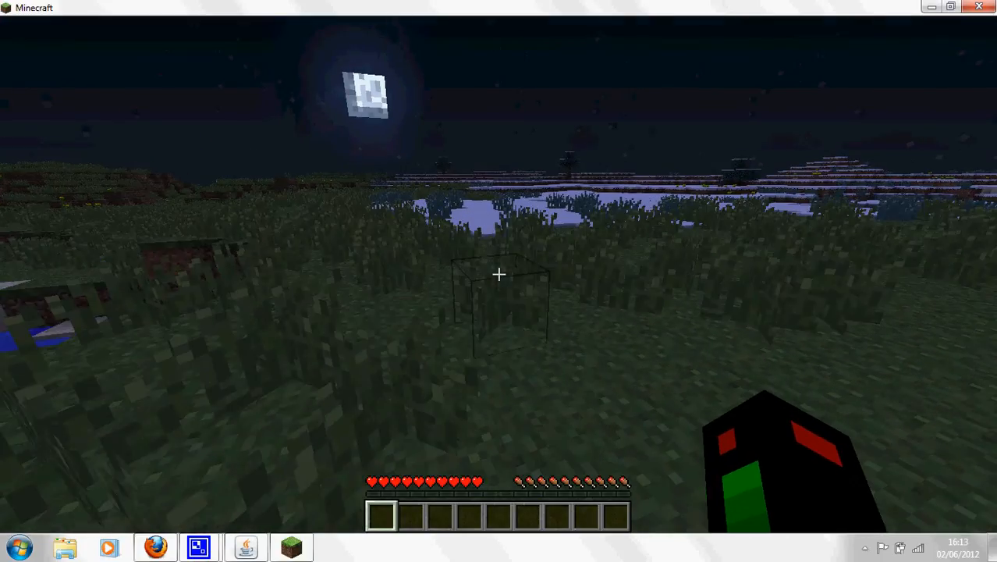
pyautogui.moveTo(499, 281)
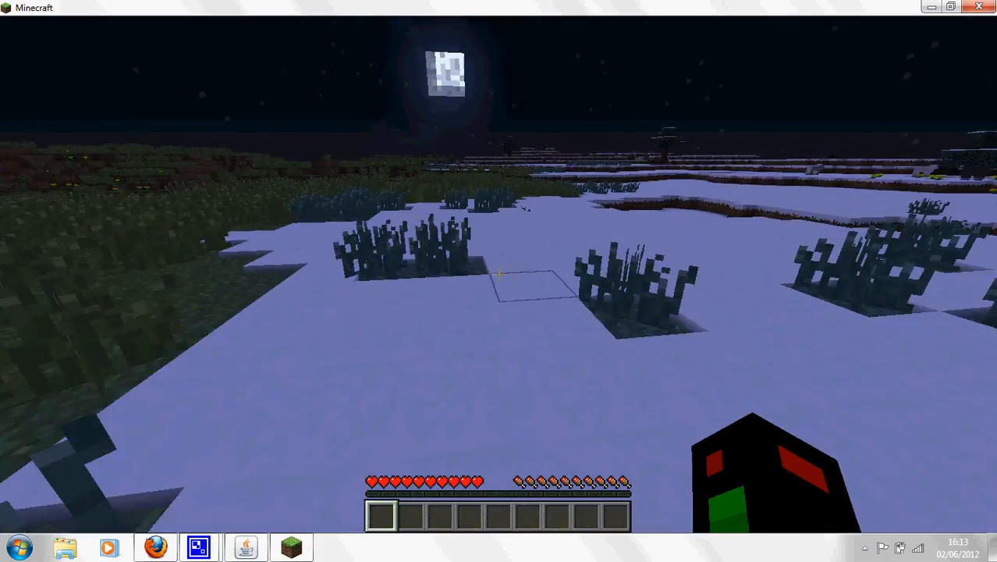
pyautogui.moveTo(499, 274)
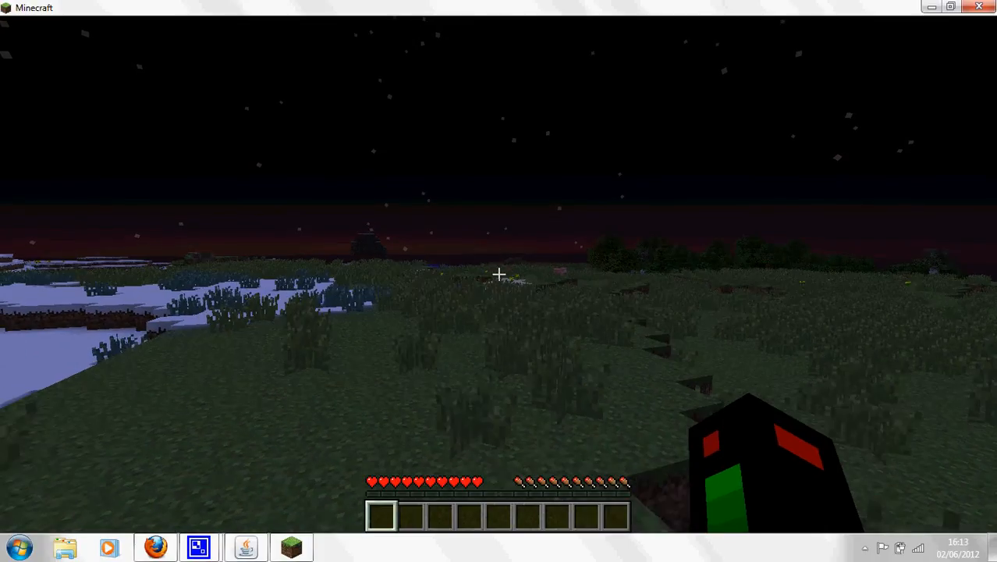
pyautogui.moveTo(500, 281)
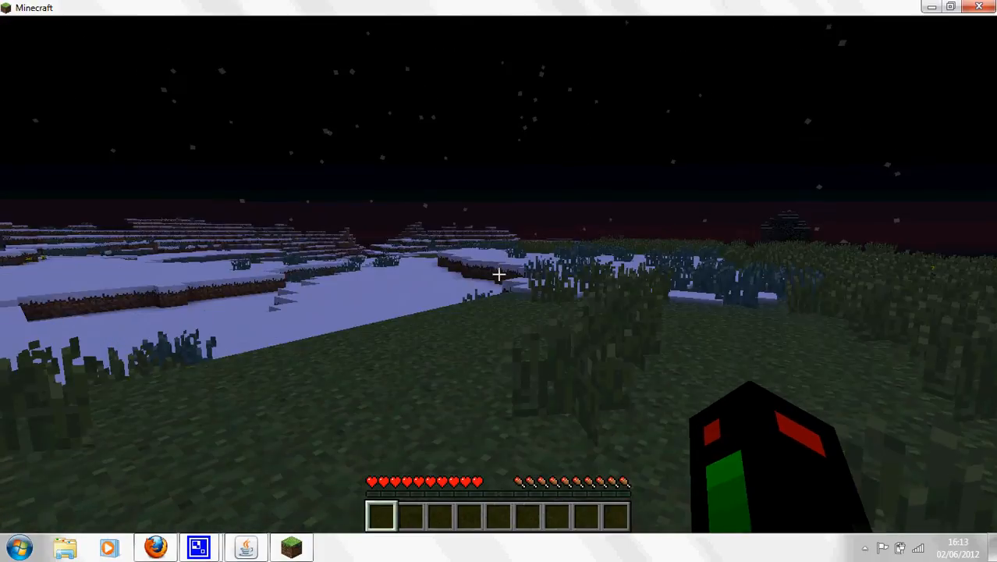
pyautogui.moveTo(499, 273)
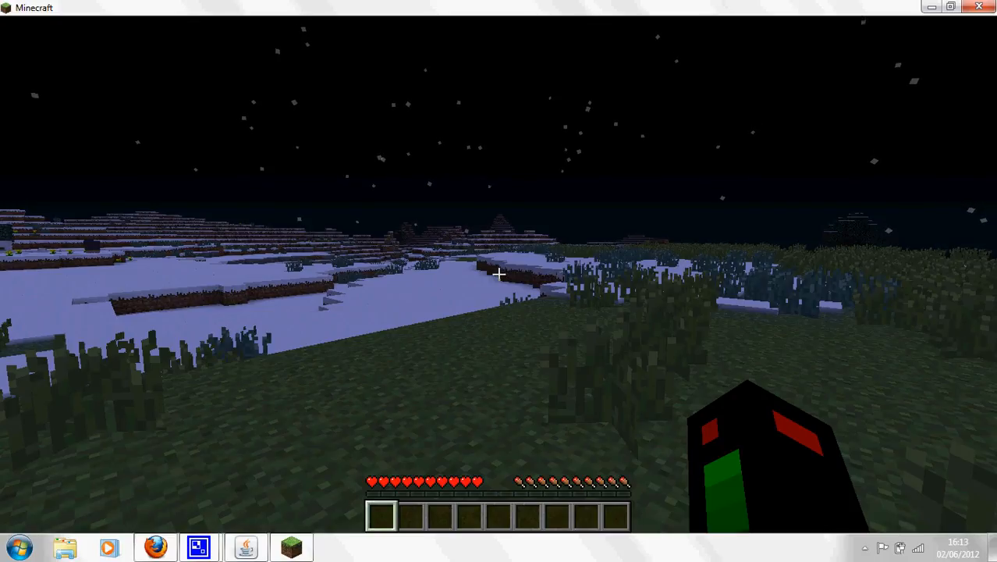
# - Disconnect from the server via the in-game menu, returning to the title screen
pyautogui.press('Escape')
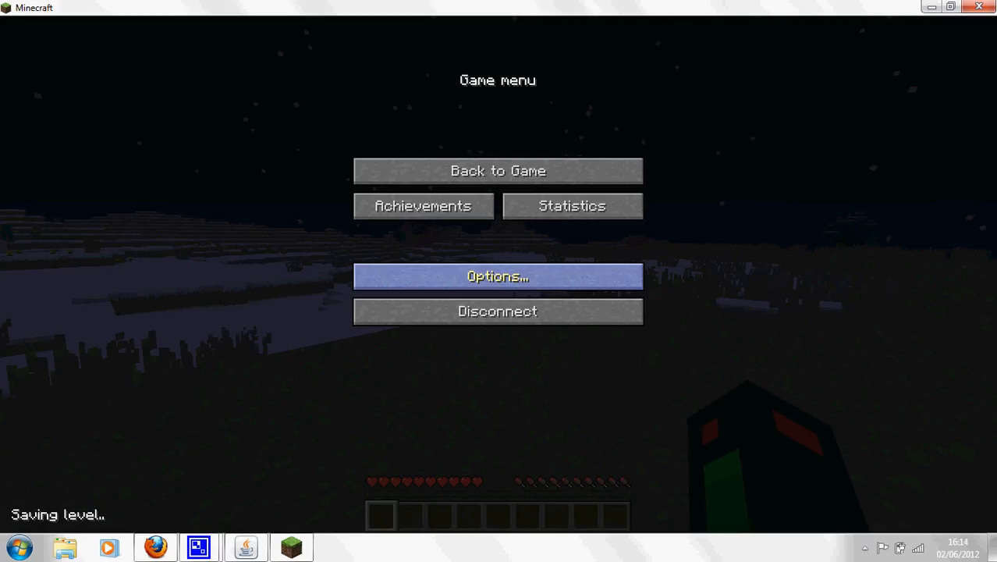
pyautogui.click(498, 310)
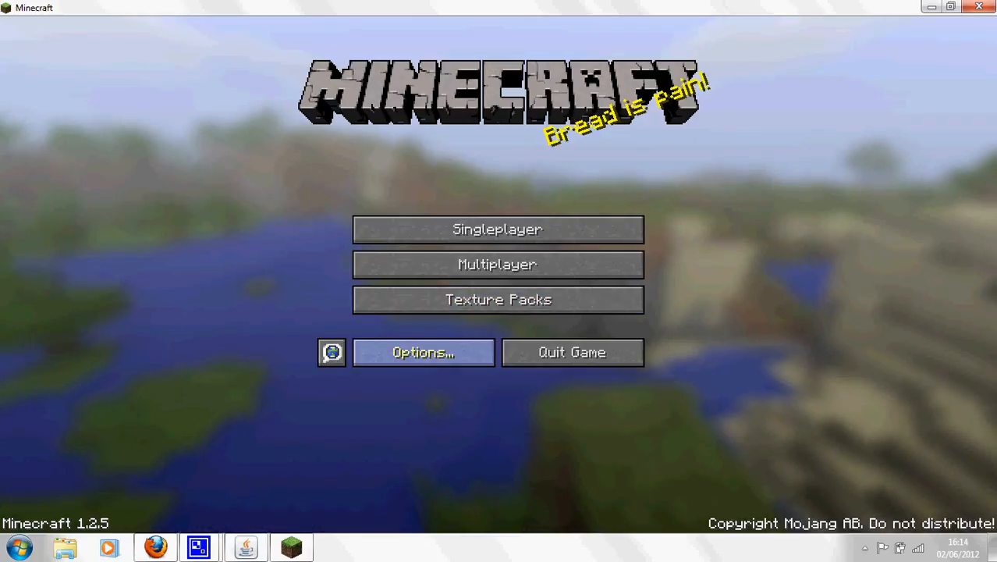